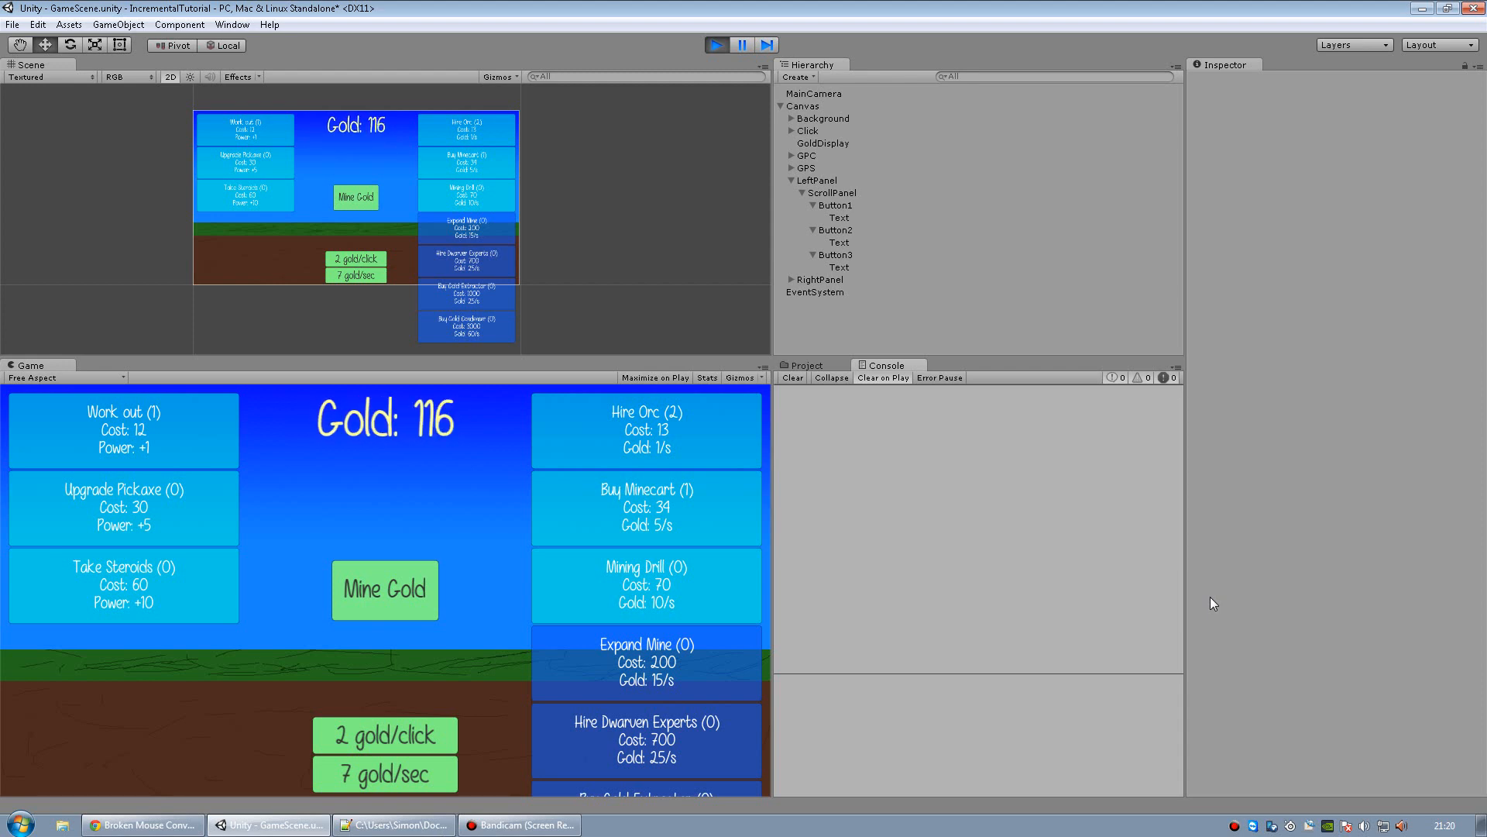
Test-play the game as gold climbs to 294, then stop, resetting to Gold: 0.
click(385, 588)
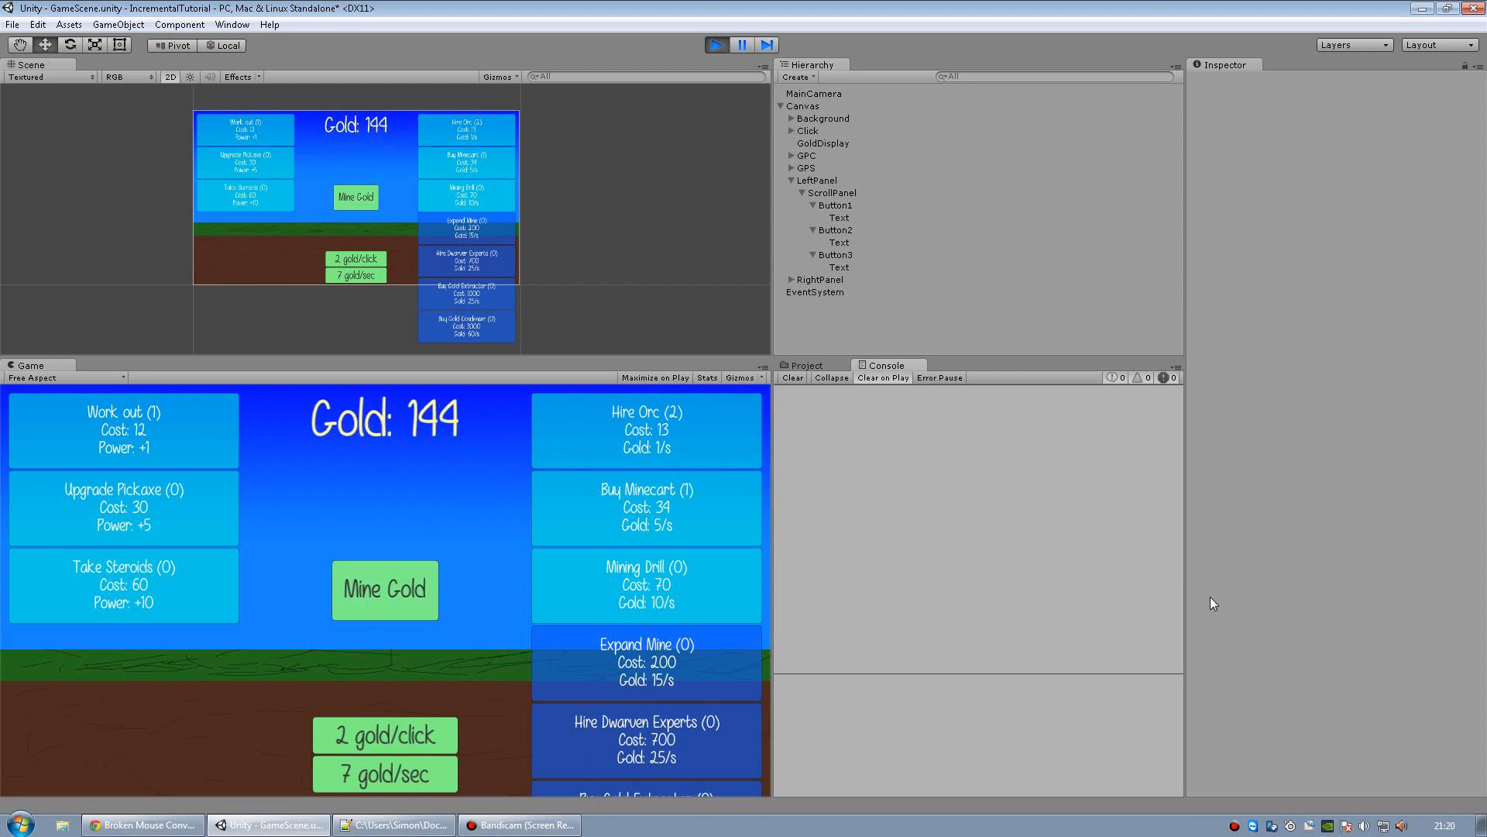
click(384, 588)
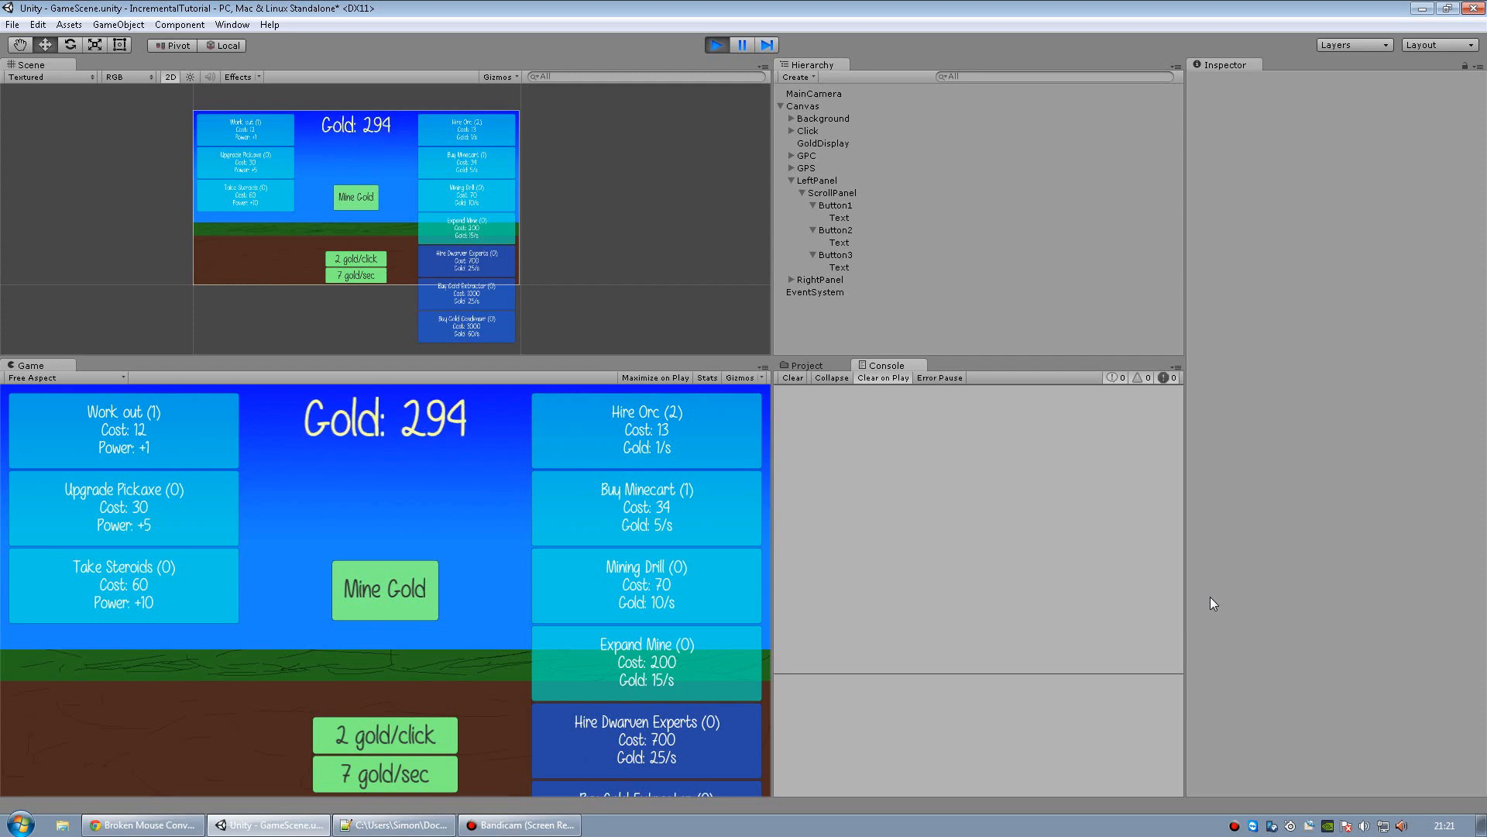
click(384, 589)
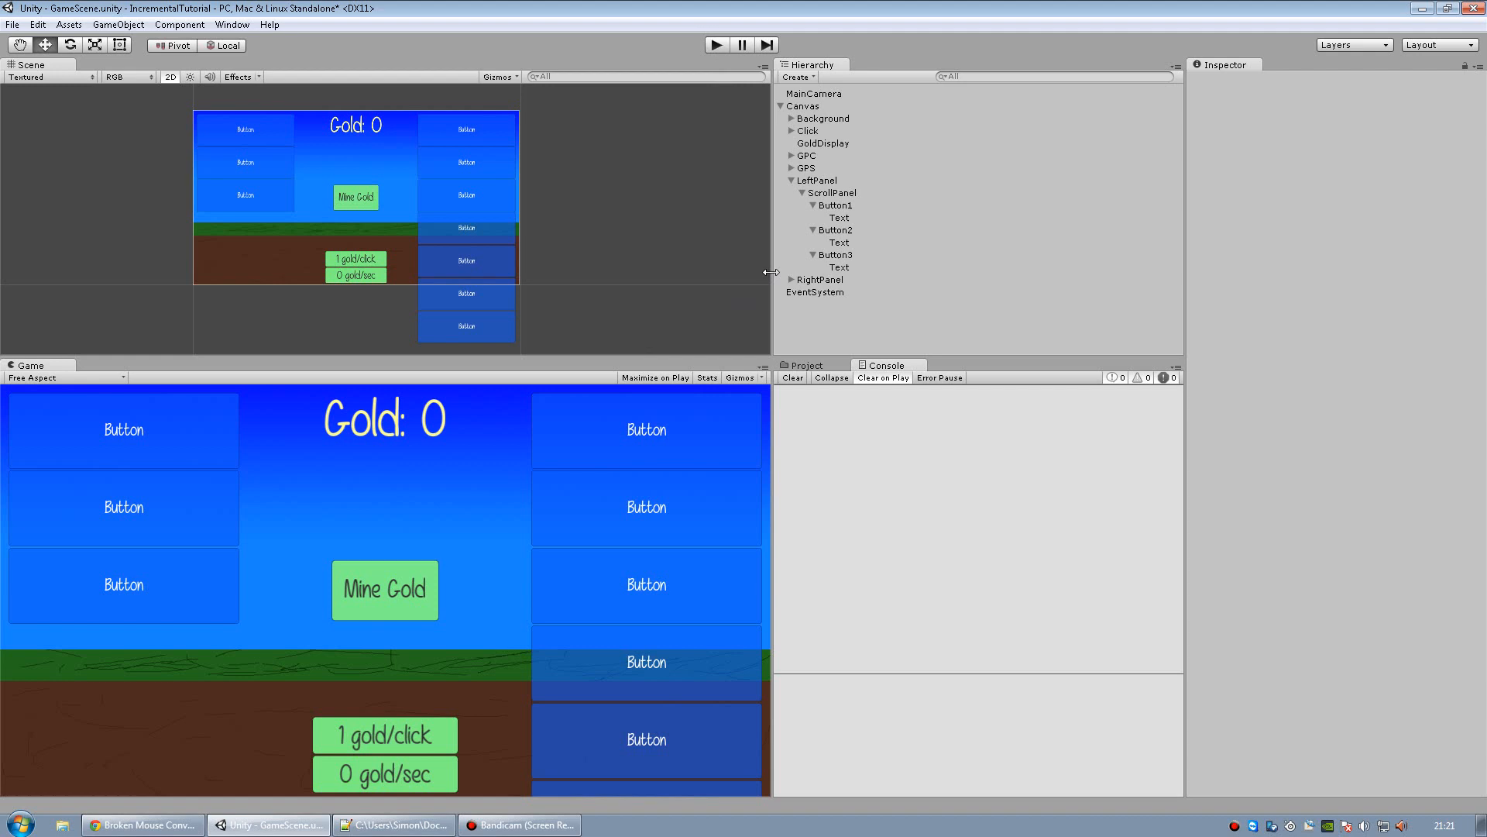
mouse_move(853, 228)
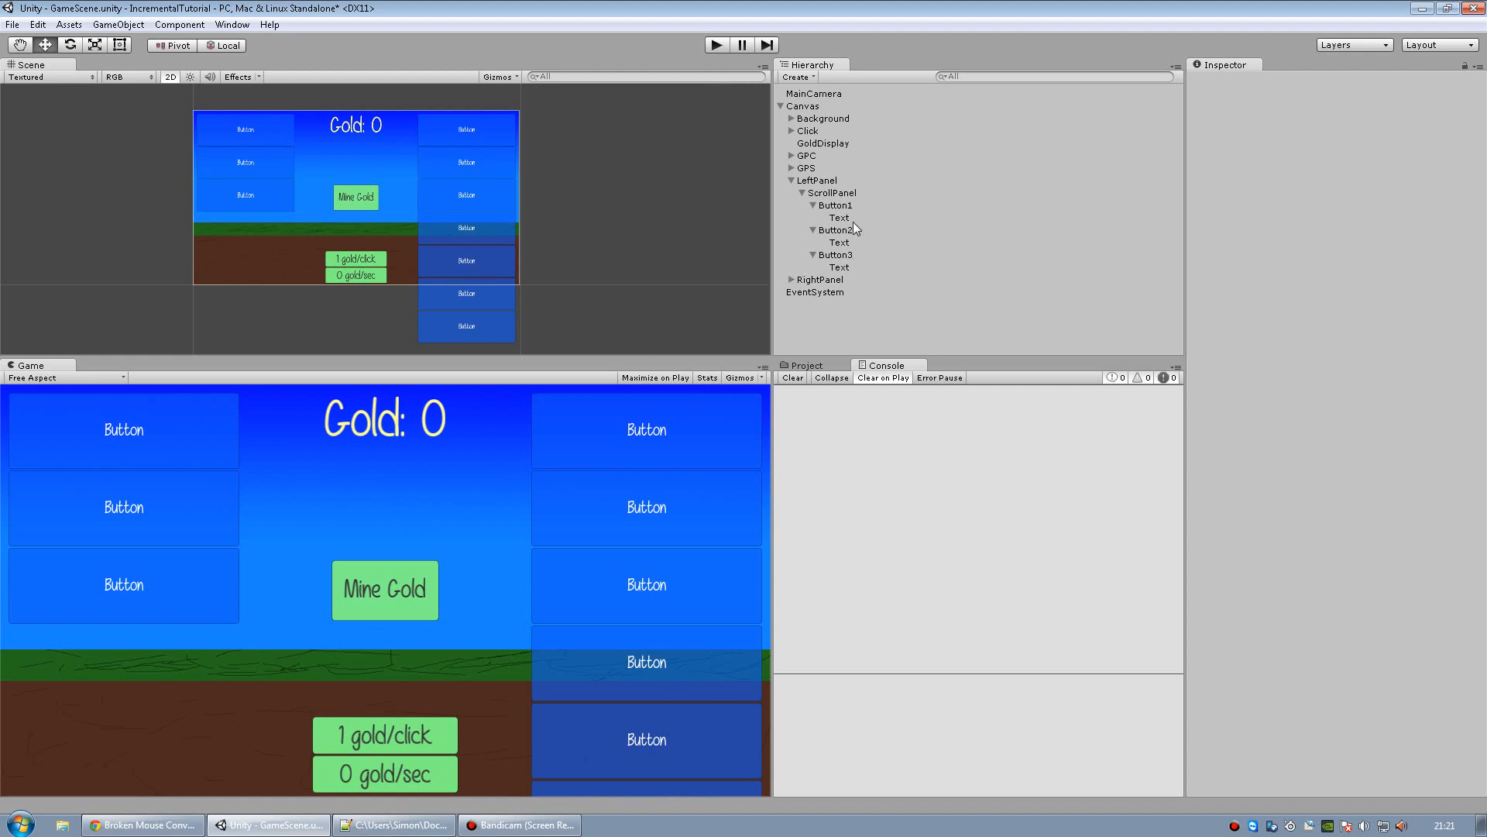
Add a UI Slider under Button1 and drag its handle in Play mode to test it.
click(833, 204)
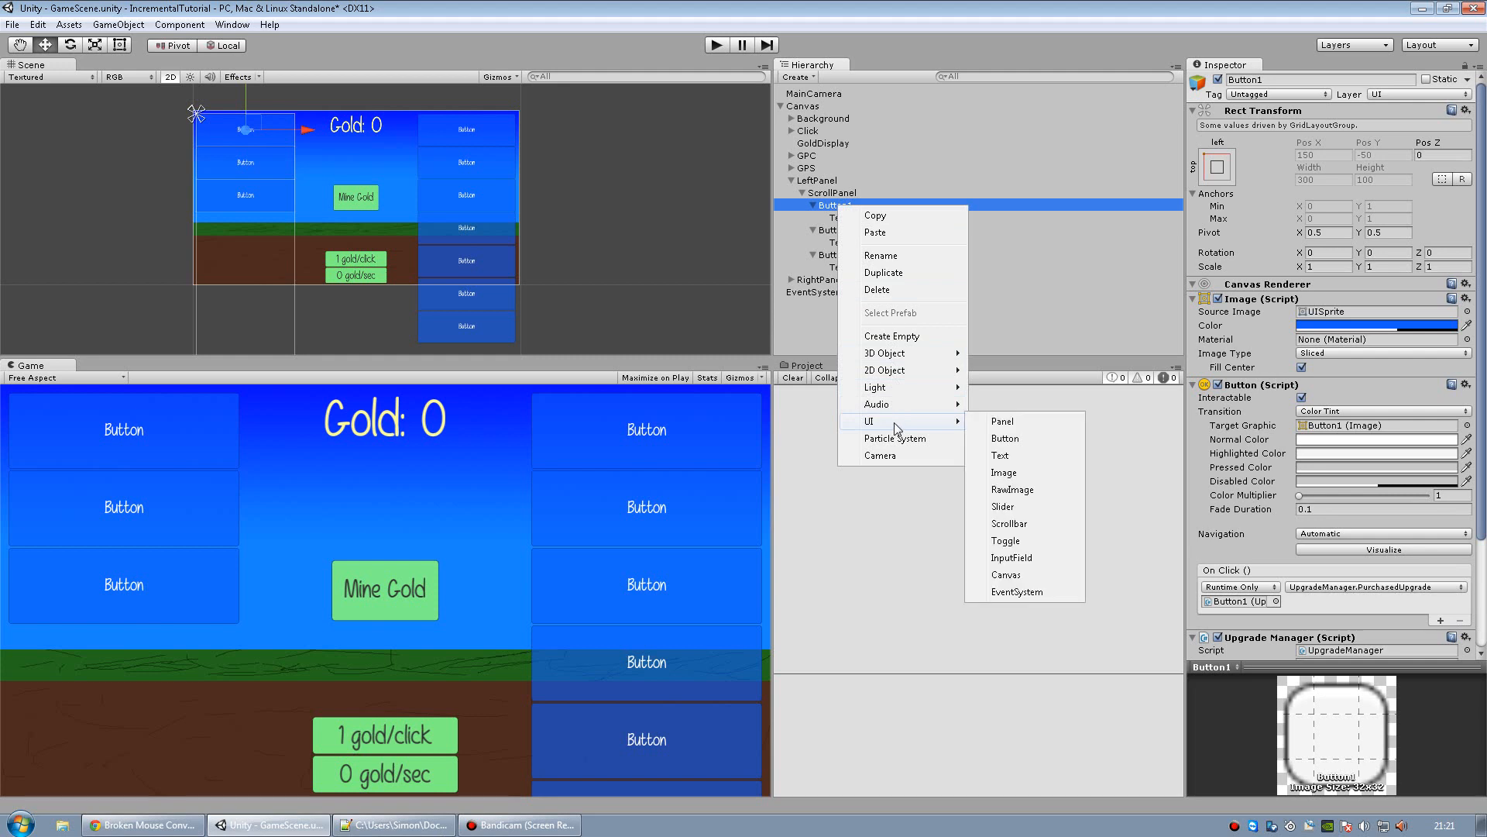
click(1003, 506)
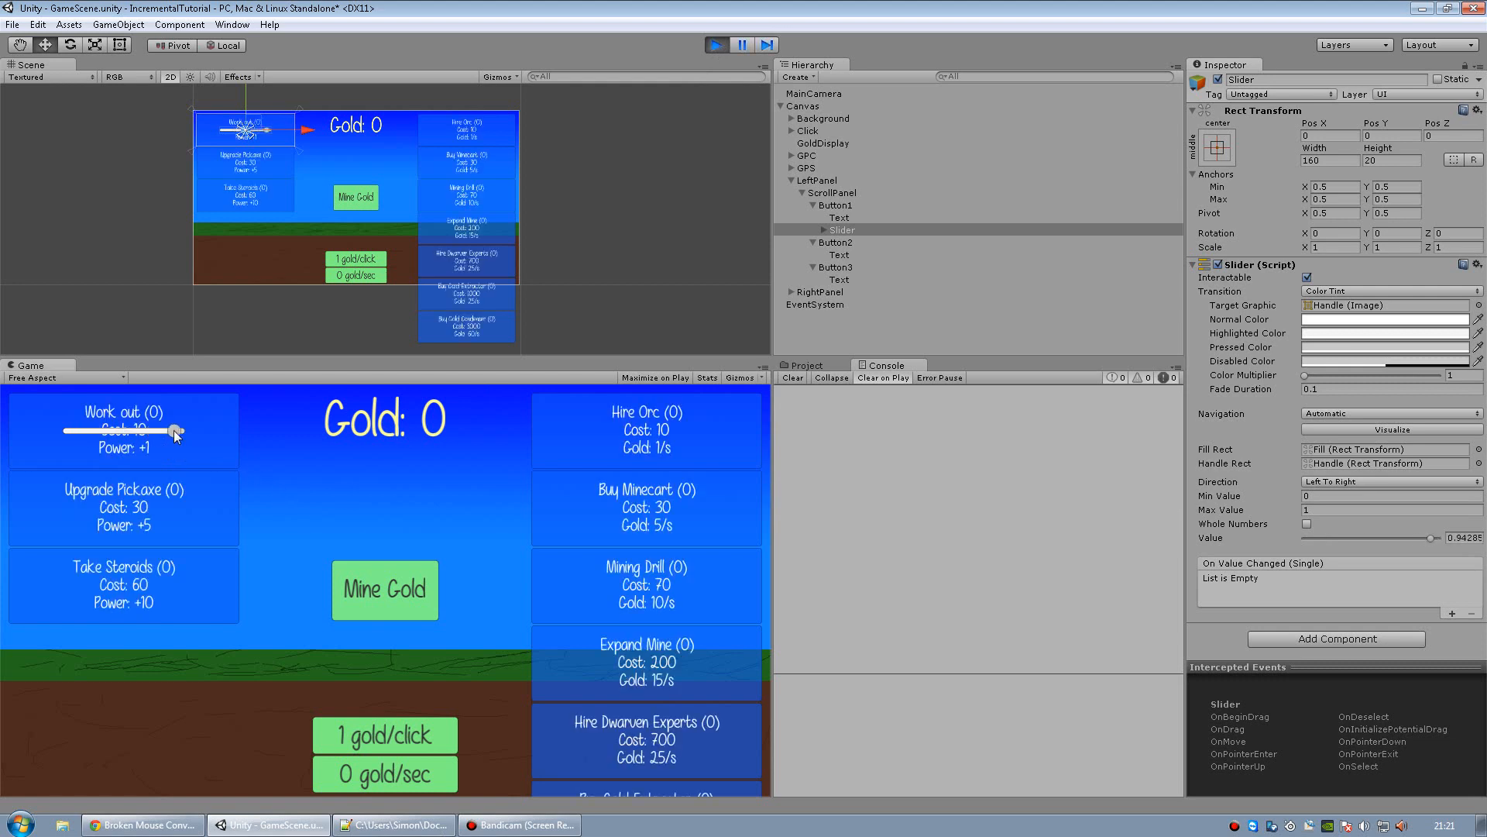
drag(176, 434, 106, 435)
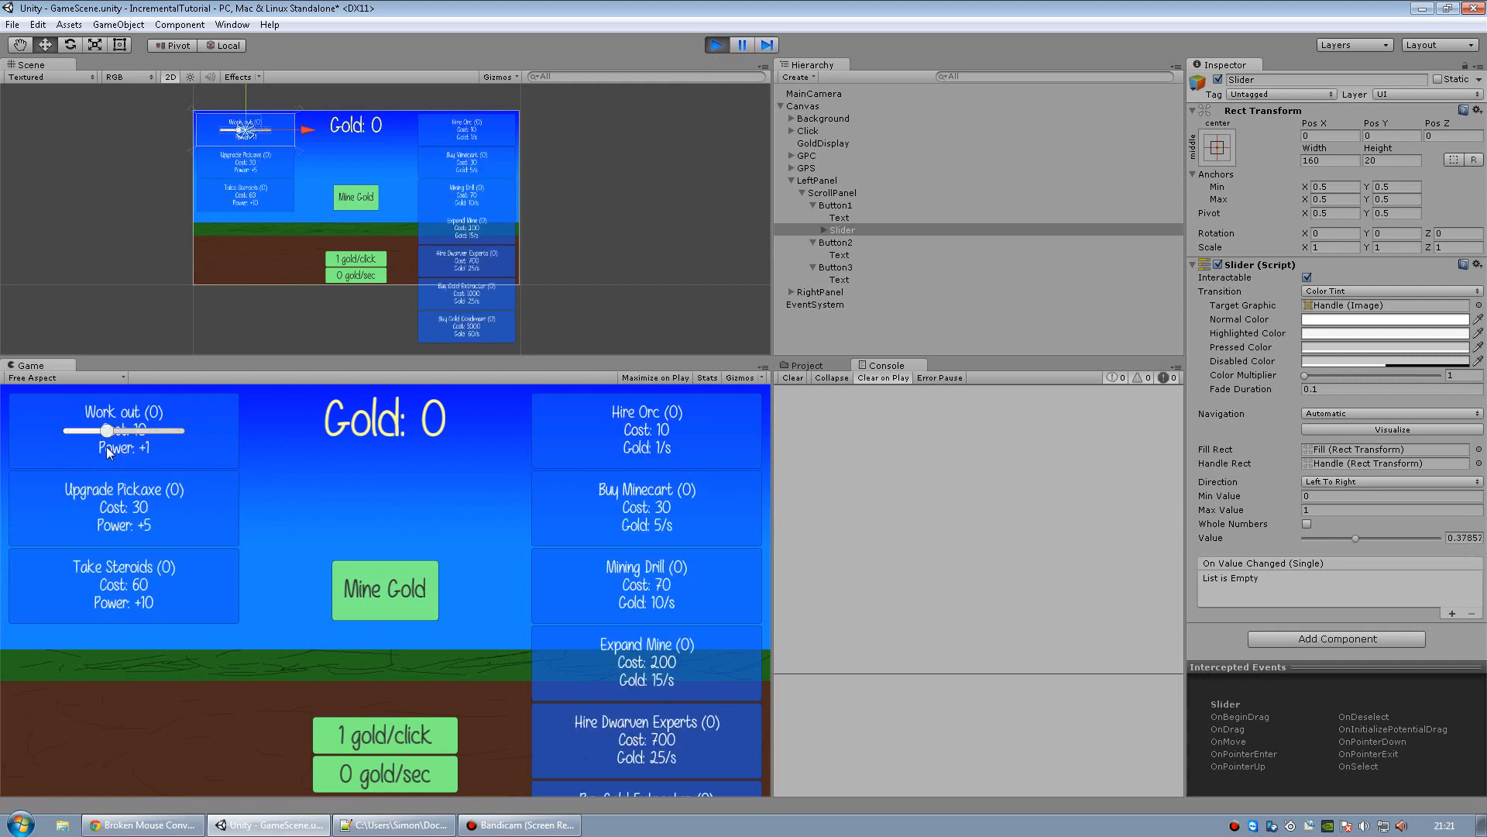
drag(122, 430, 68, 430)
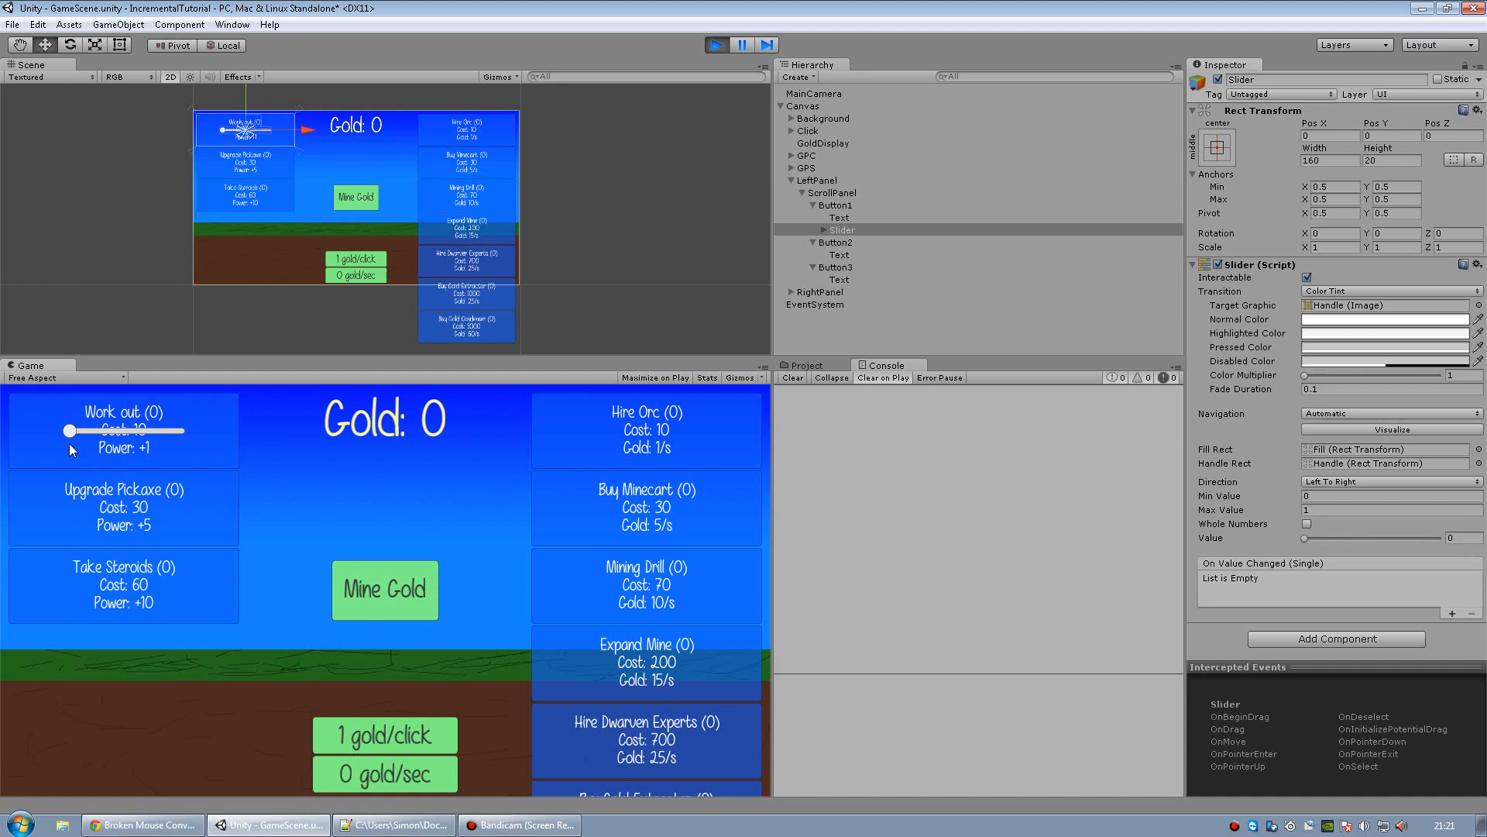
drag(68, 431, 157, 430)
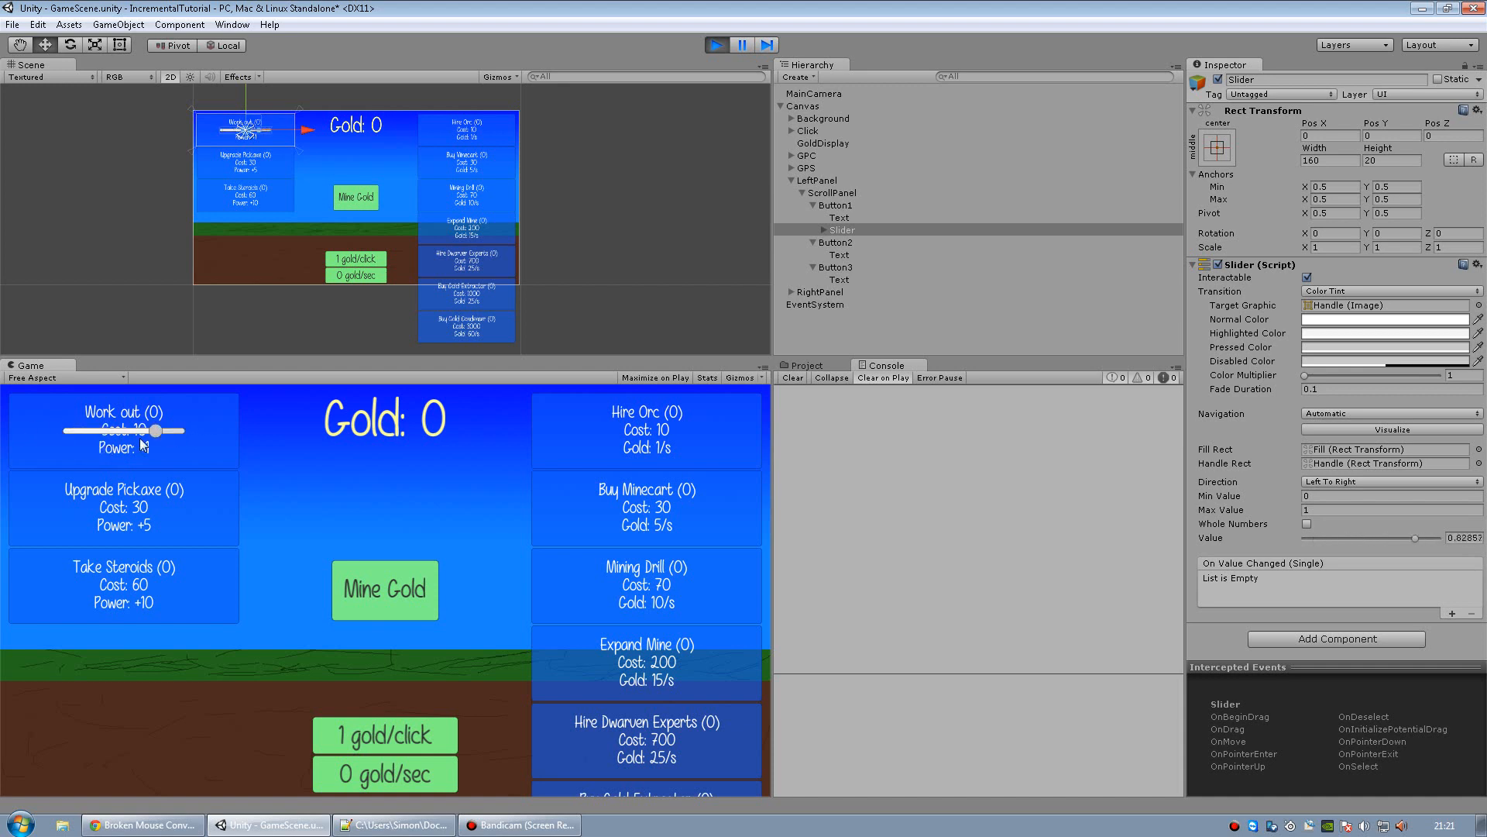
drag(157, 431, 139, 430)
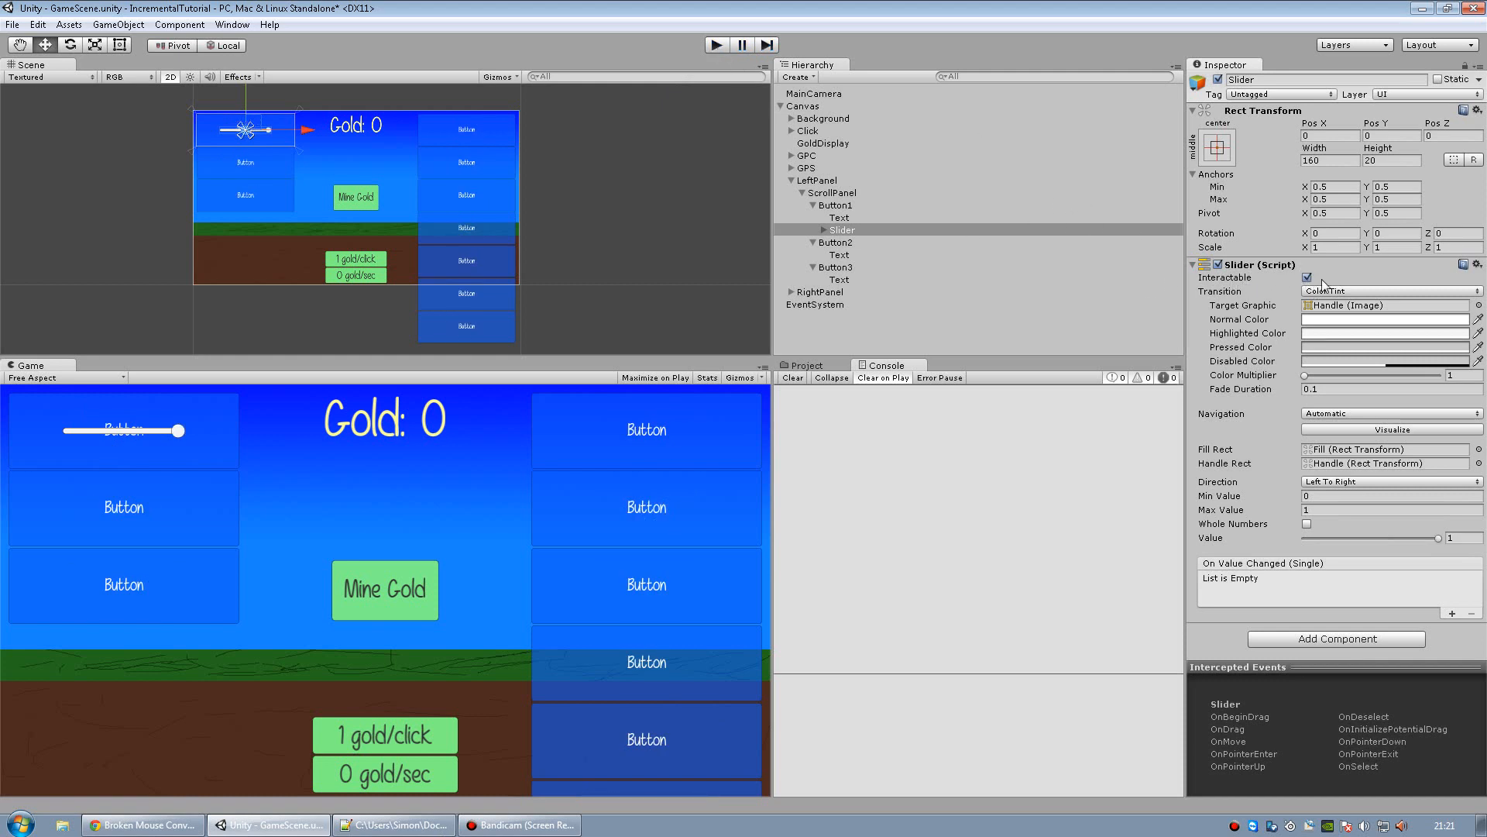
Untick Interactable and stretch the slider over Button1 with Top and Bottom offsets of -50.
click(1307, 276)
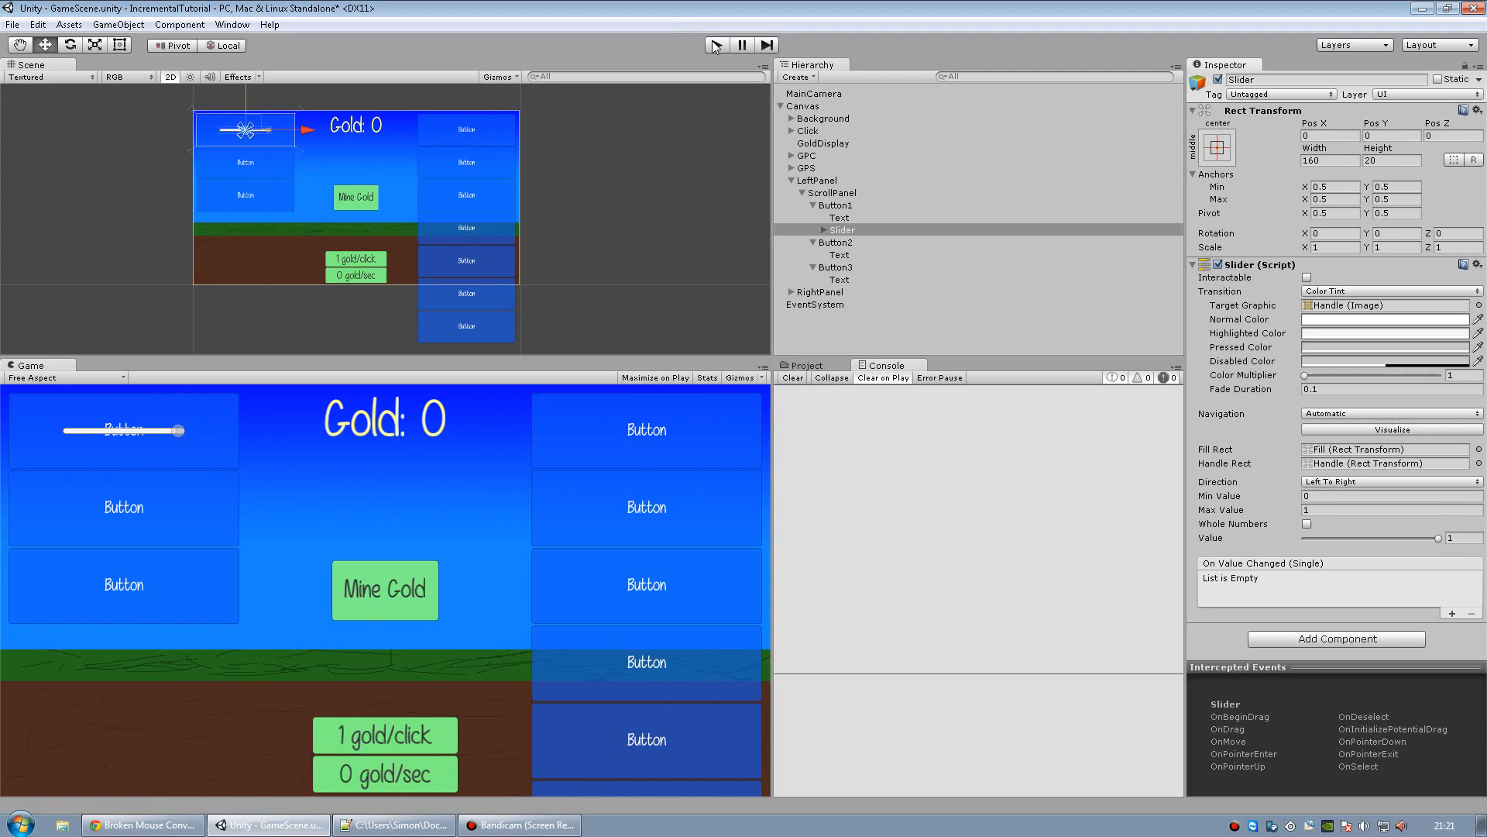
click(824, 229)
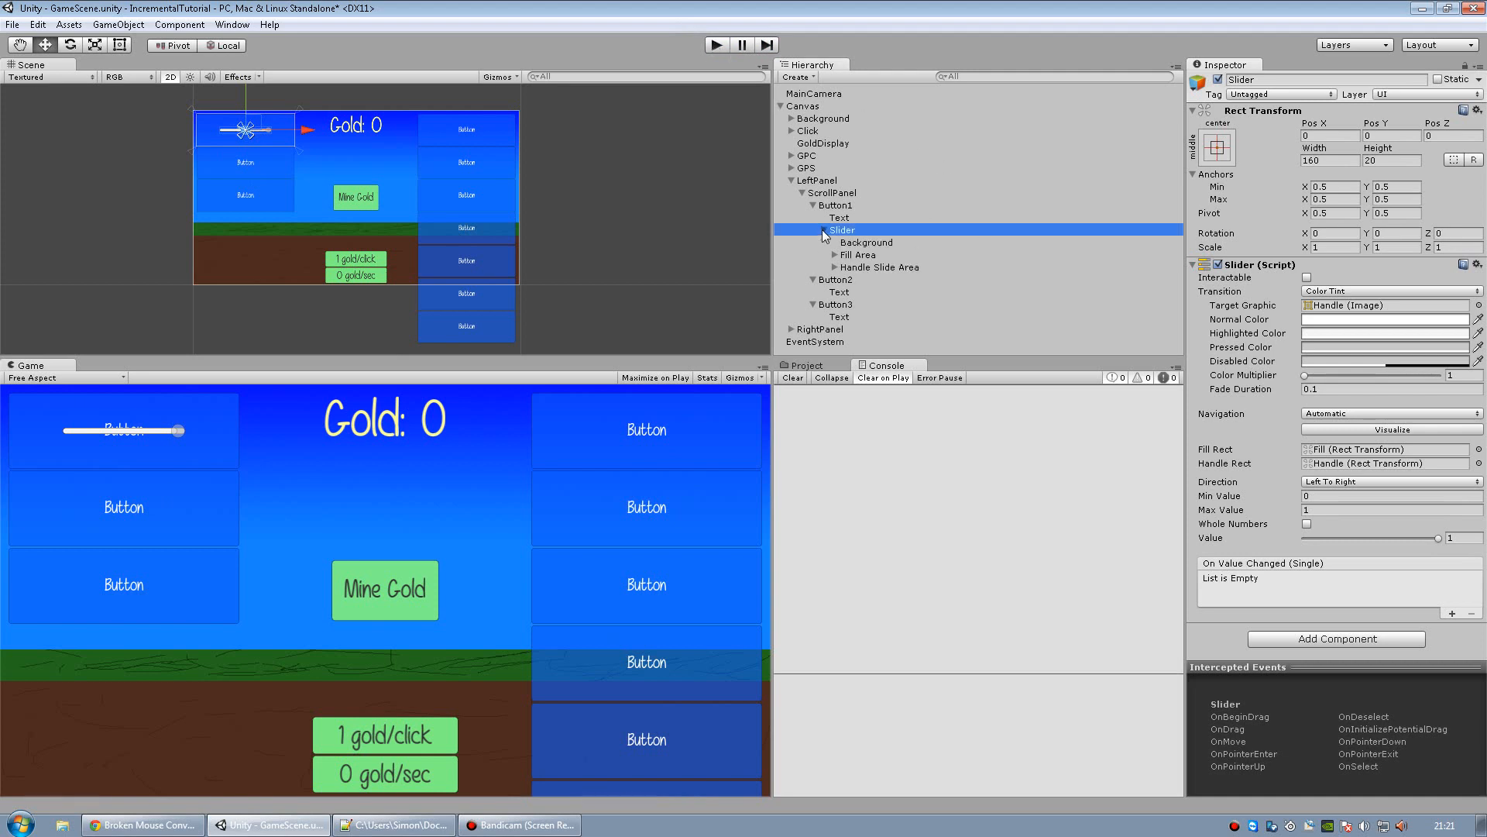
click(1216, 148)
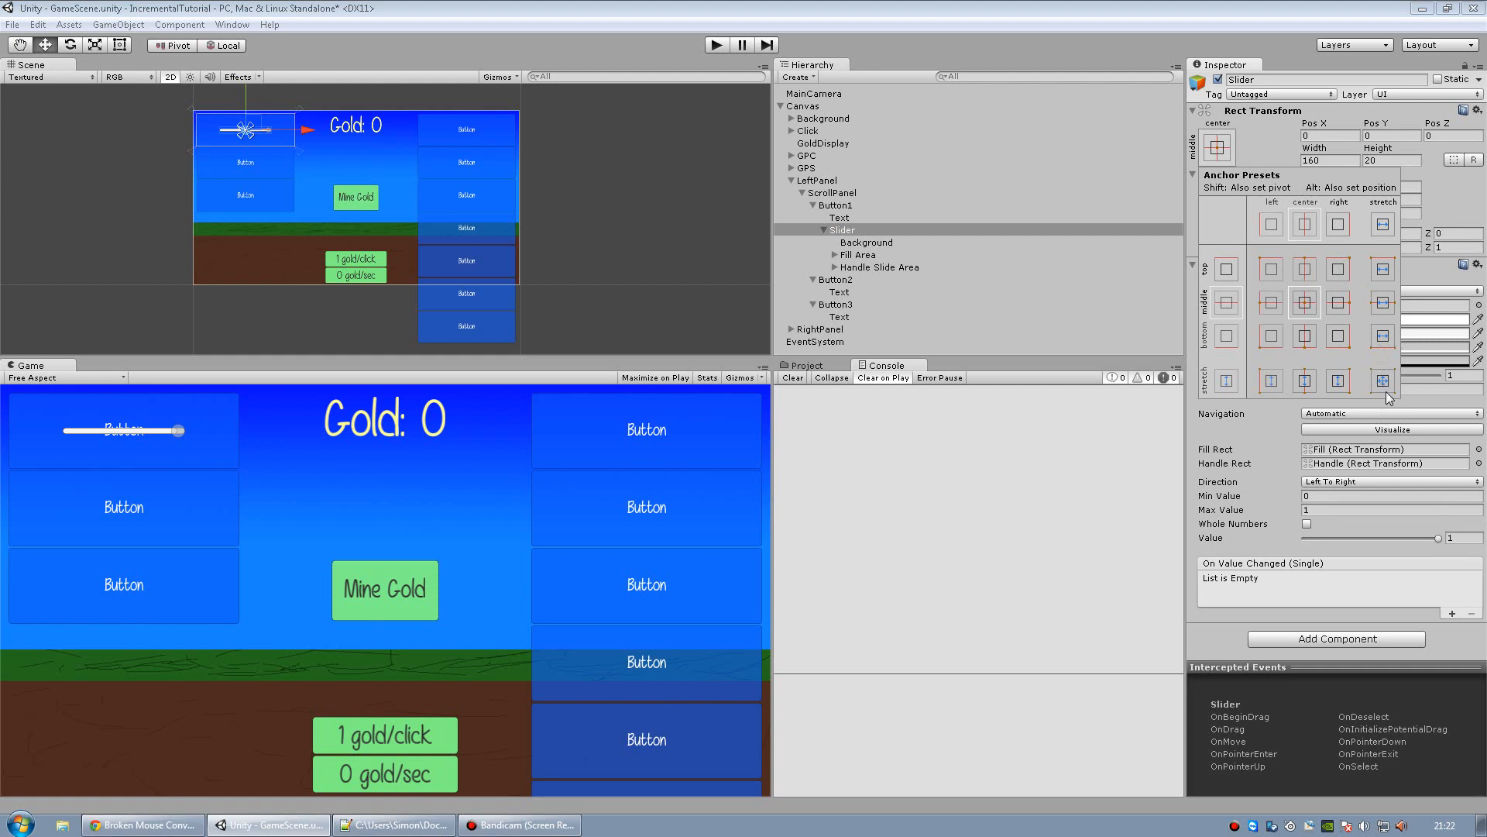
click(1382, 381)
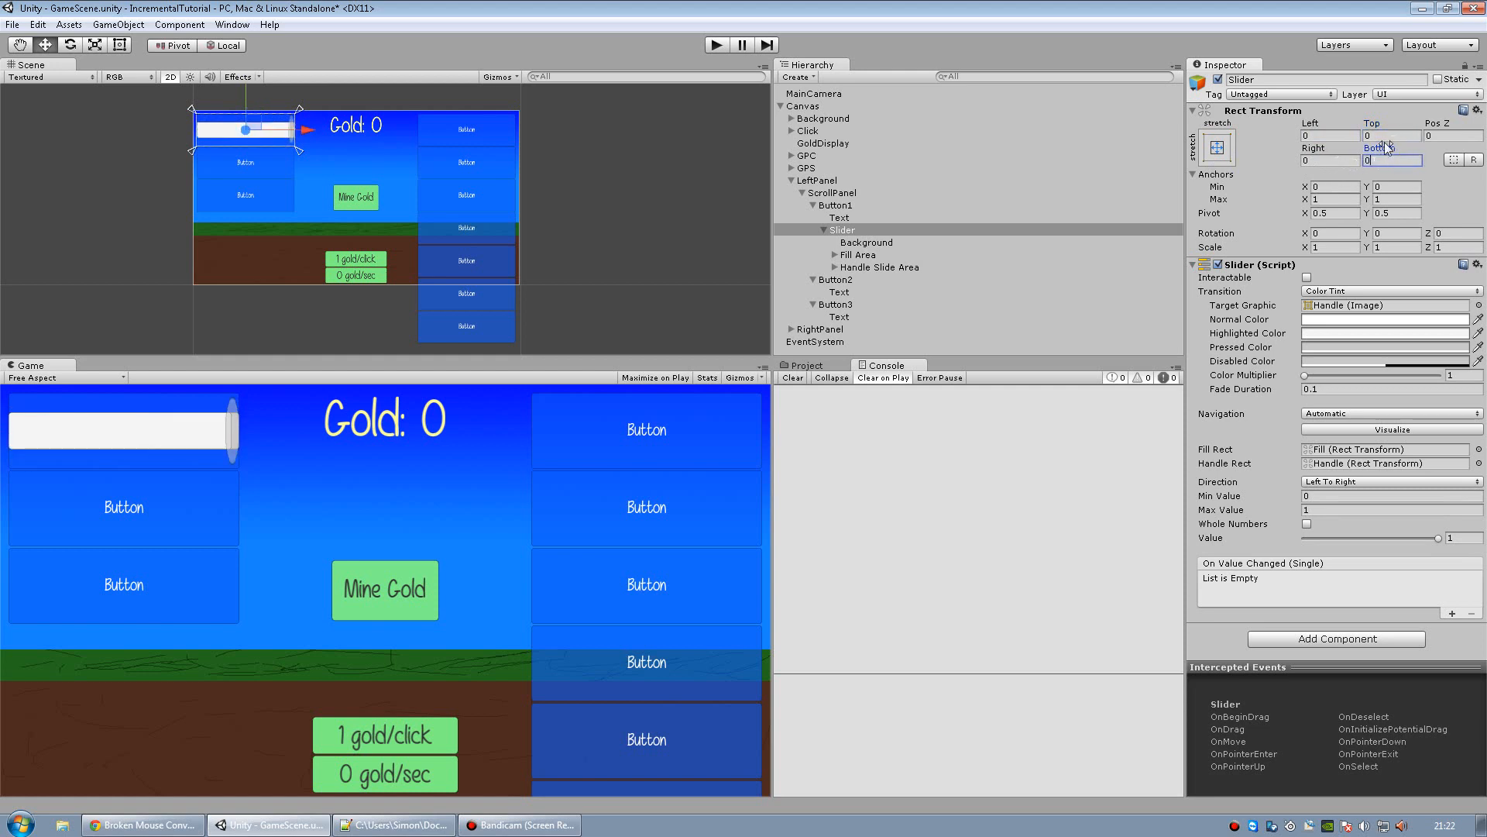
click(1393, 134)
text(-50)
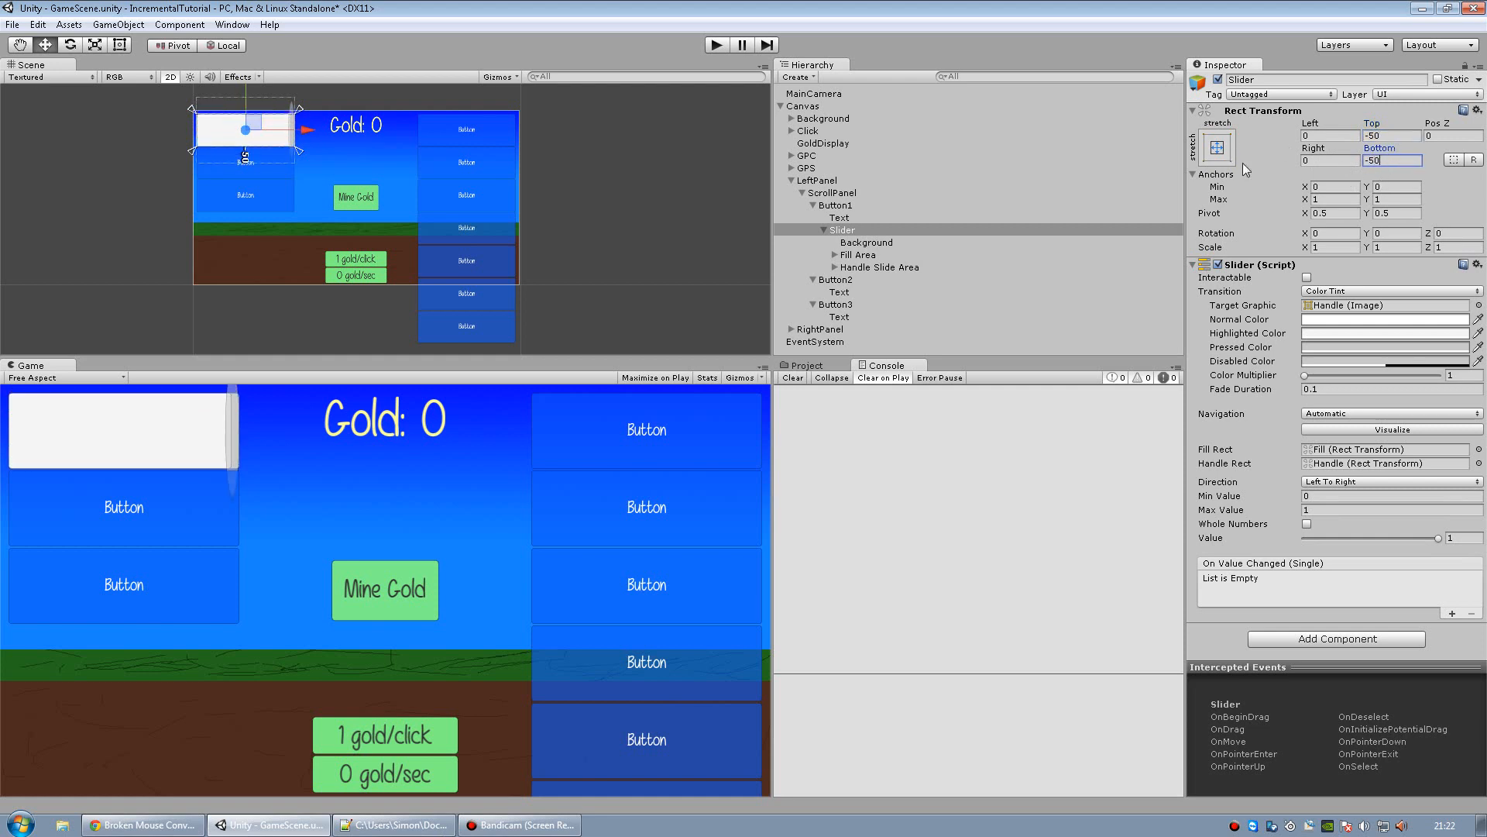
mouse_move(216, 461)
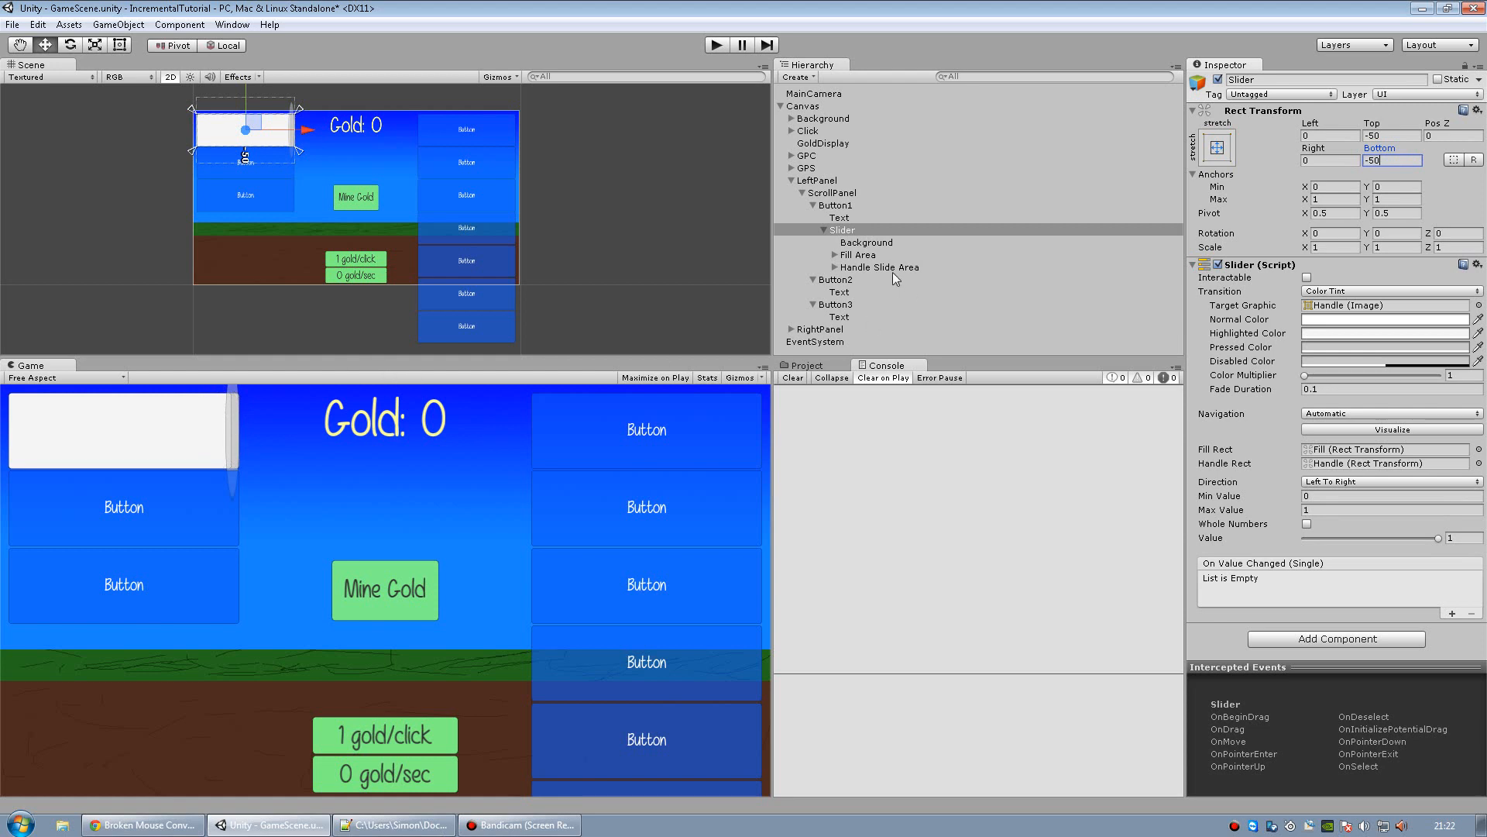
Disable Handle Slide Area and inset the Fill Area by 5 on left and right.
click(879, 266)
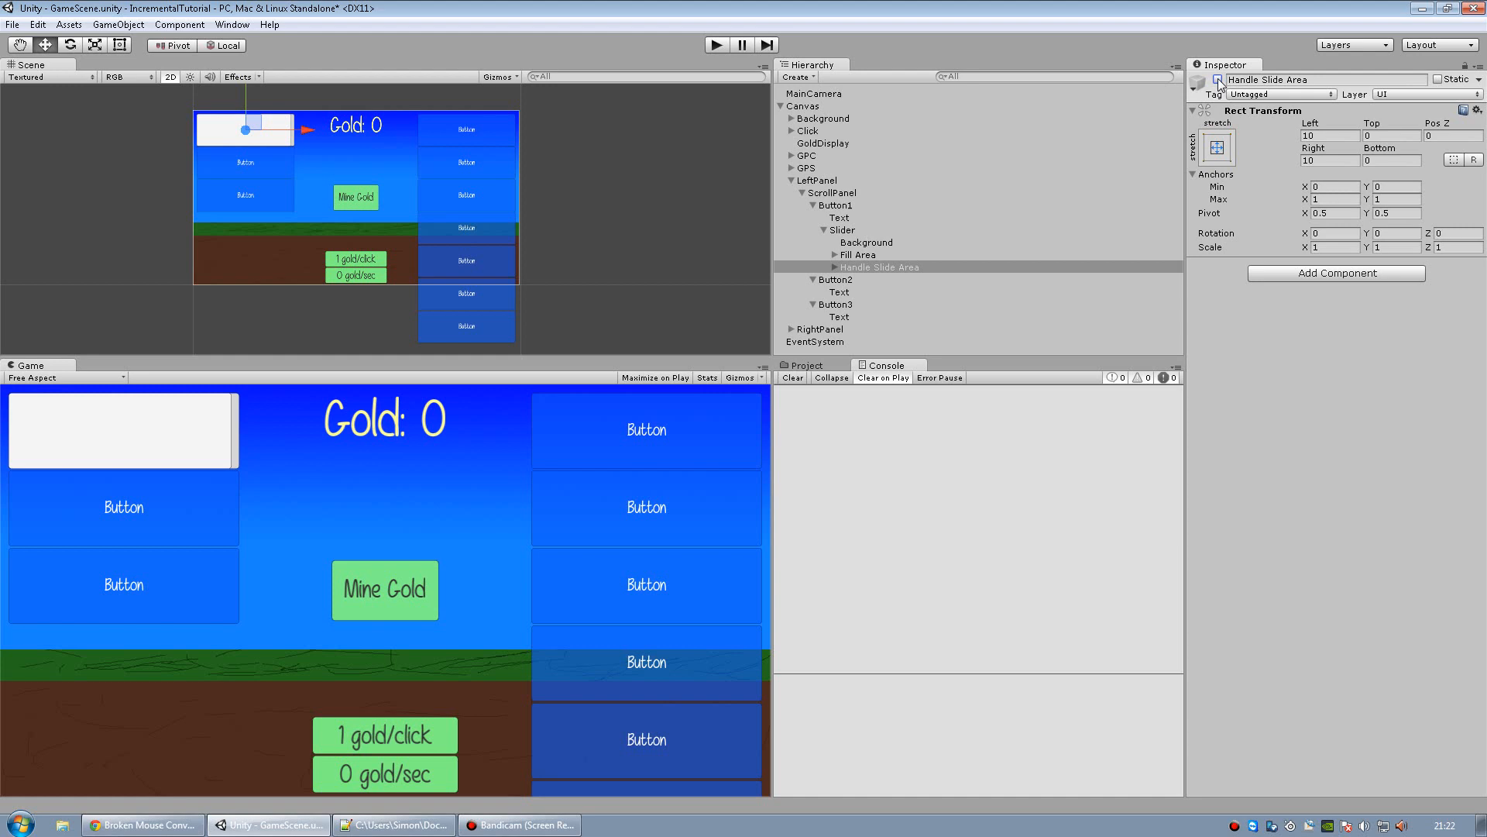
click(857, 254)
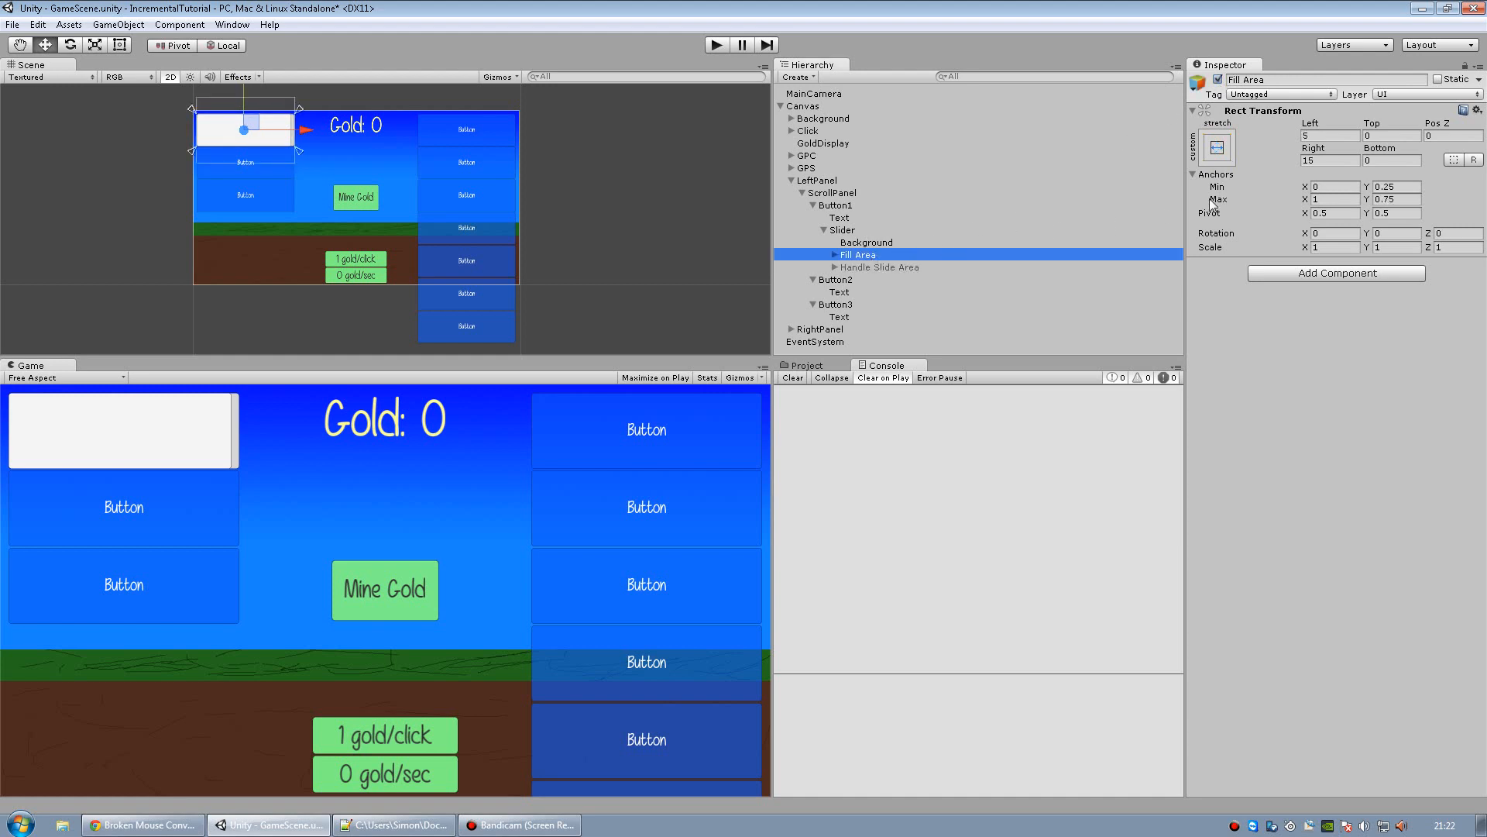
click(1331, 136)
text(0)
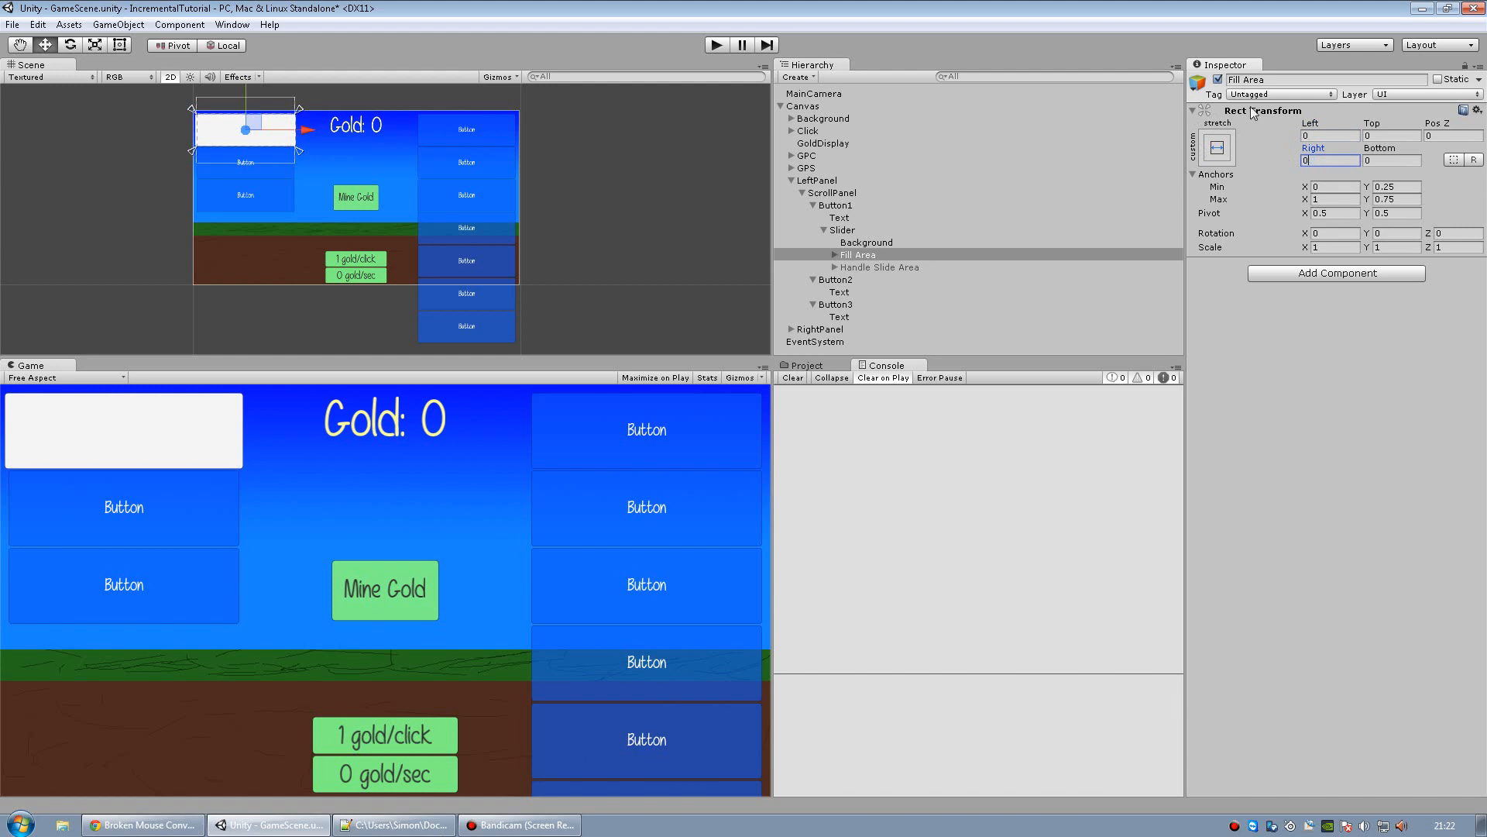
text(5)
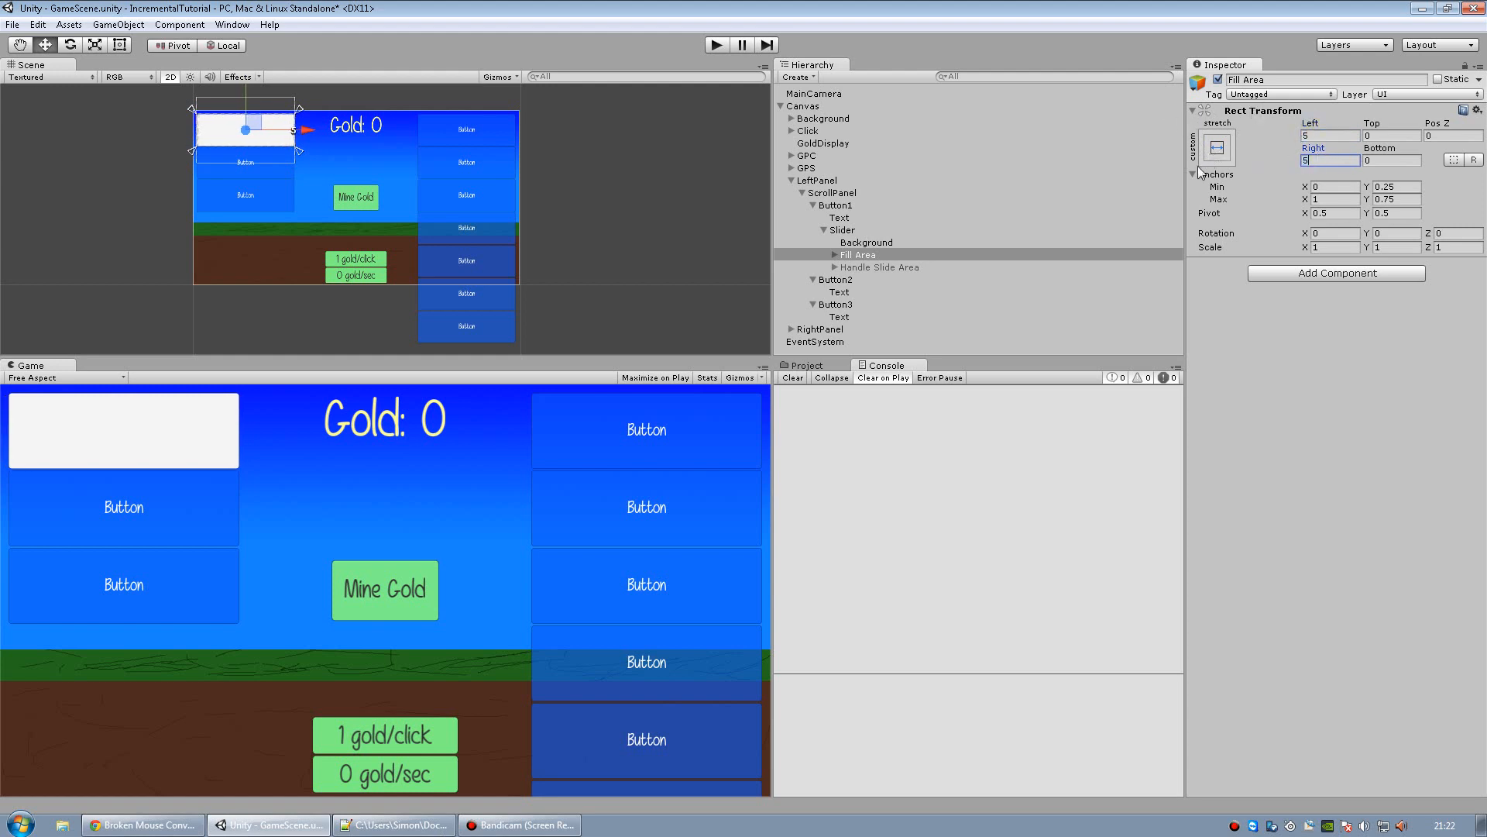
click(842, 229)
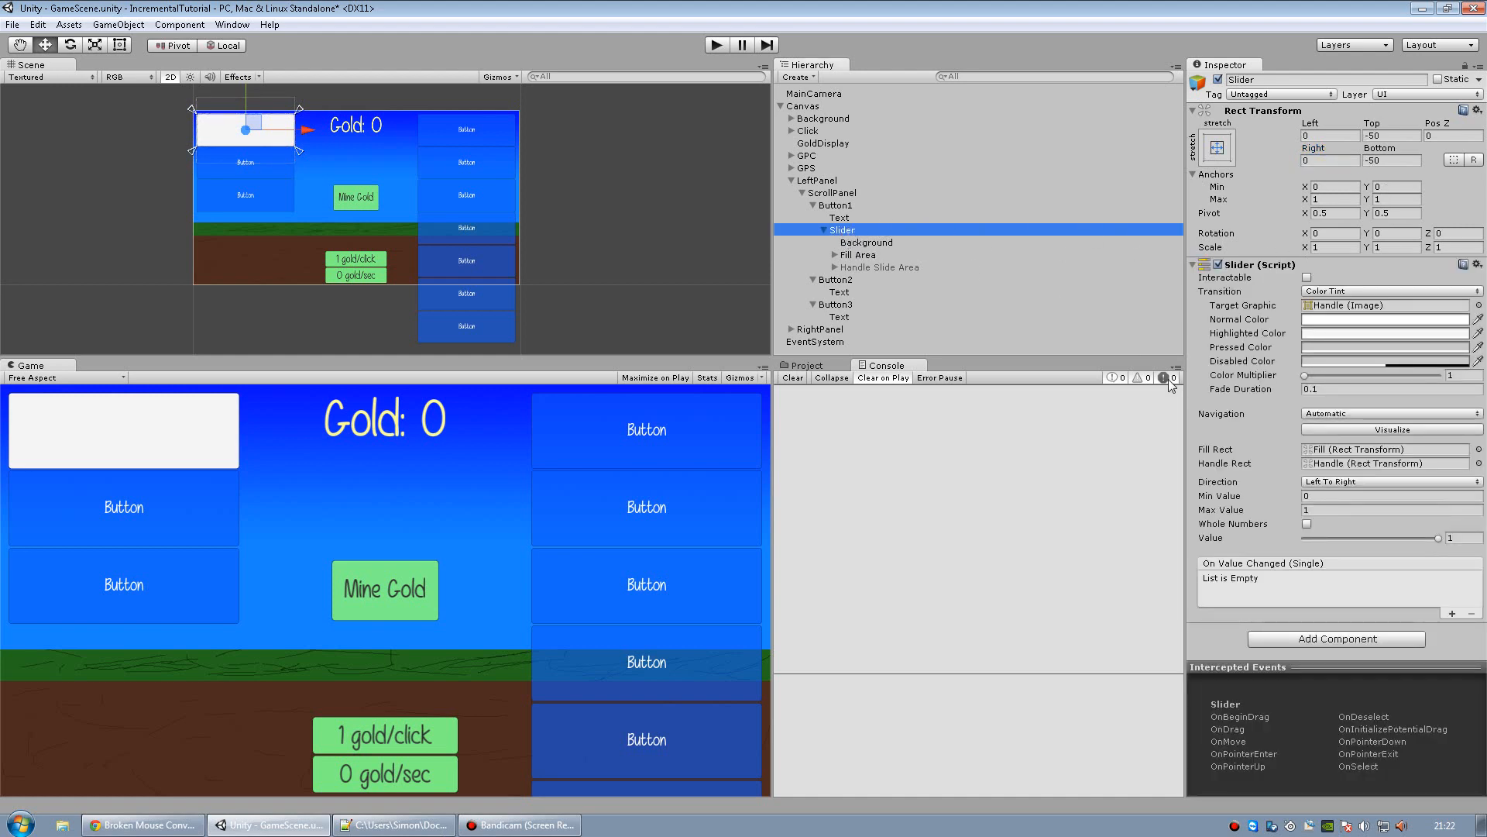
Set the slider's Max Value to 100 and, after a test drag, its Value to 0.
click(1390, 509)
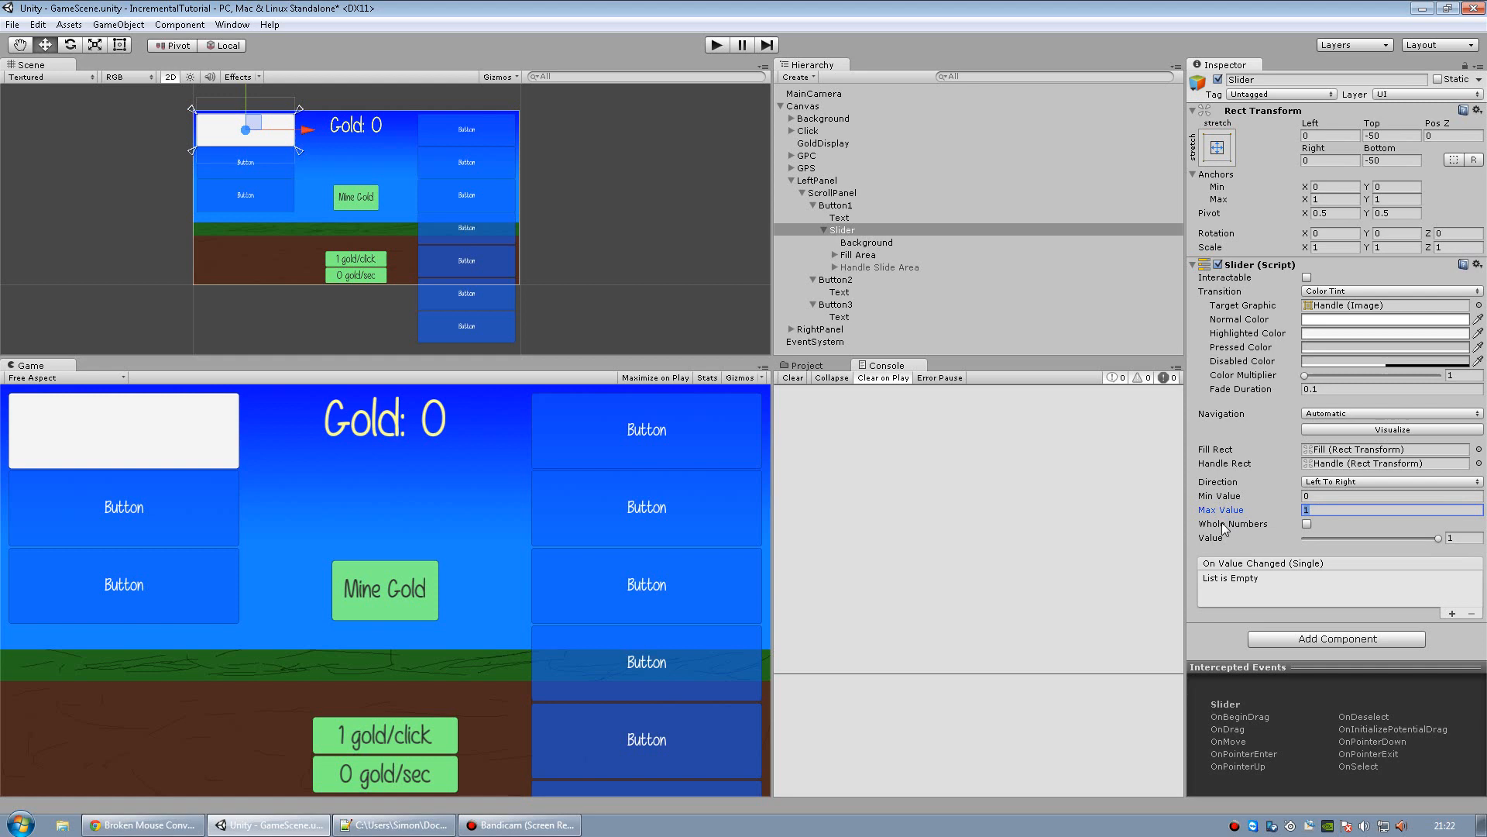
text(100)
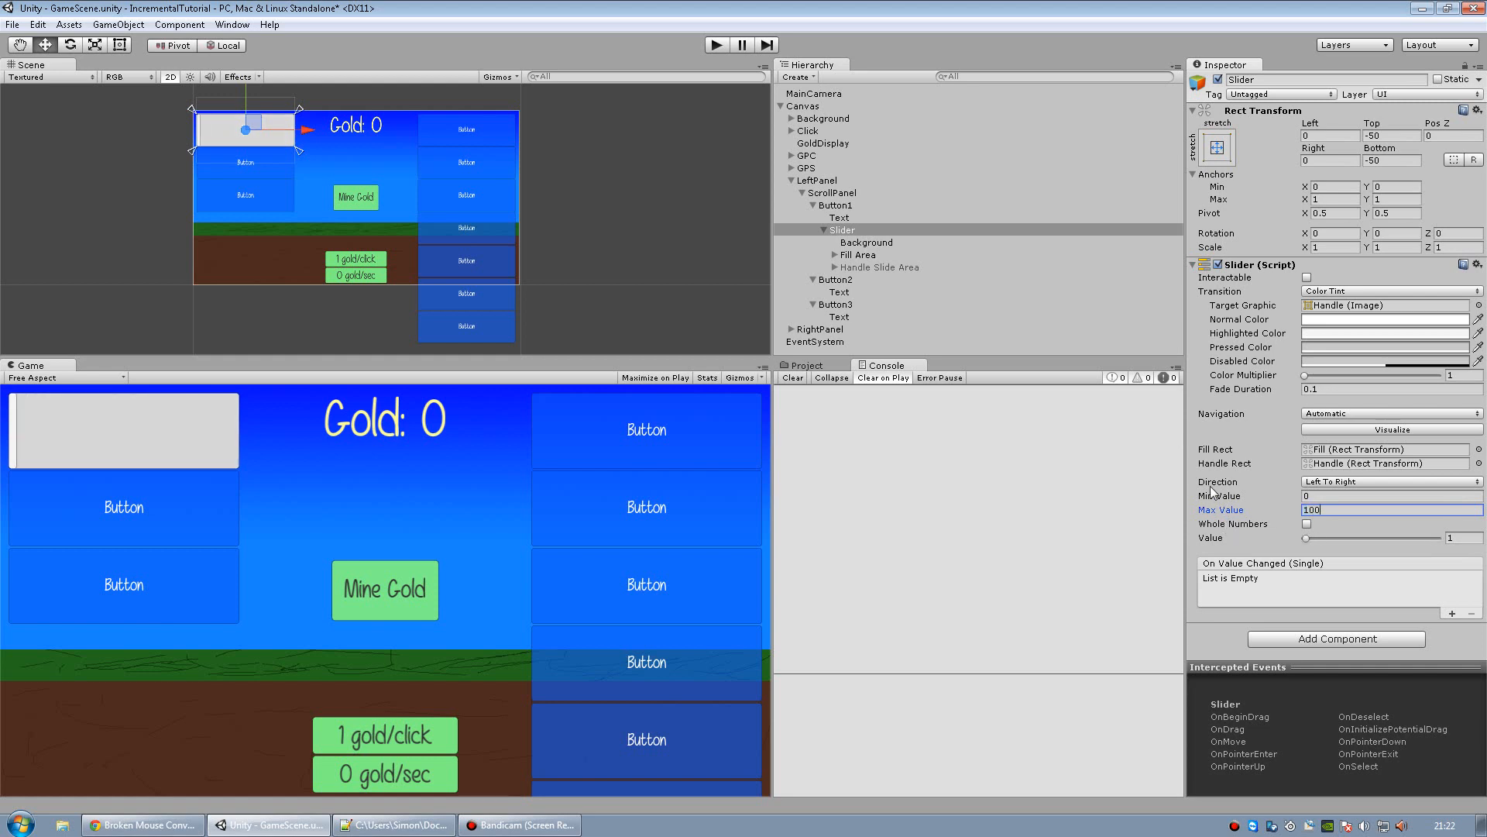
drag(1304, 538, 1419, 538)
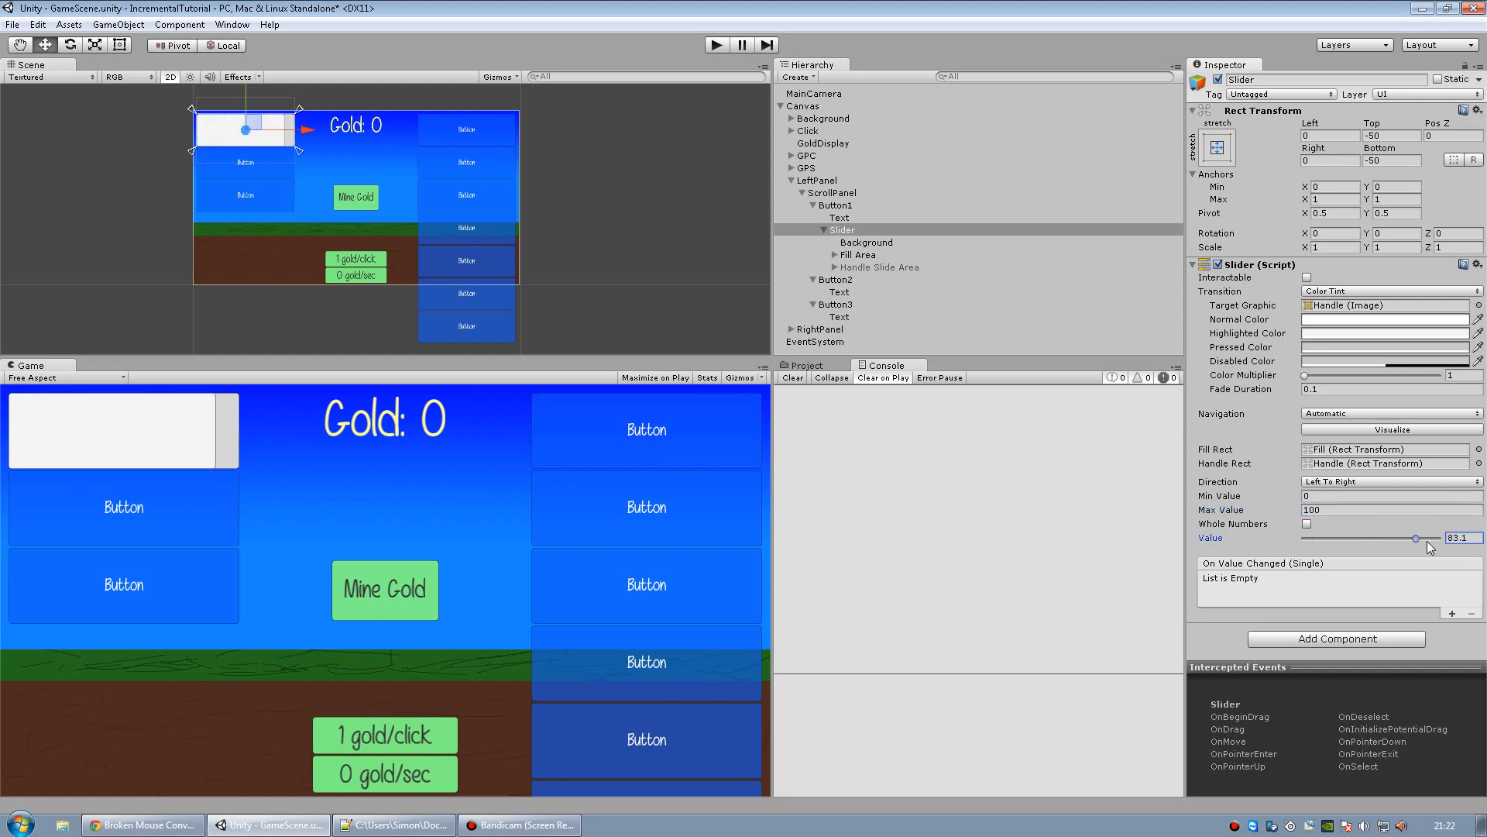
drag(1413, 537, 1442, 538)
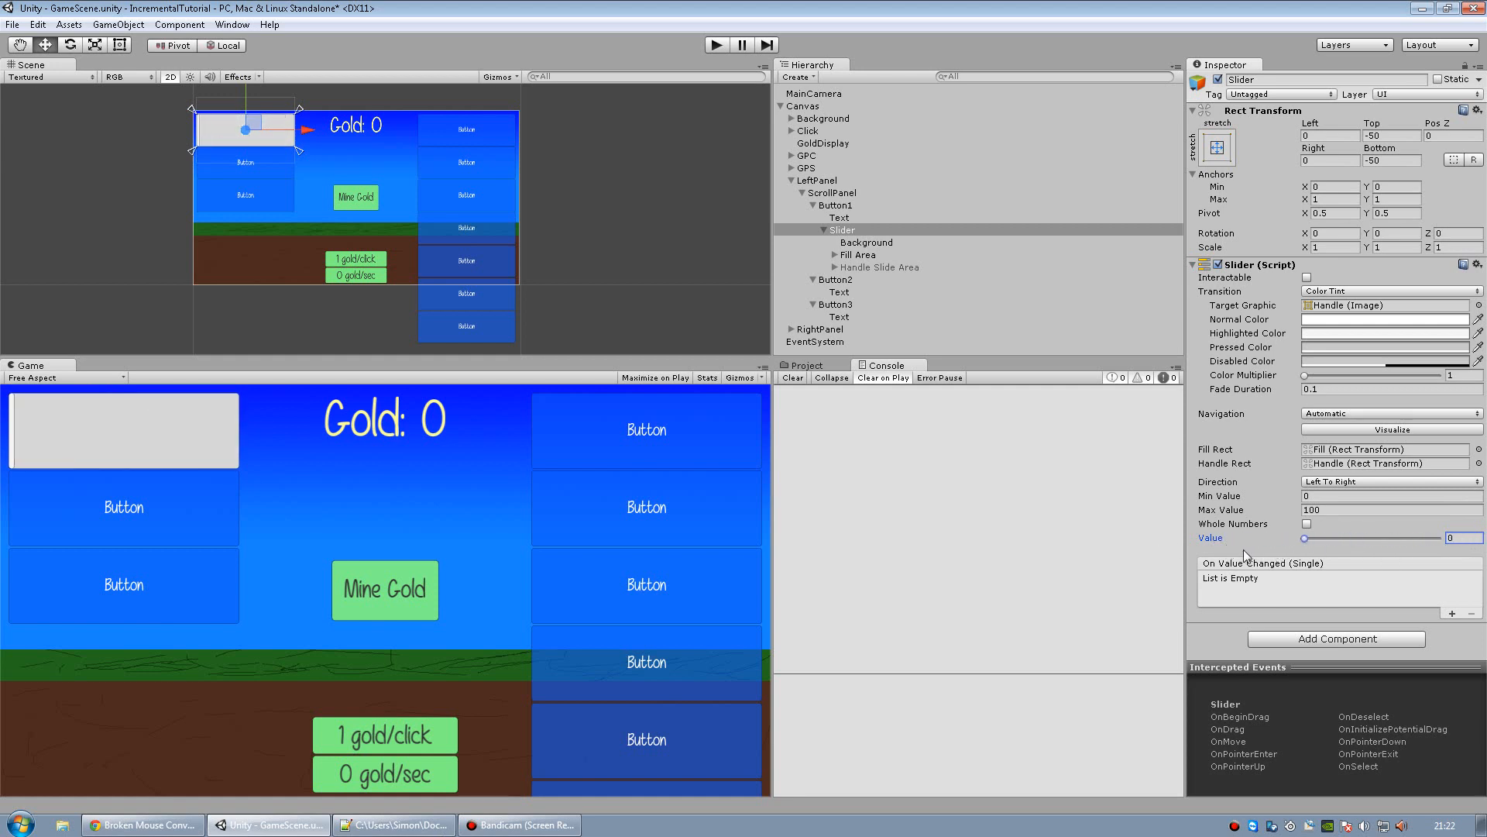
click(855, 254)
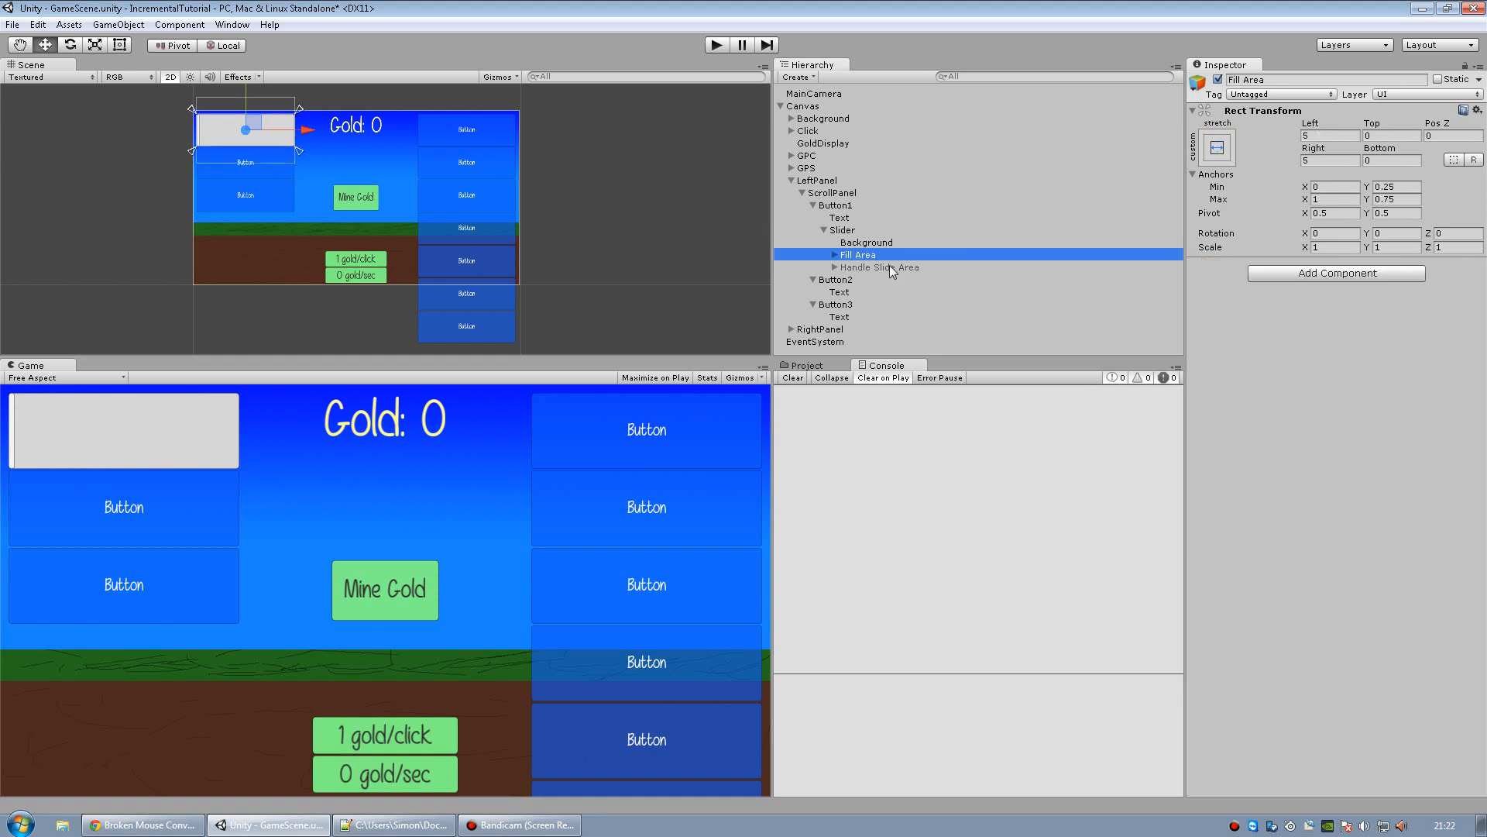
Drag the slider's Value to preview the bar partly and then fully filled.
click(855, 267)
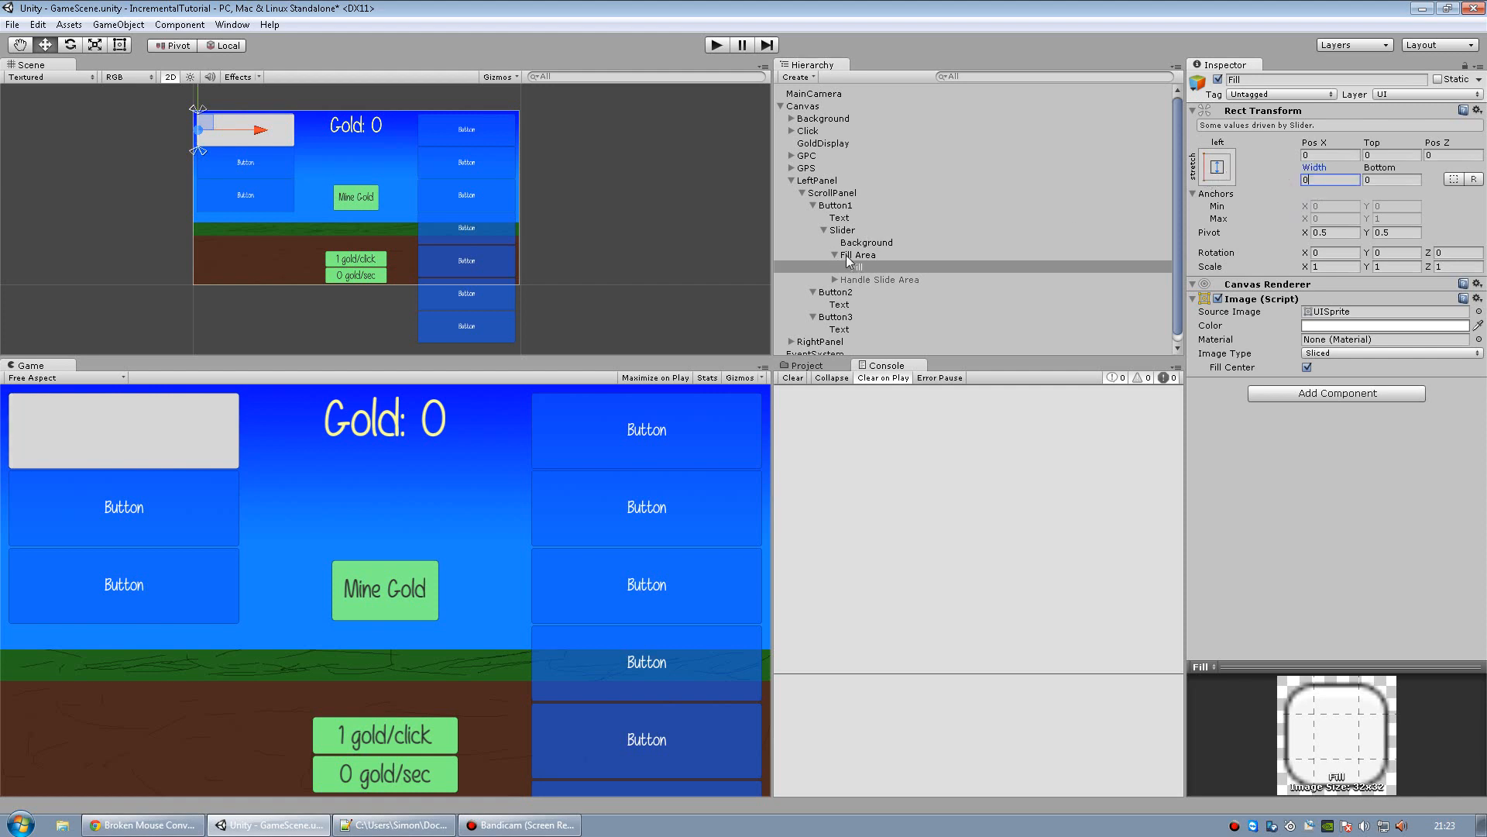
click(843, 229)
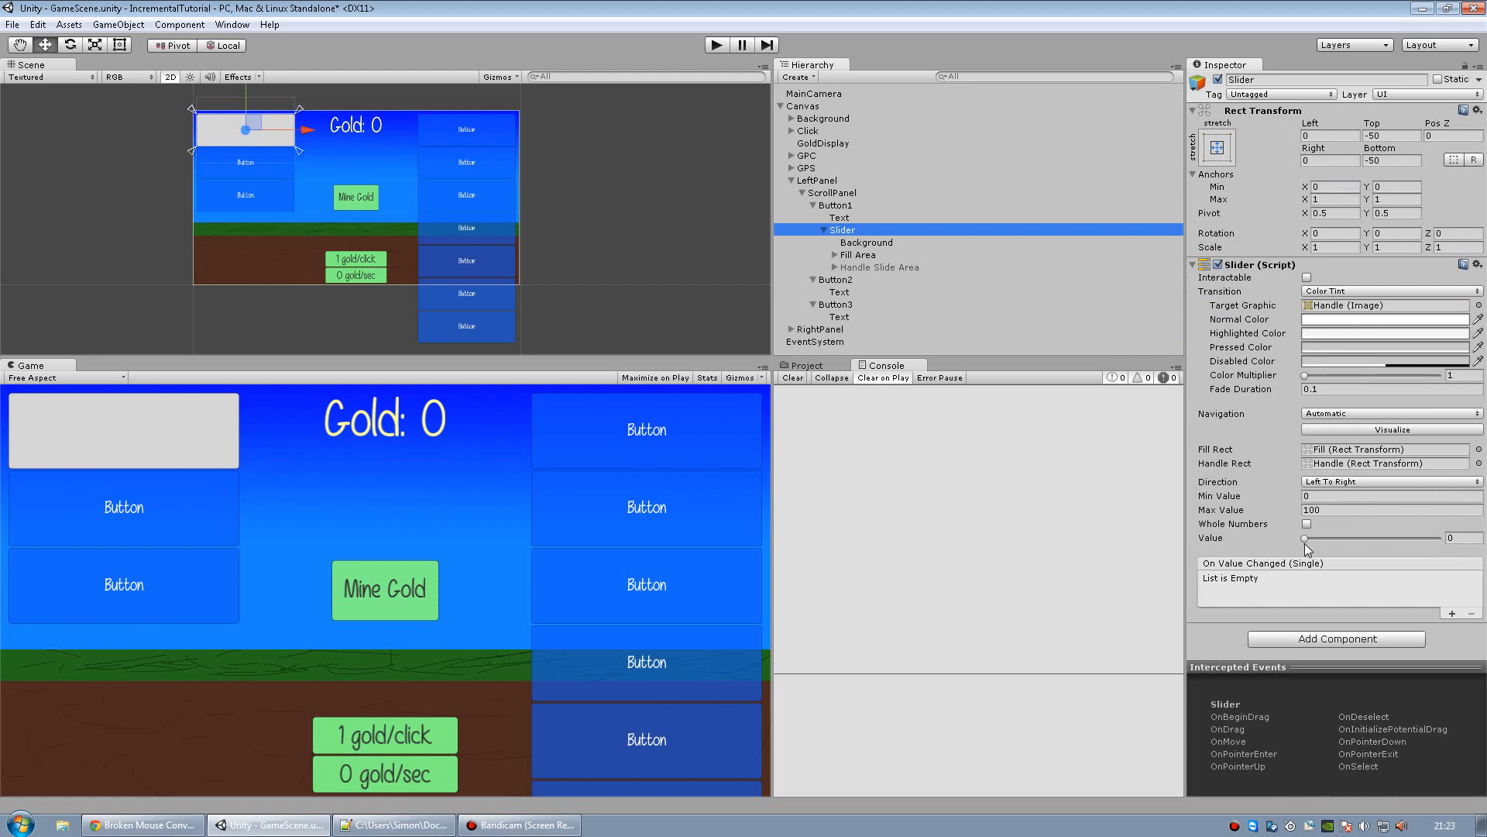
drag(1305, 537, 1378, 538)
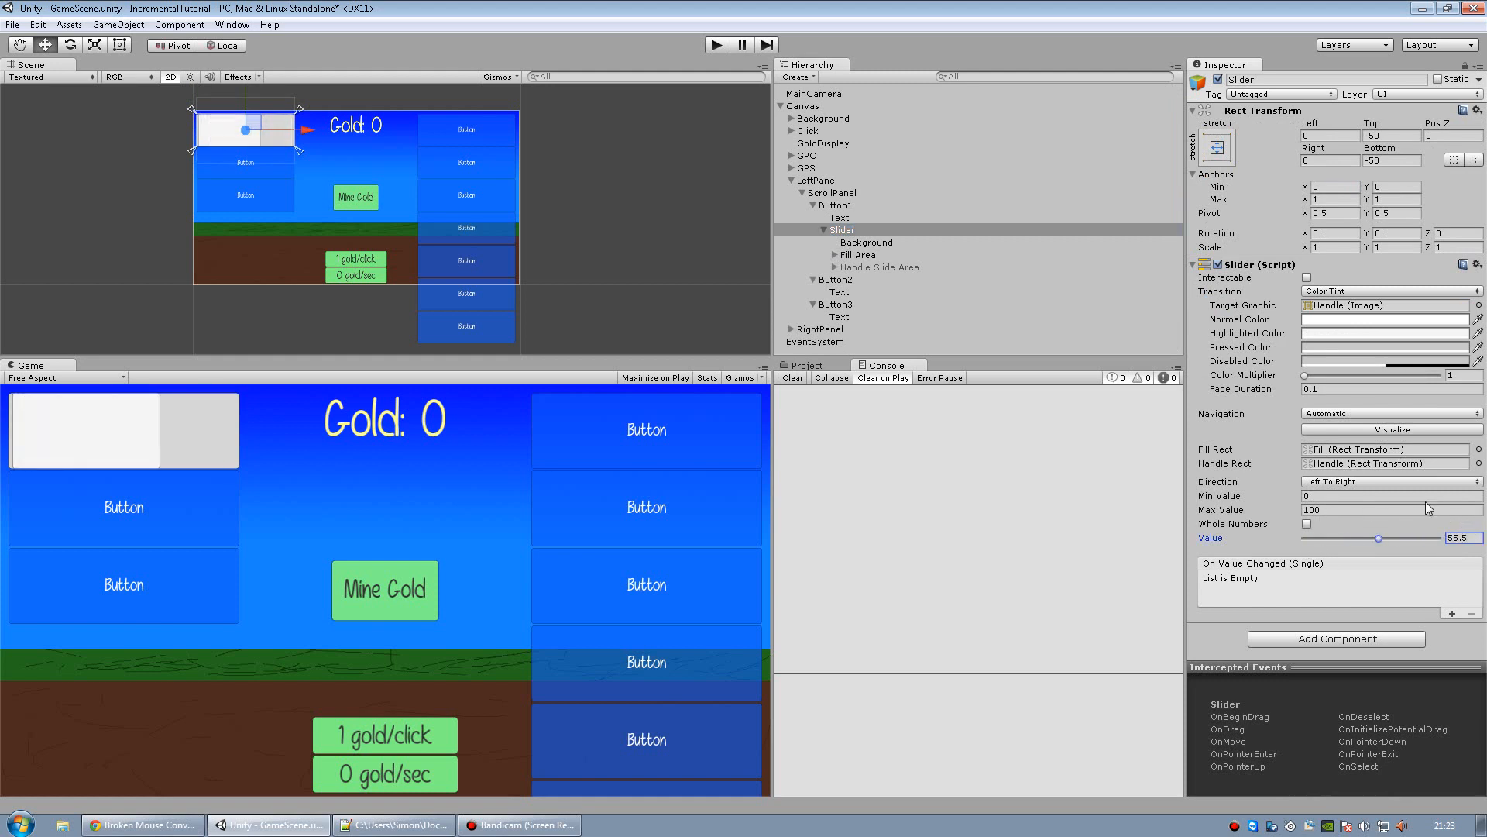
drag(1378, 538, 1470, 537)
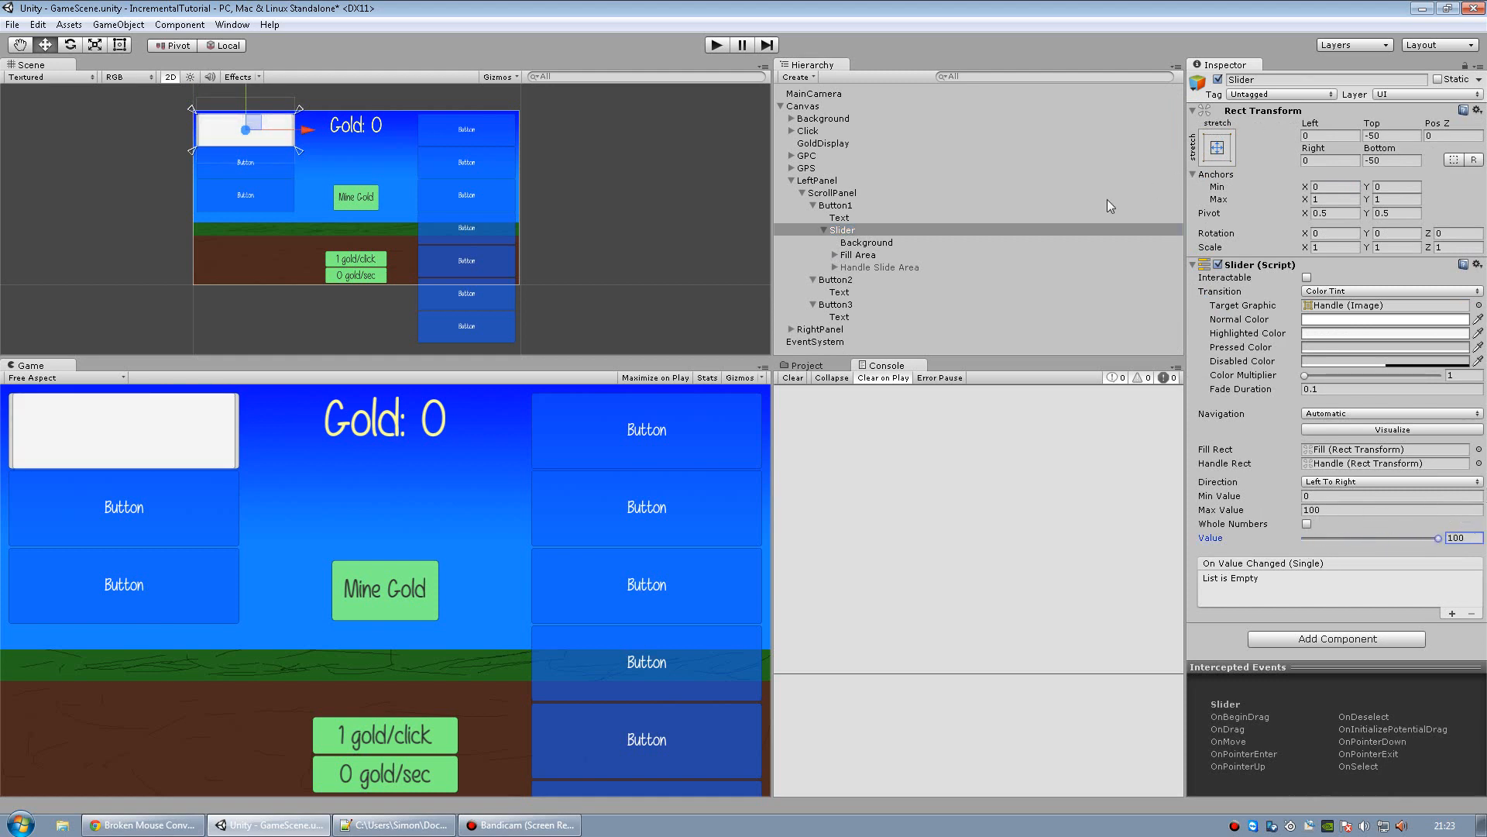
Set the Fill Area's side offsets to 0 and open UpgradeManager in MonoDevelop.
click(857, 254)
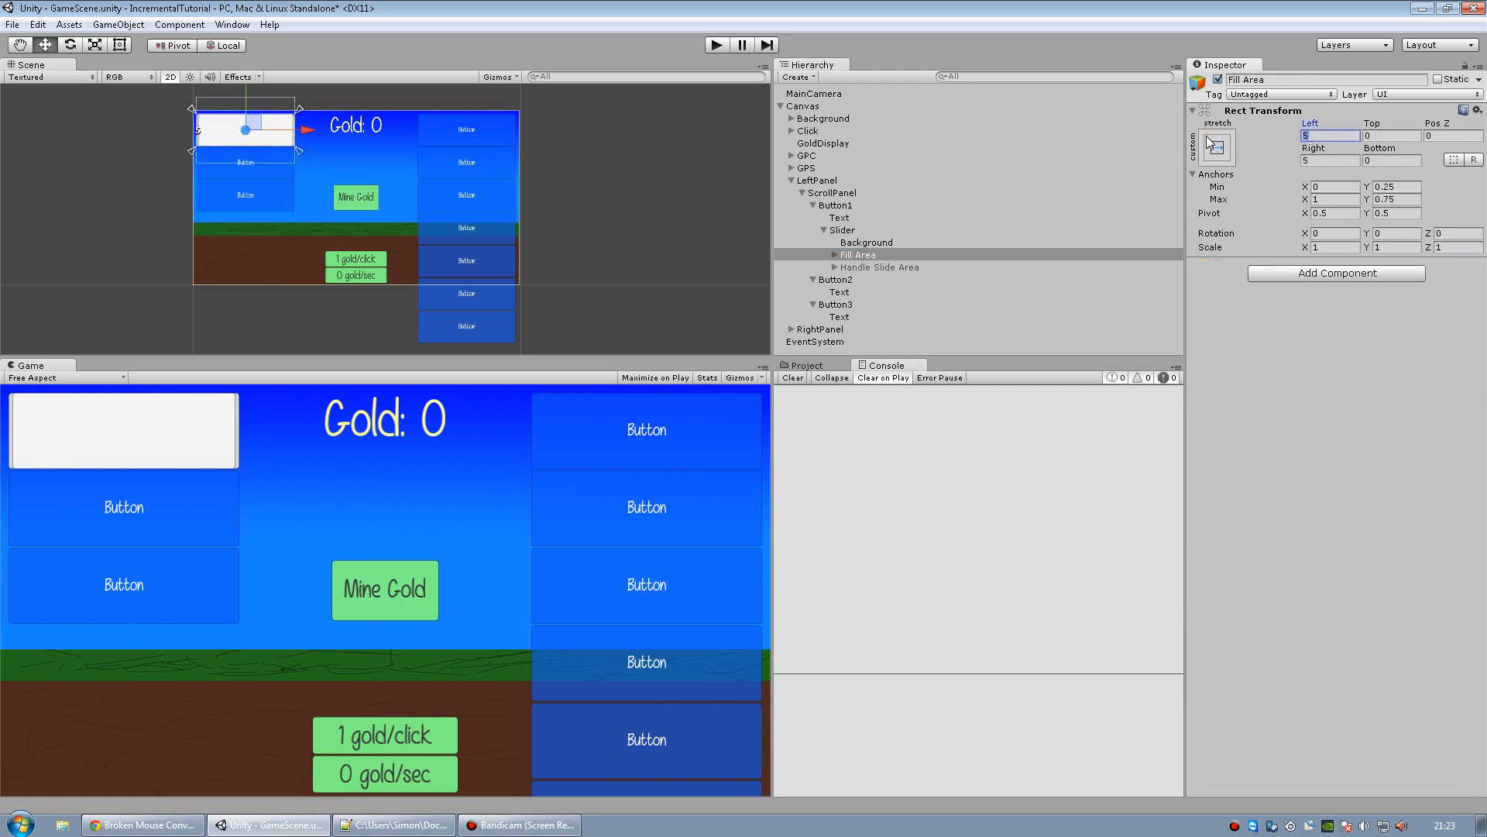
text(0)
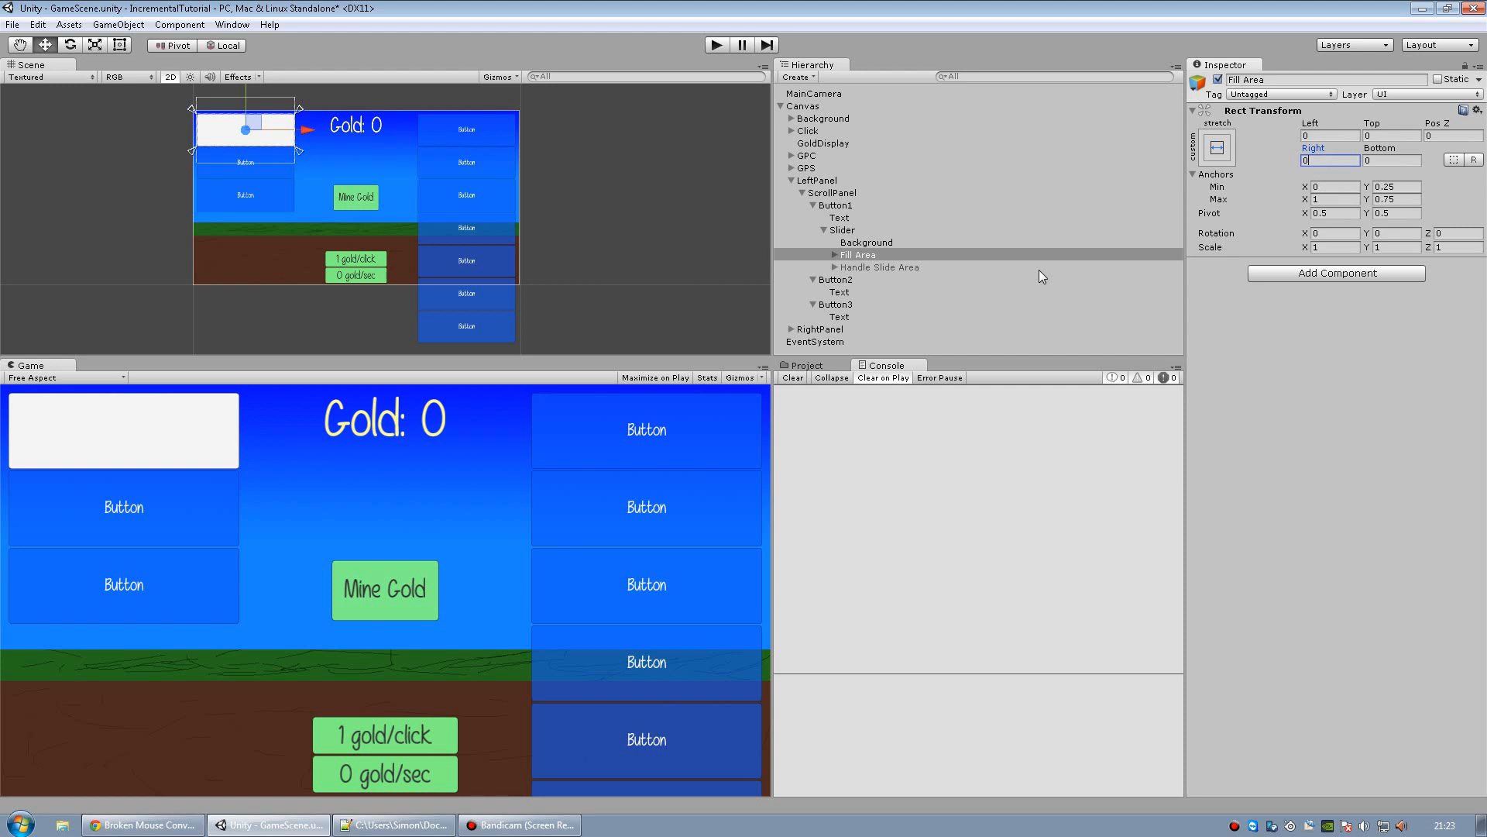
click(841, 229)
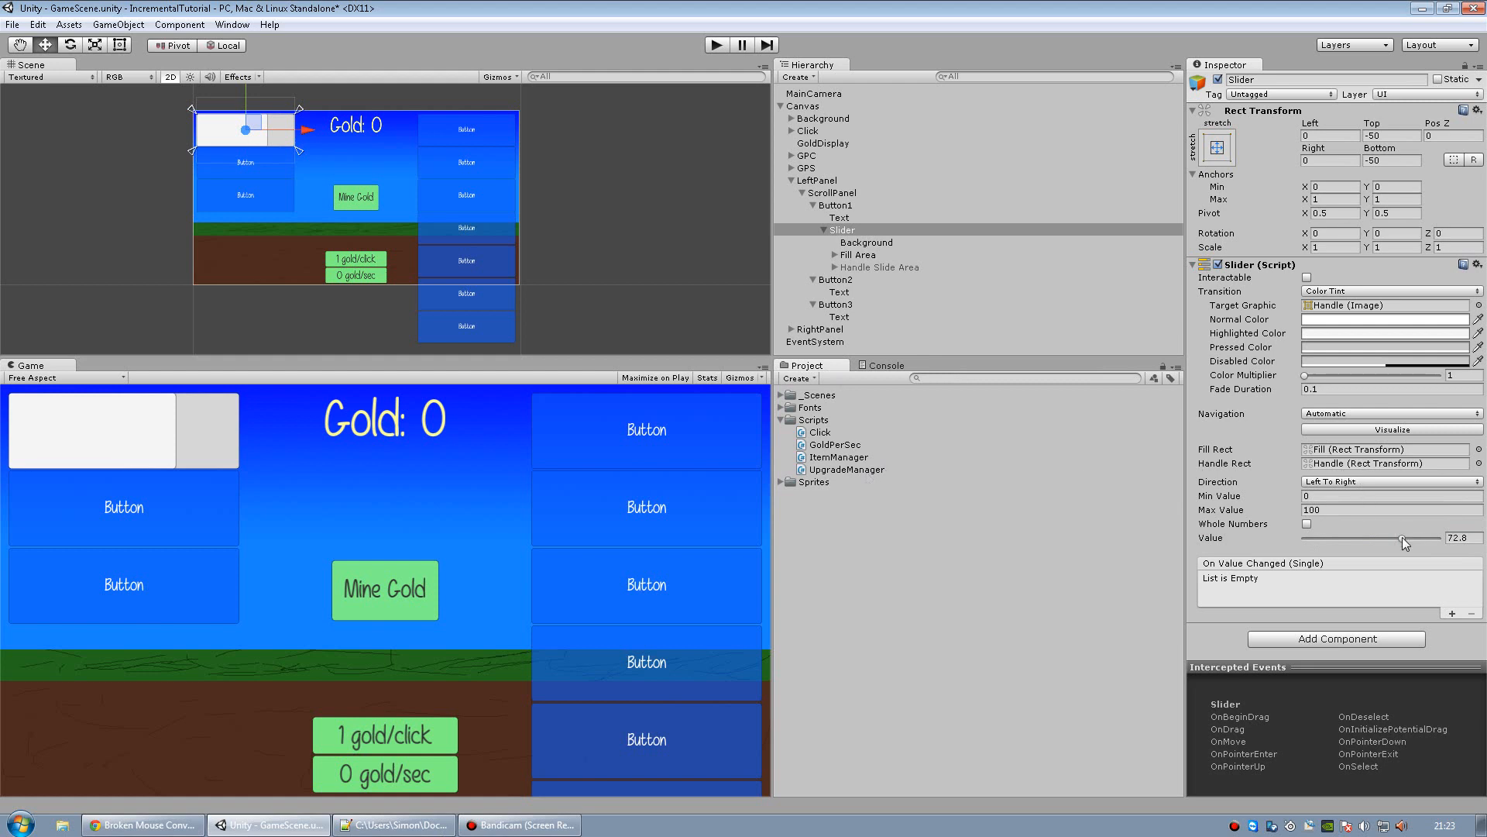
click(846, 469)
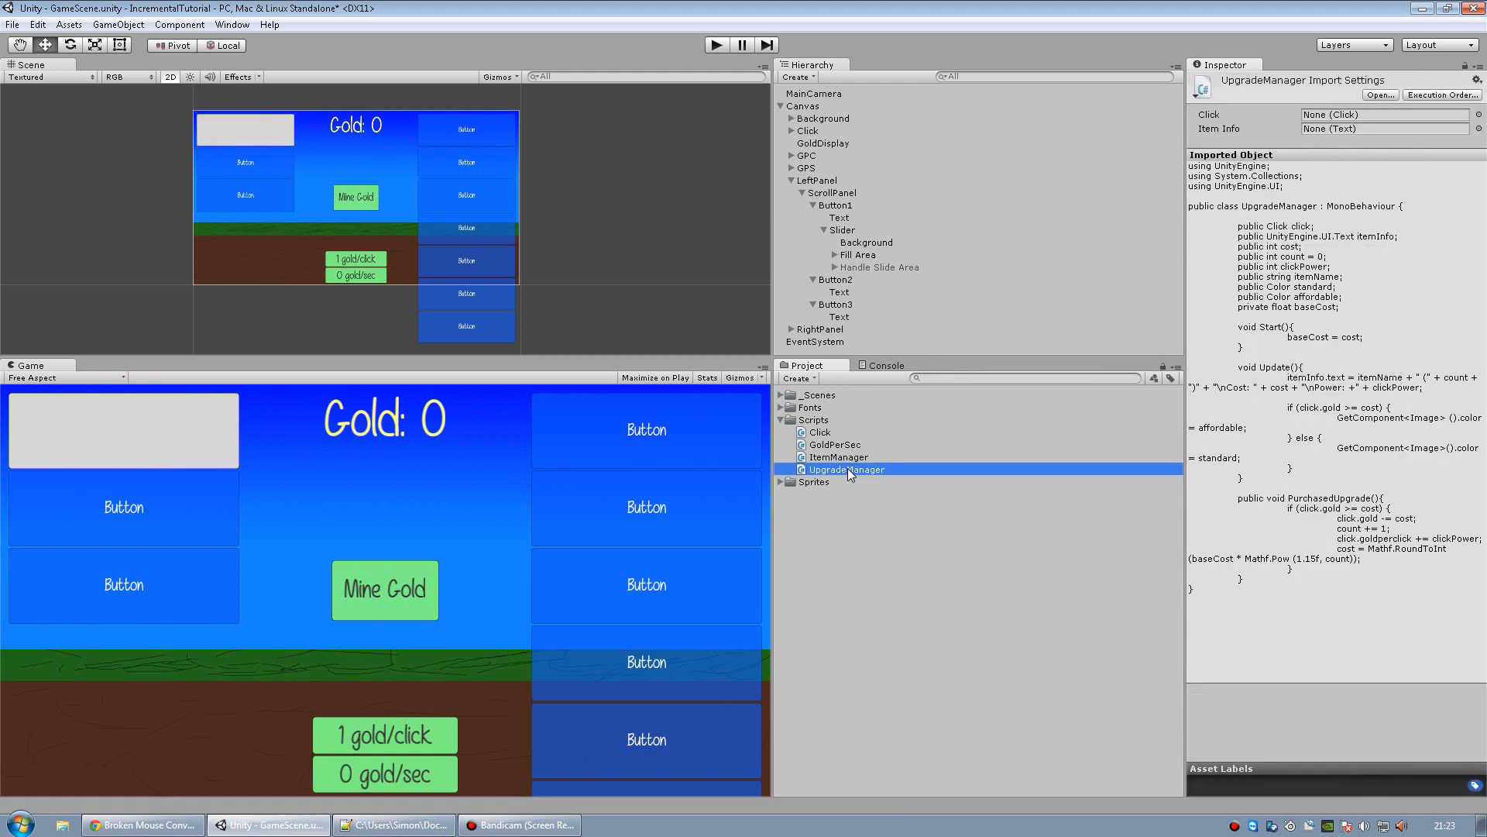
double_click(845, 469)
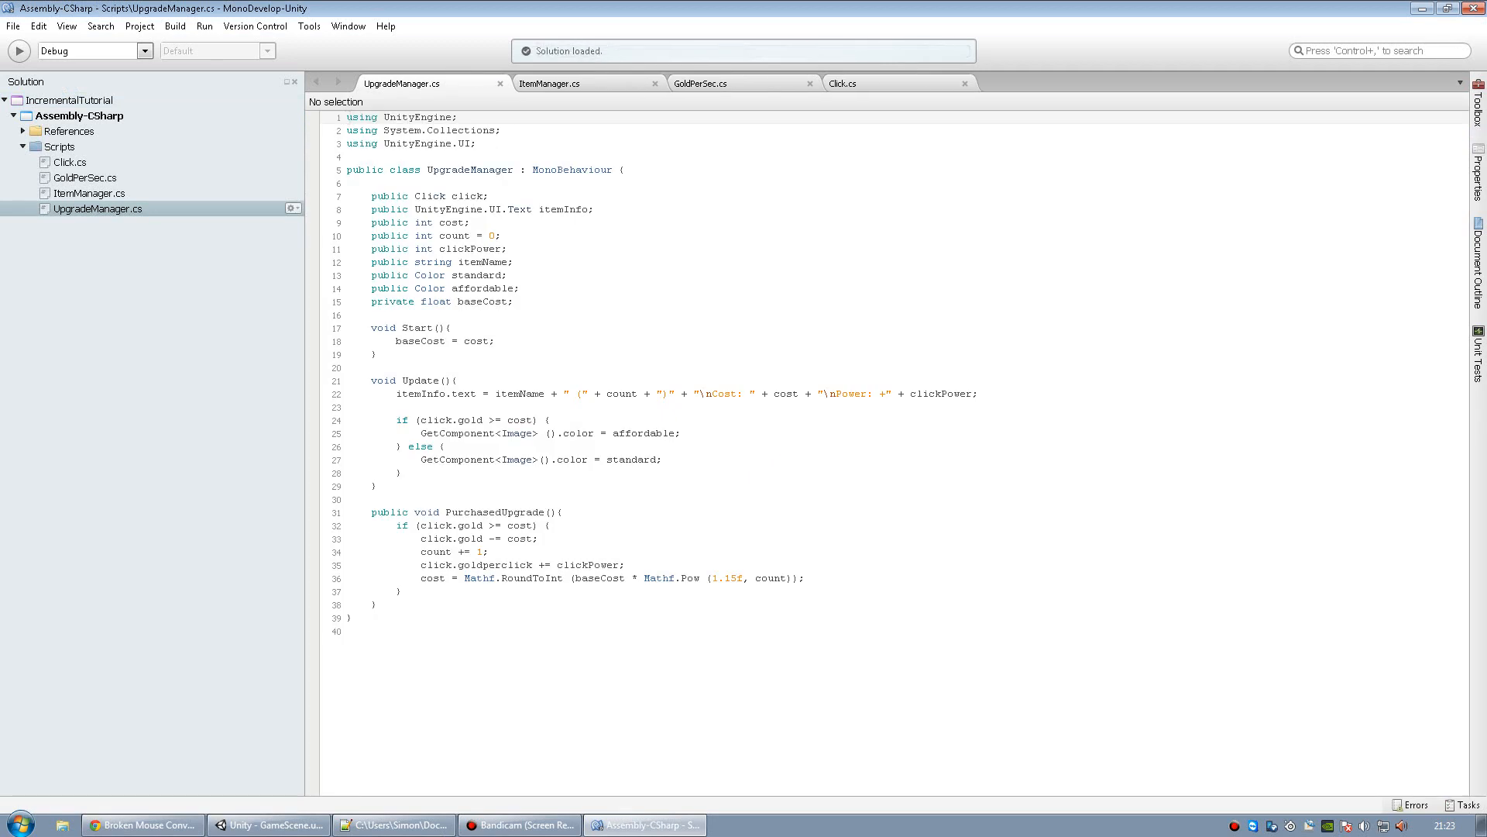
Wrap Update's if/else colour-switching block in /* */ and add a line after baseCost.
click(397, 407)
text(/)
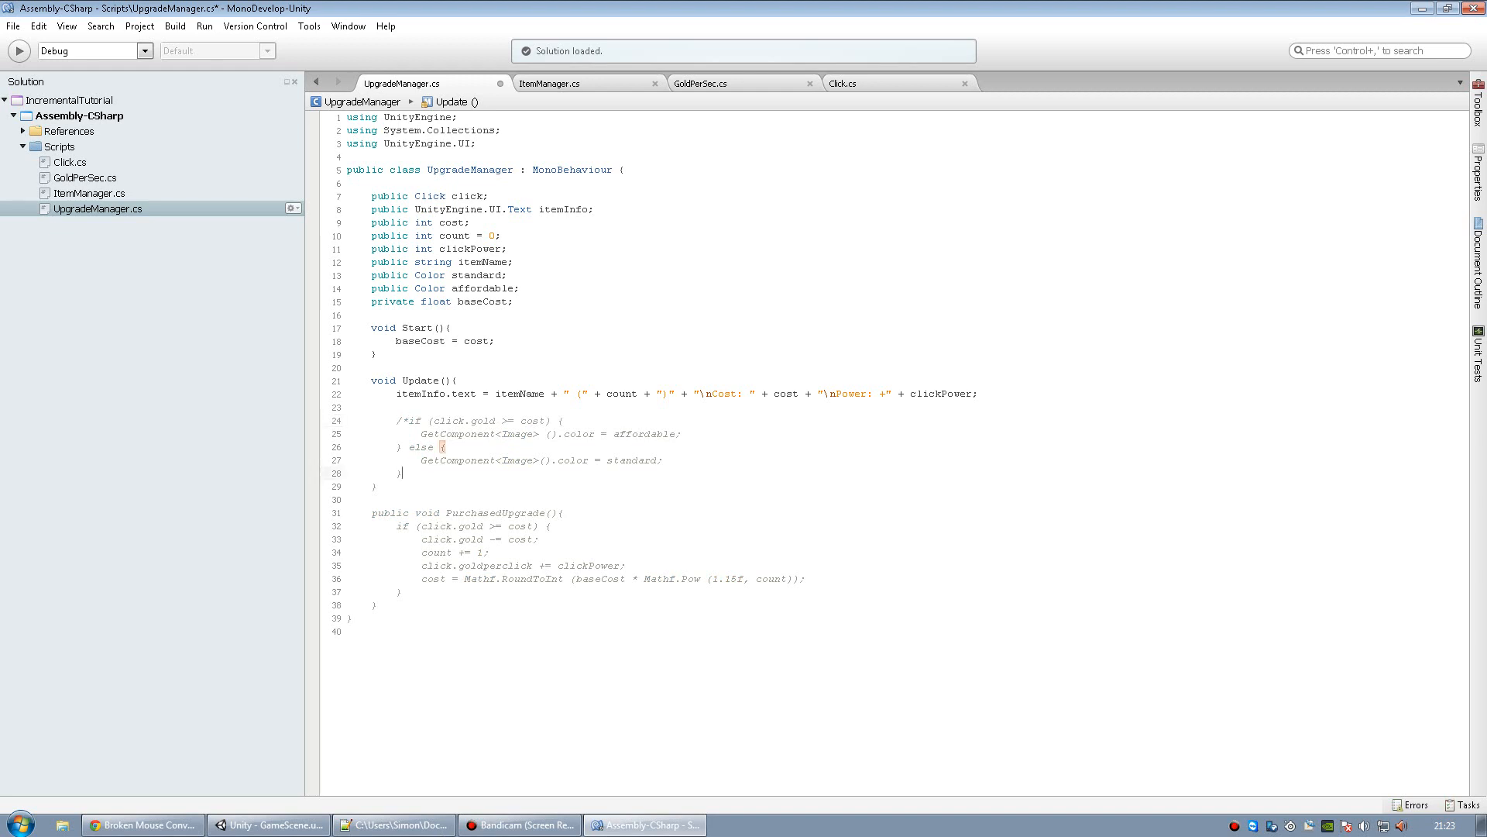
text(*/)
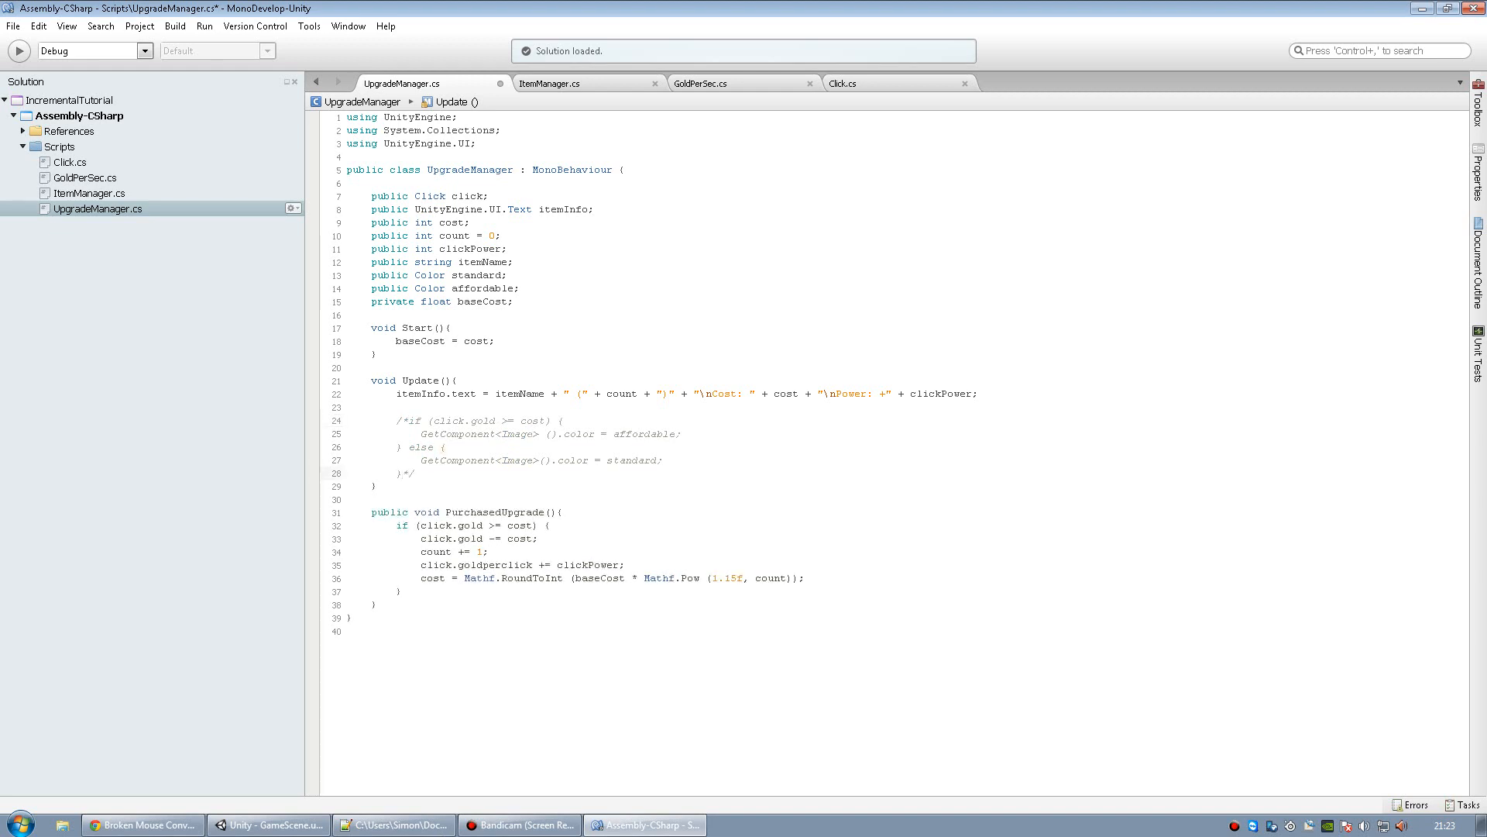
click(408, 473)
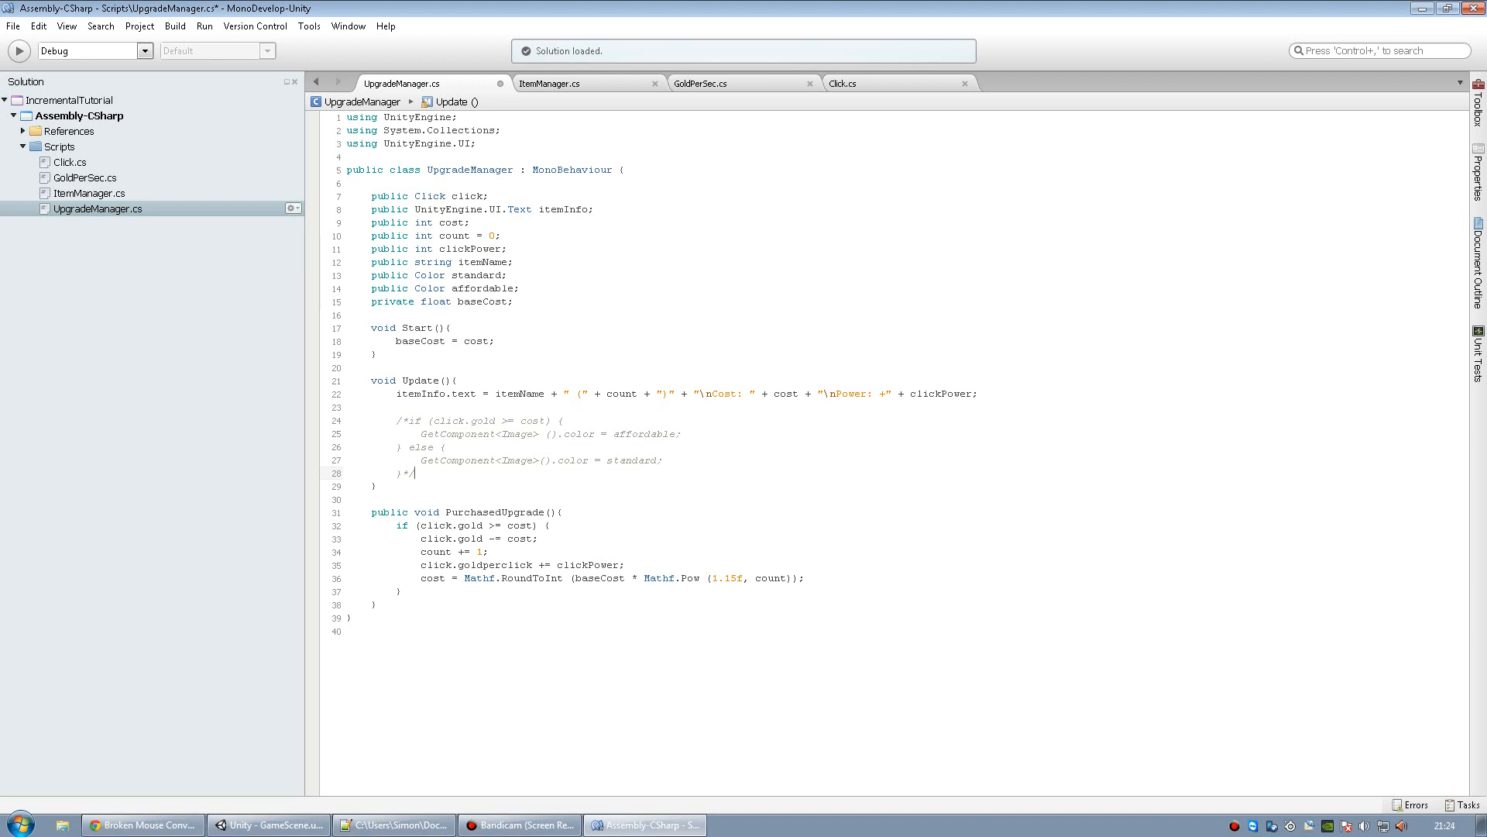
click(513, 301)
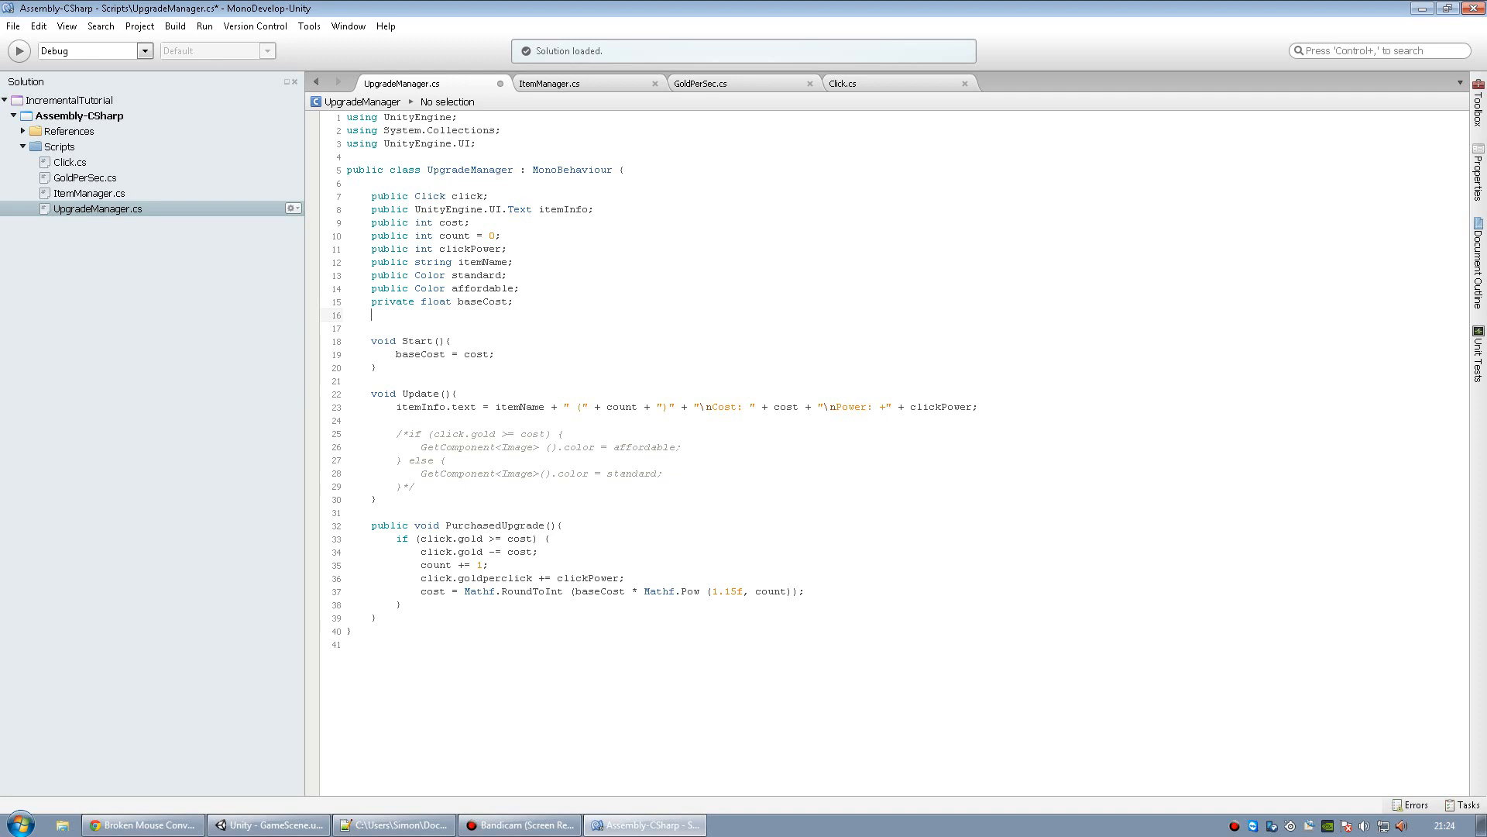
Declare 'private Slider _slider;' after baseCost, then switch back to Unity.
text(Slider _slic)
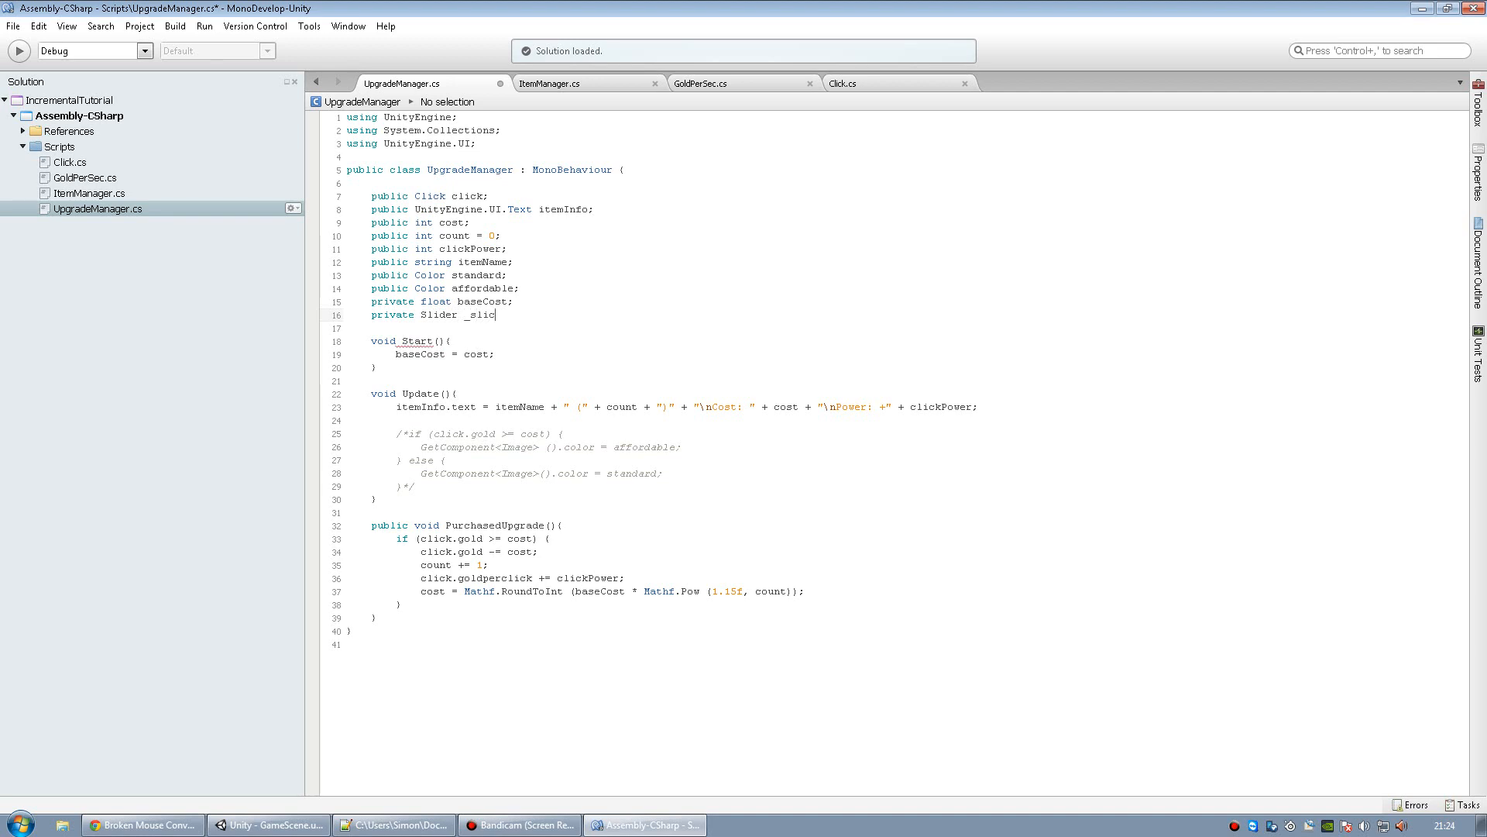
text(der;)
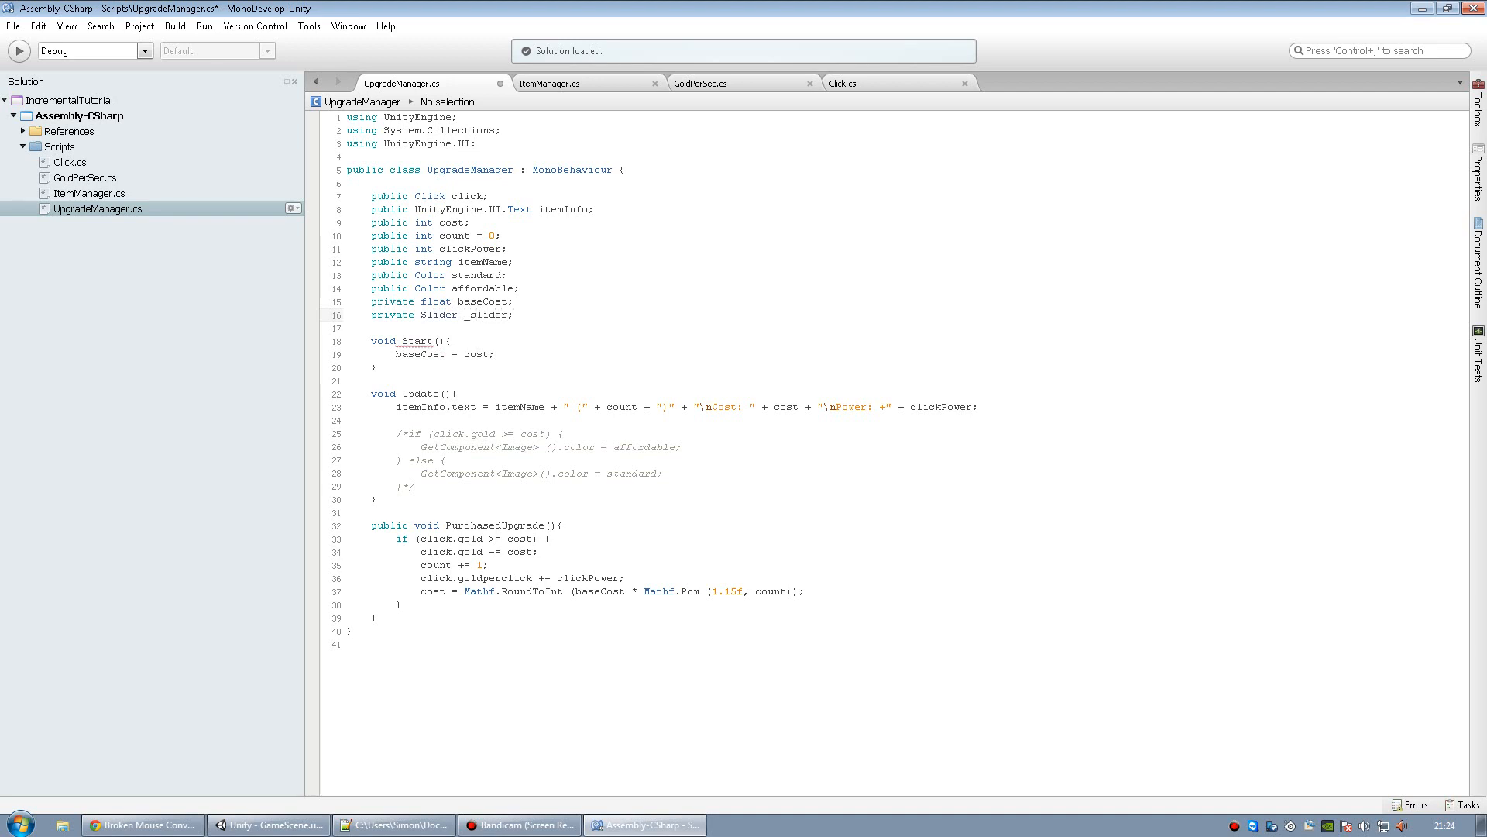
click(495, 354)
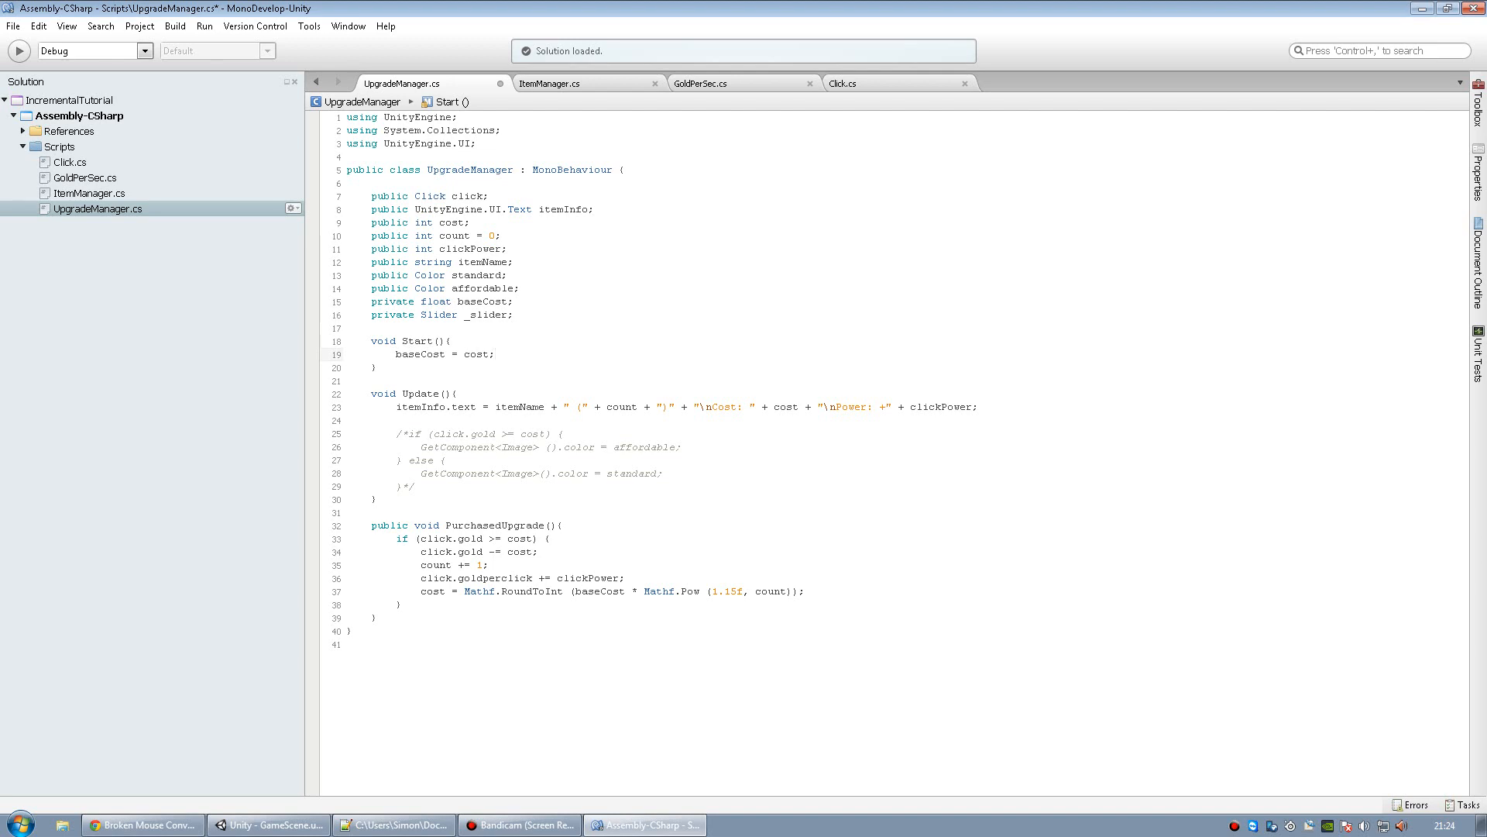
click(269, 824)
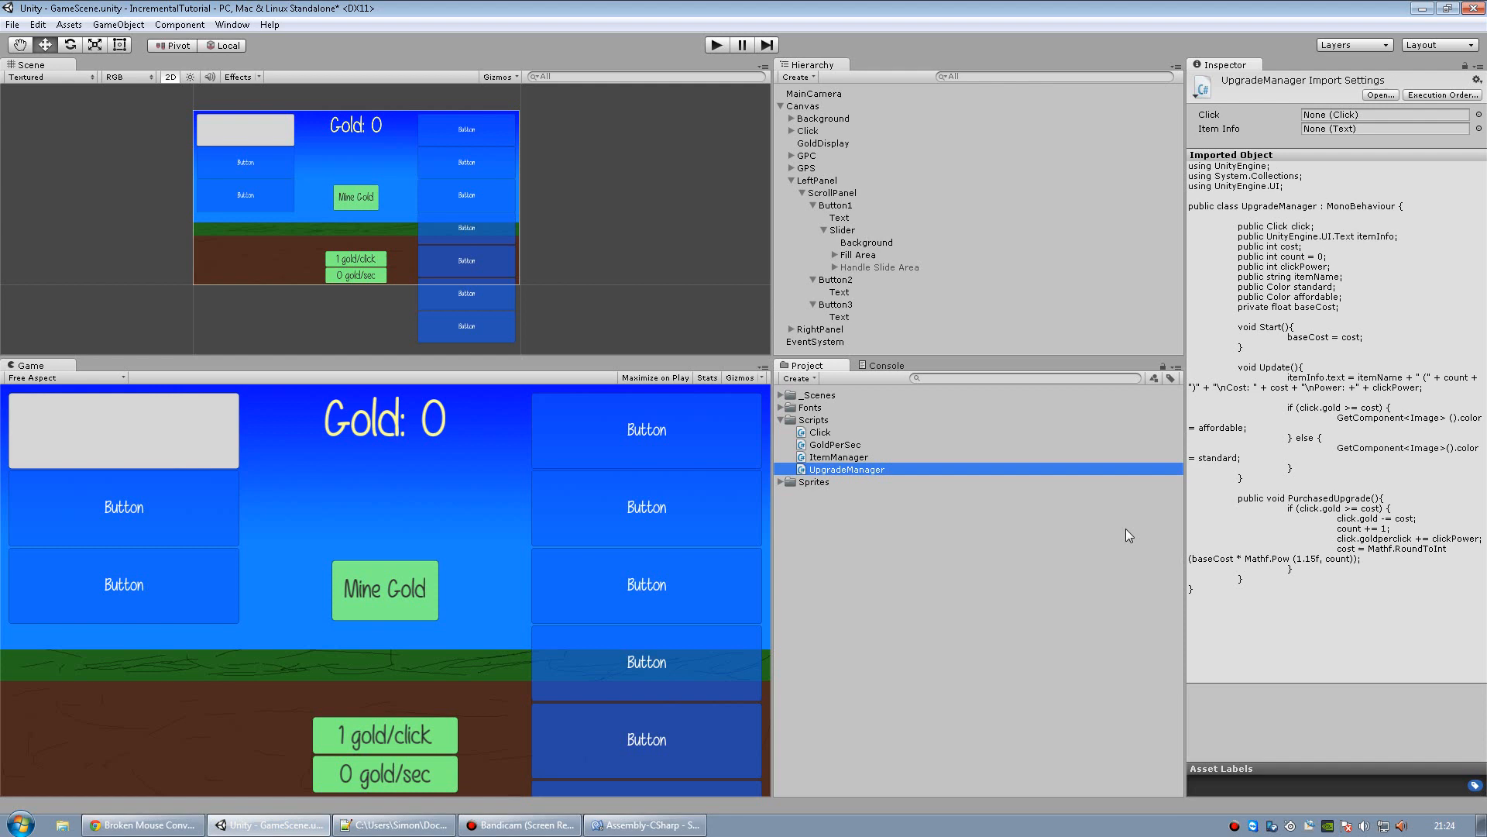
Select and collapse Button1's Slider in the Hierarchy, then return to MonoDevelop.
click(842, 229)
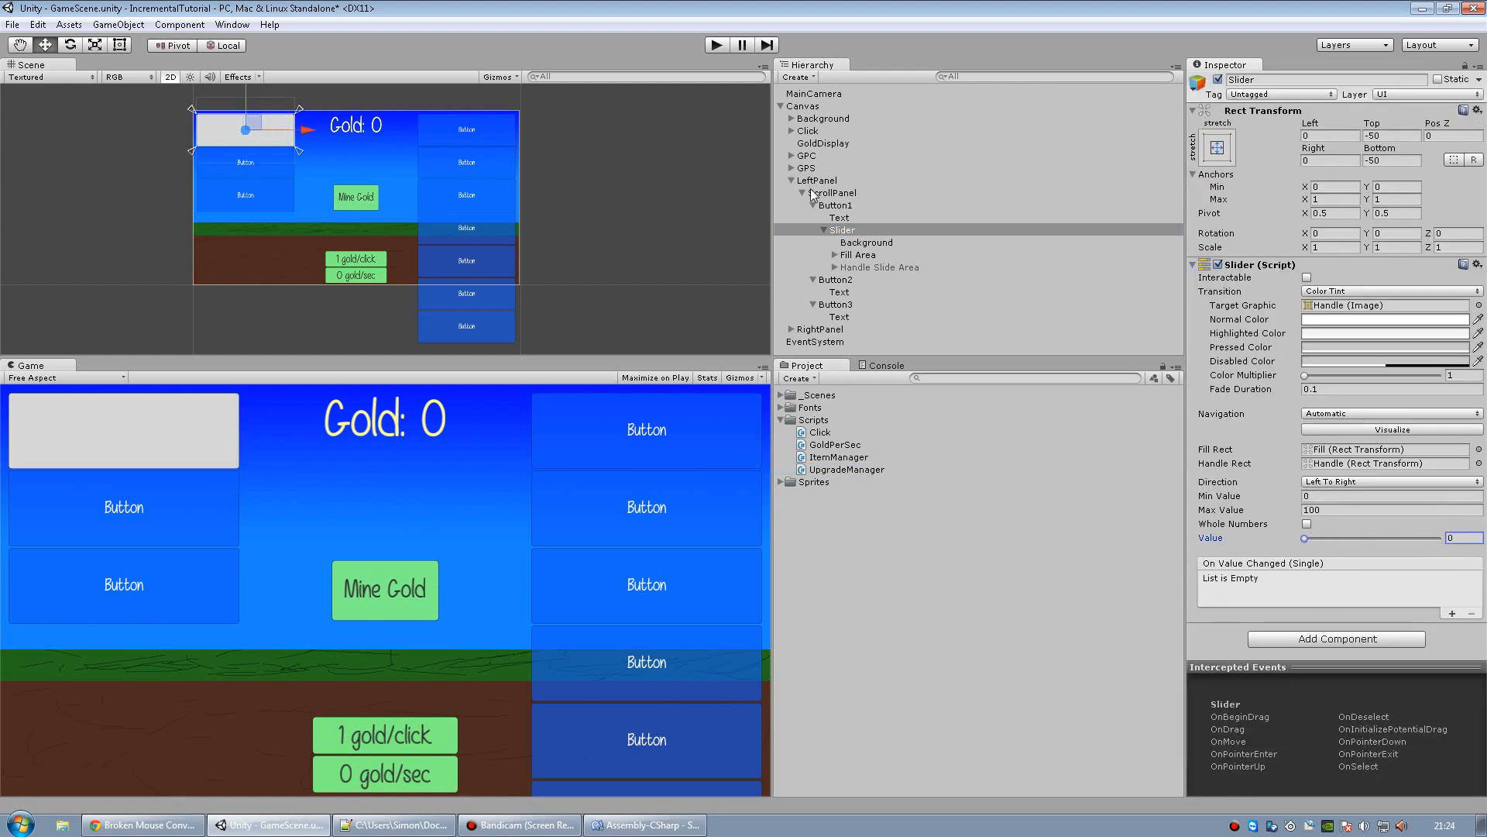
click(803, 230)
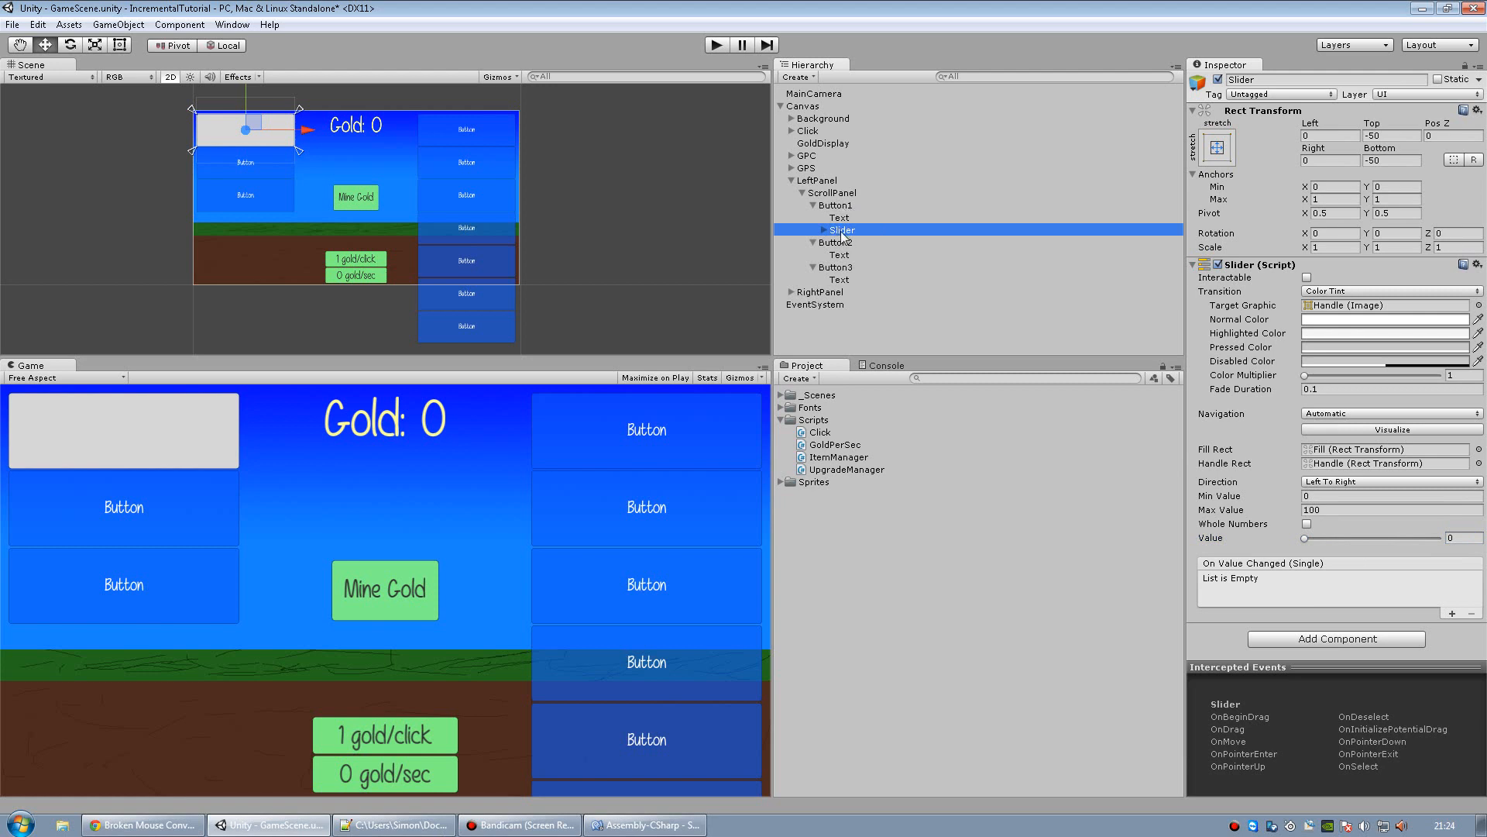
click(643, 824)
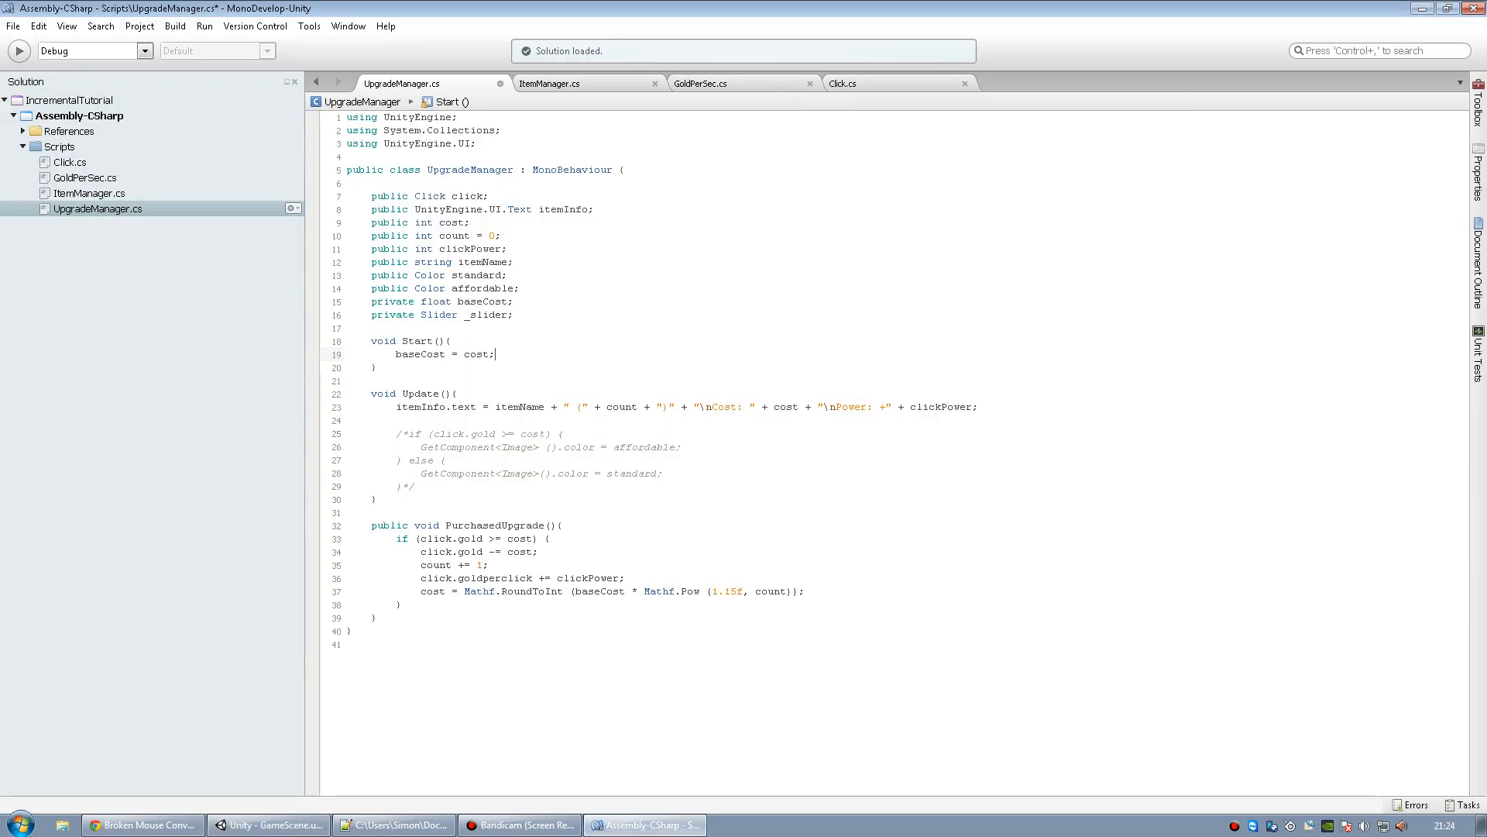
In Start, assign '_slider = GetComponentInChildren<Slider>();'.
key(Return)
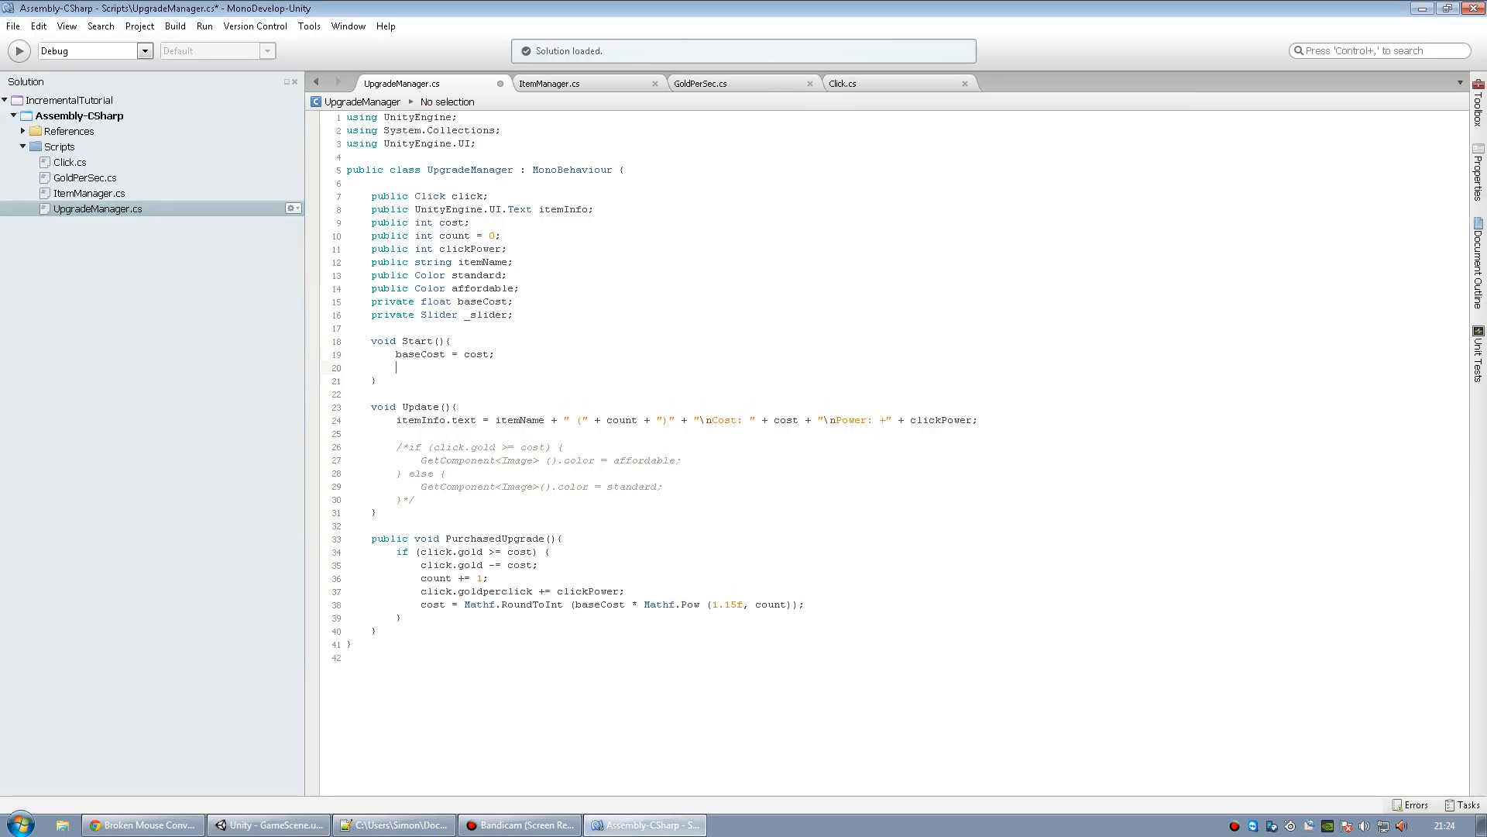
text(_slider =)
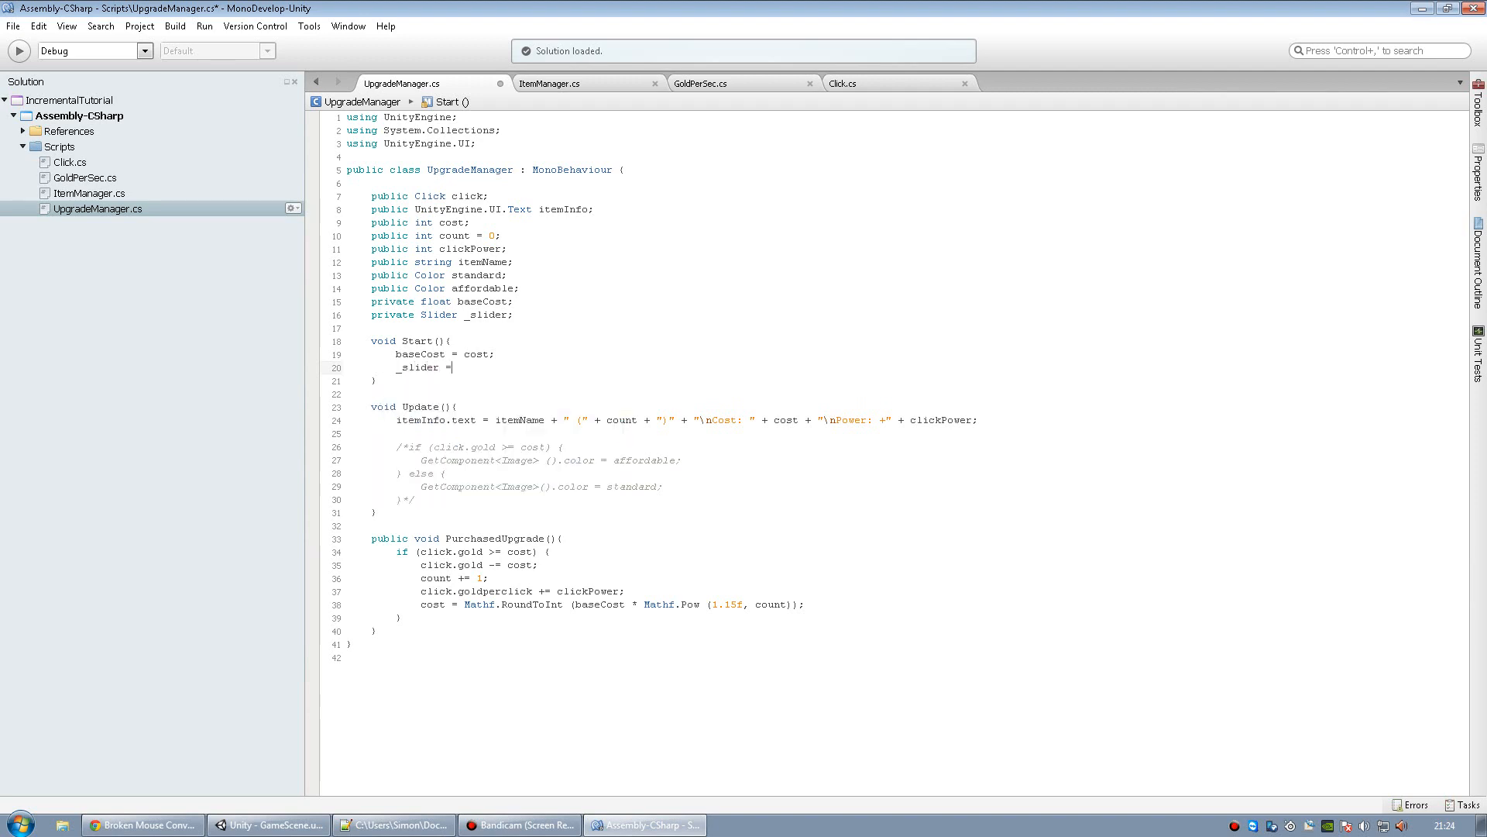
text(GetComponentInChildren<)
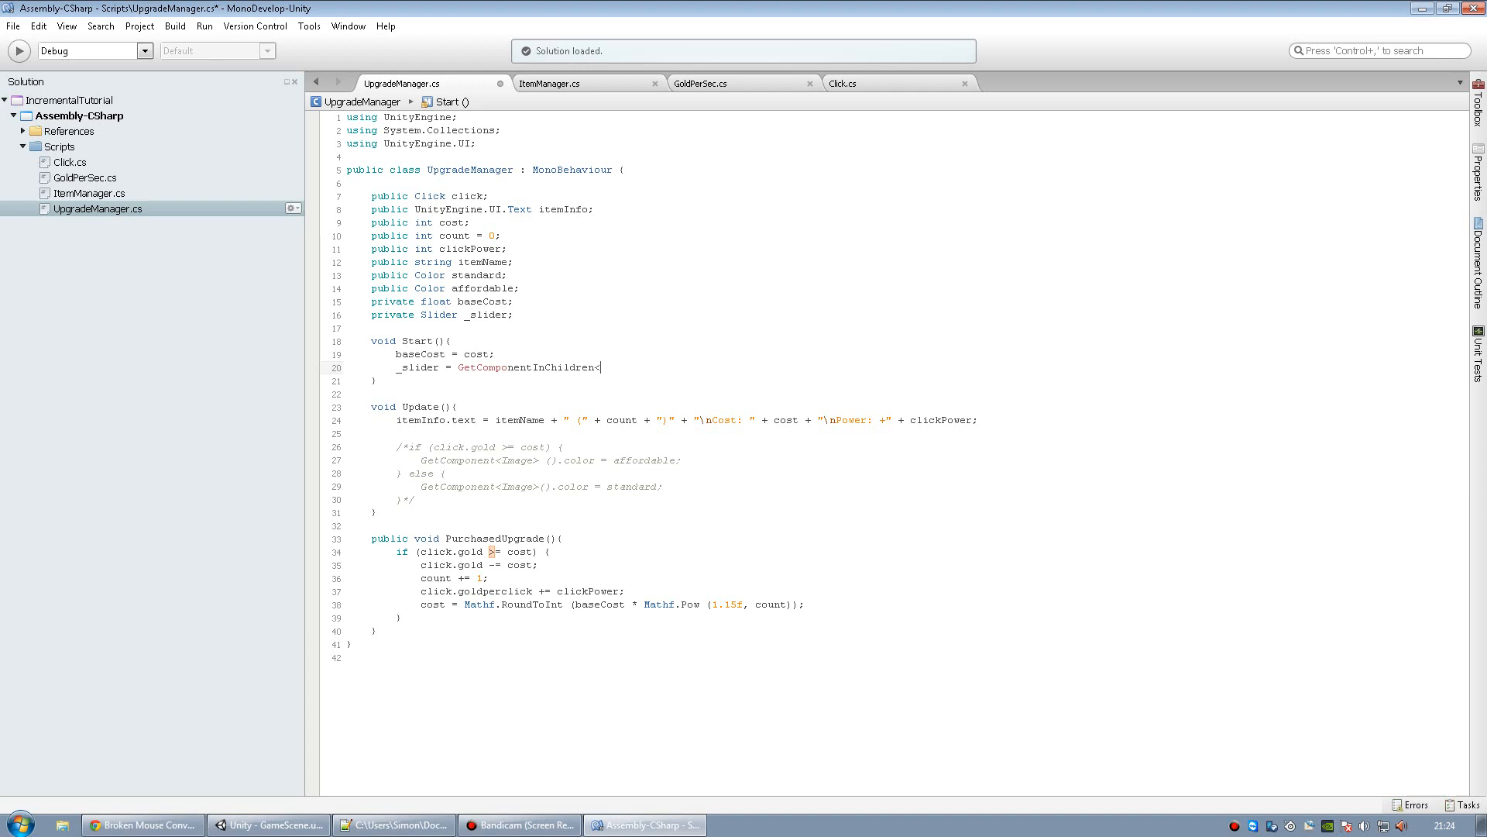
text(Slider> ();)
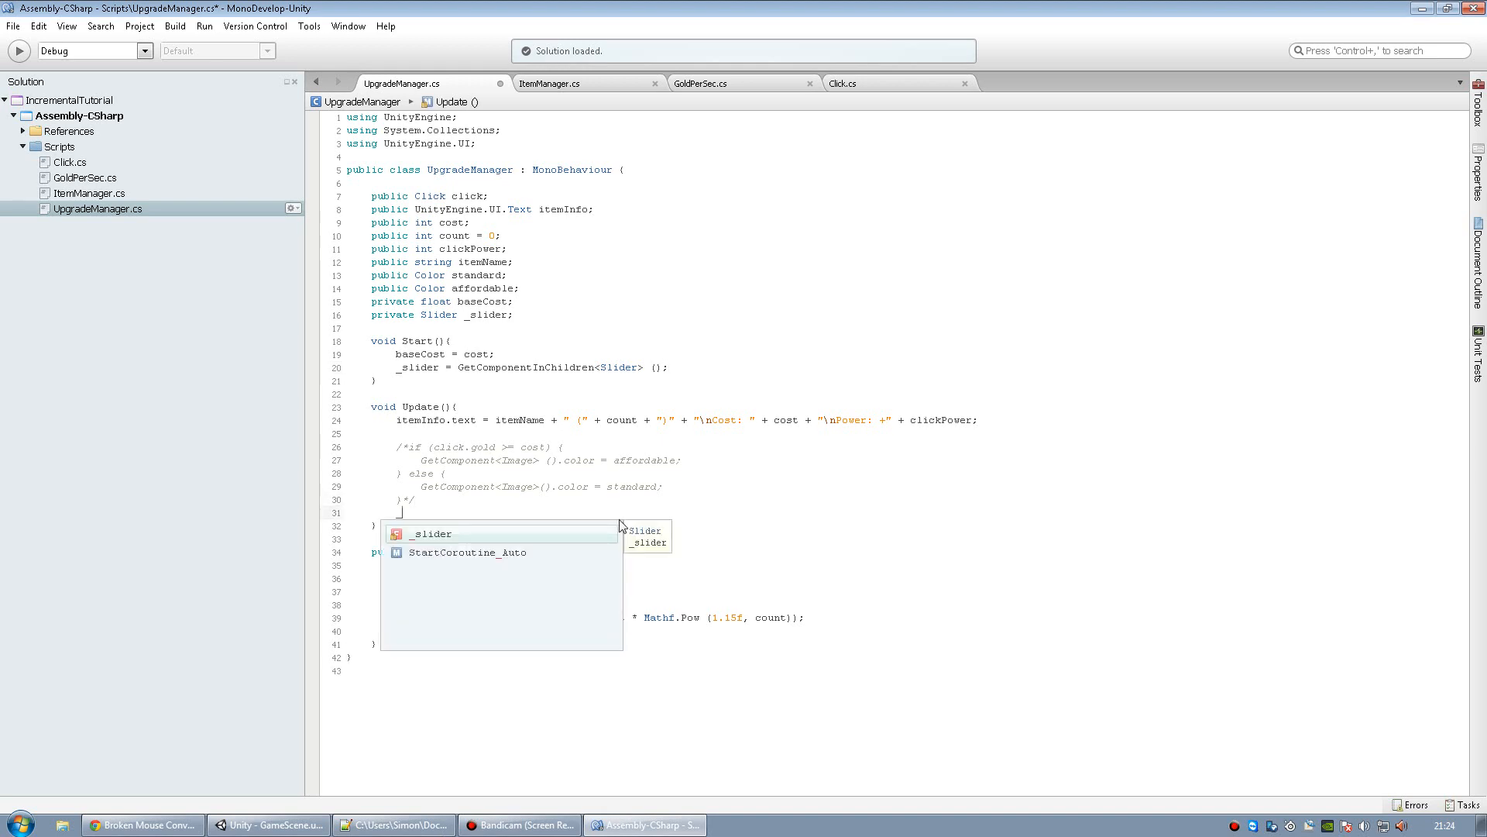
In Update, set '_slider.value = click.gold / cost * 100;'.
text(_slider.value)
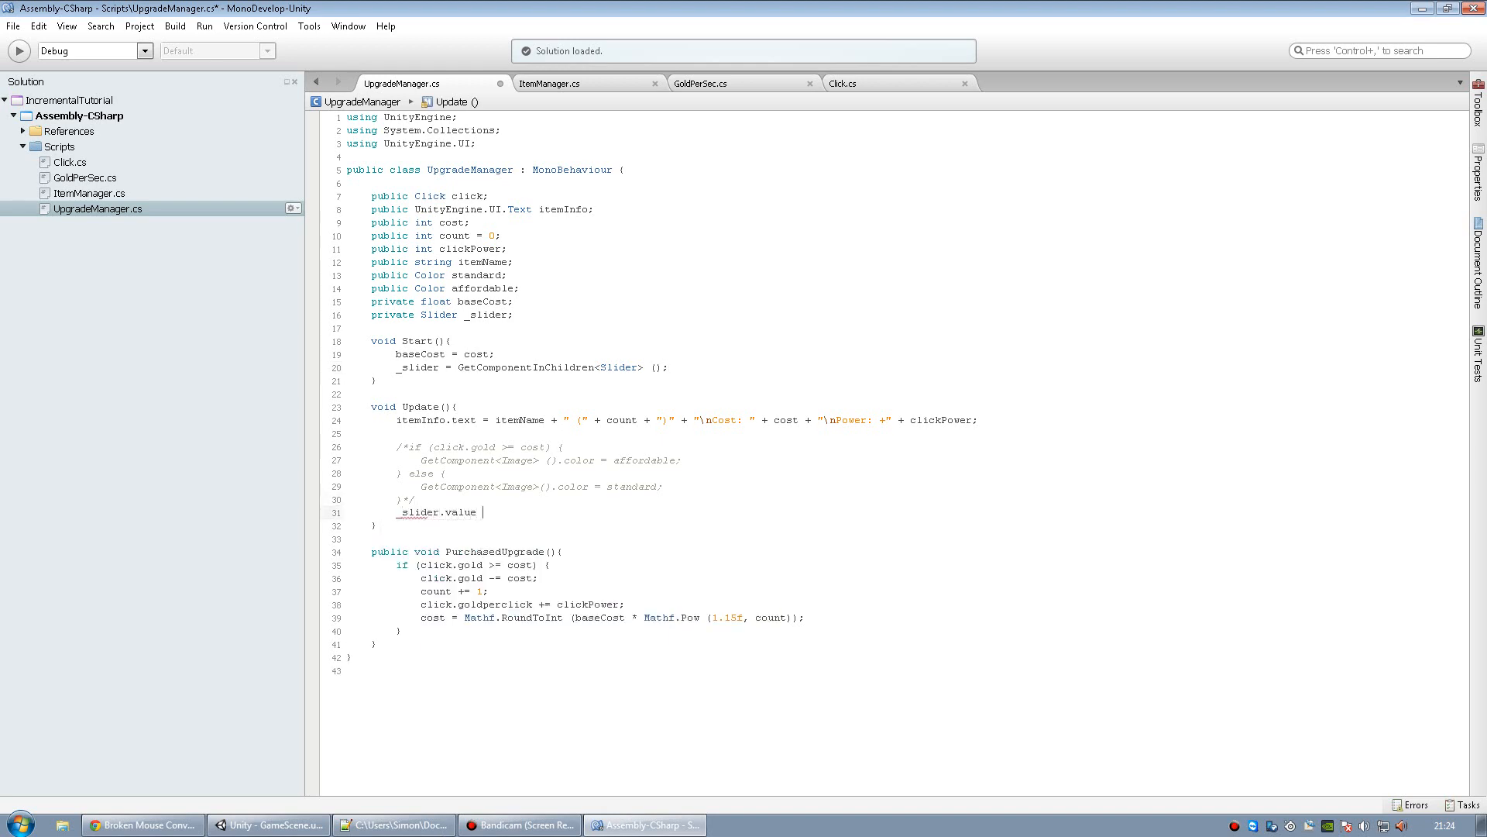
text(= click)
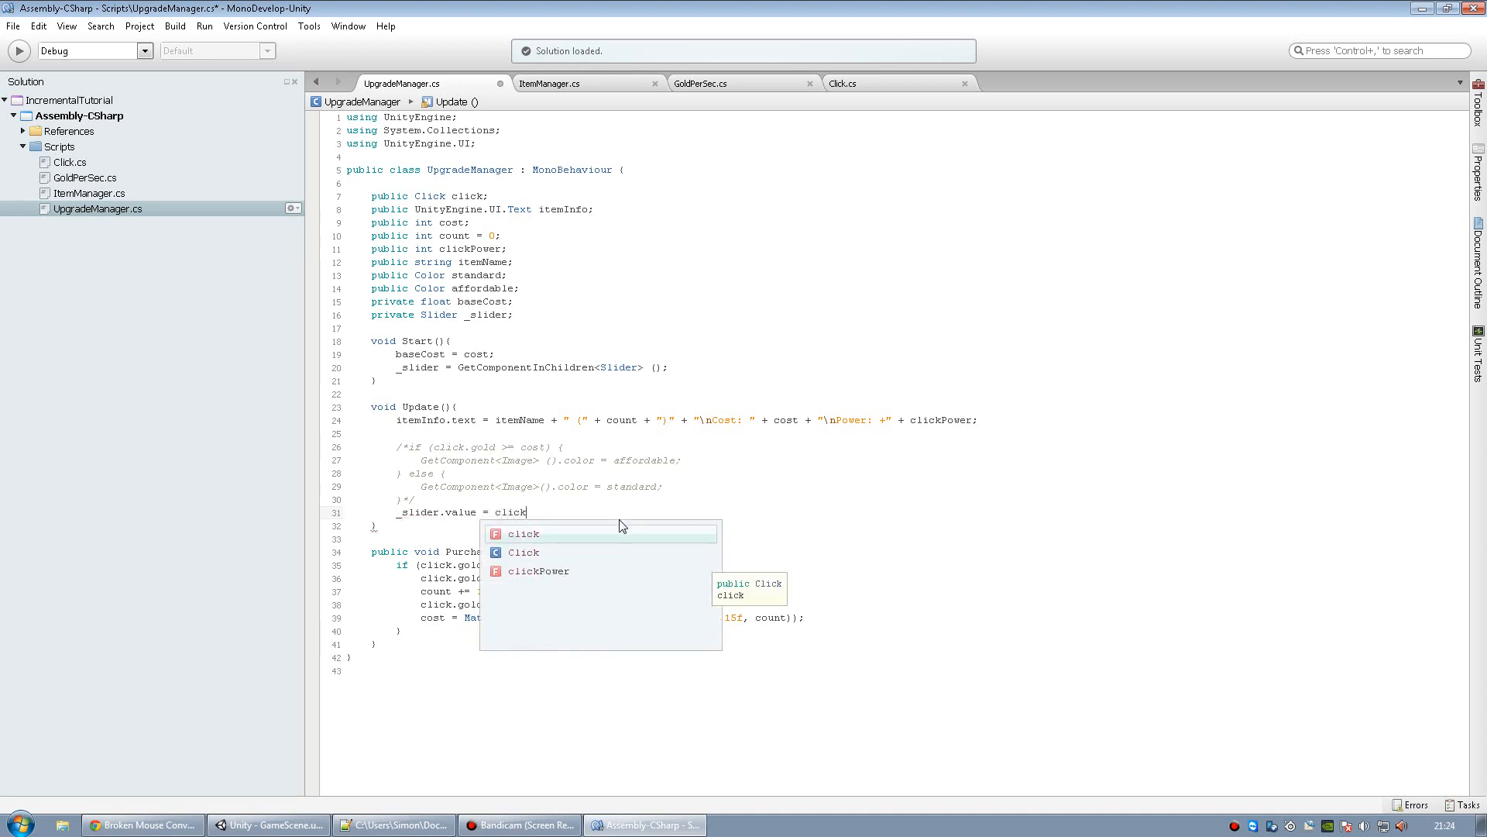
text(.gold /)
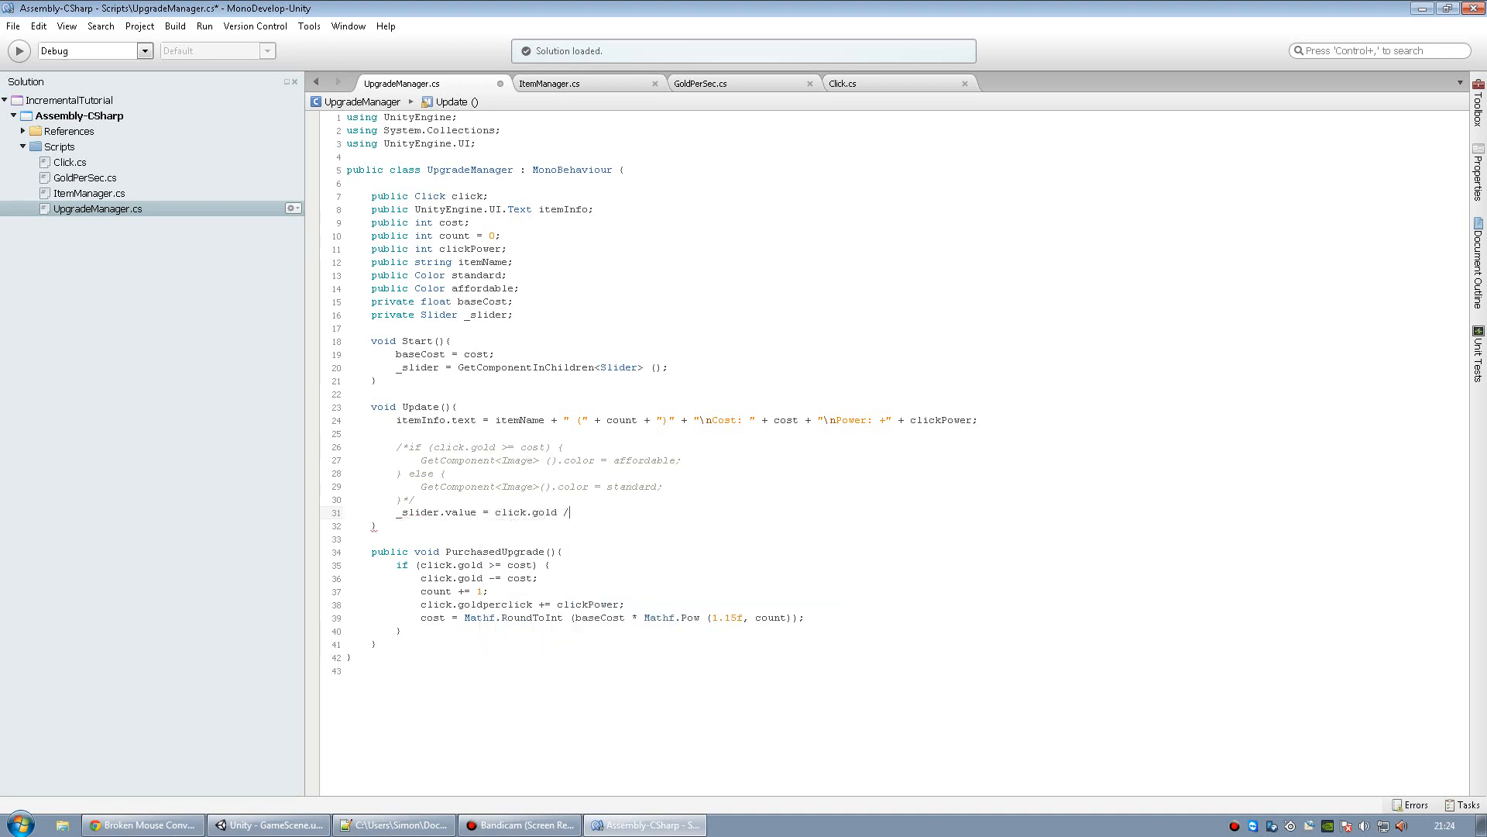
text(cos)
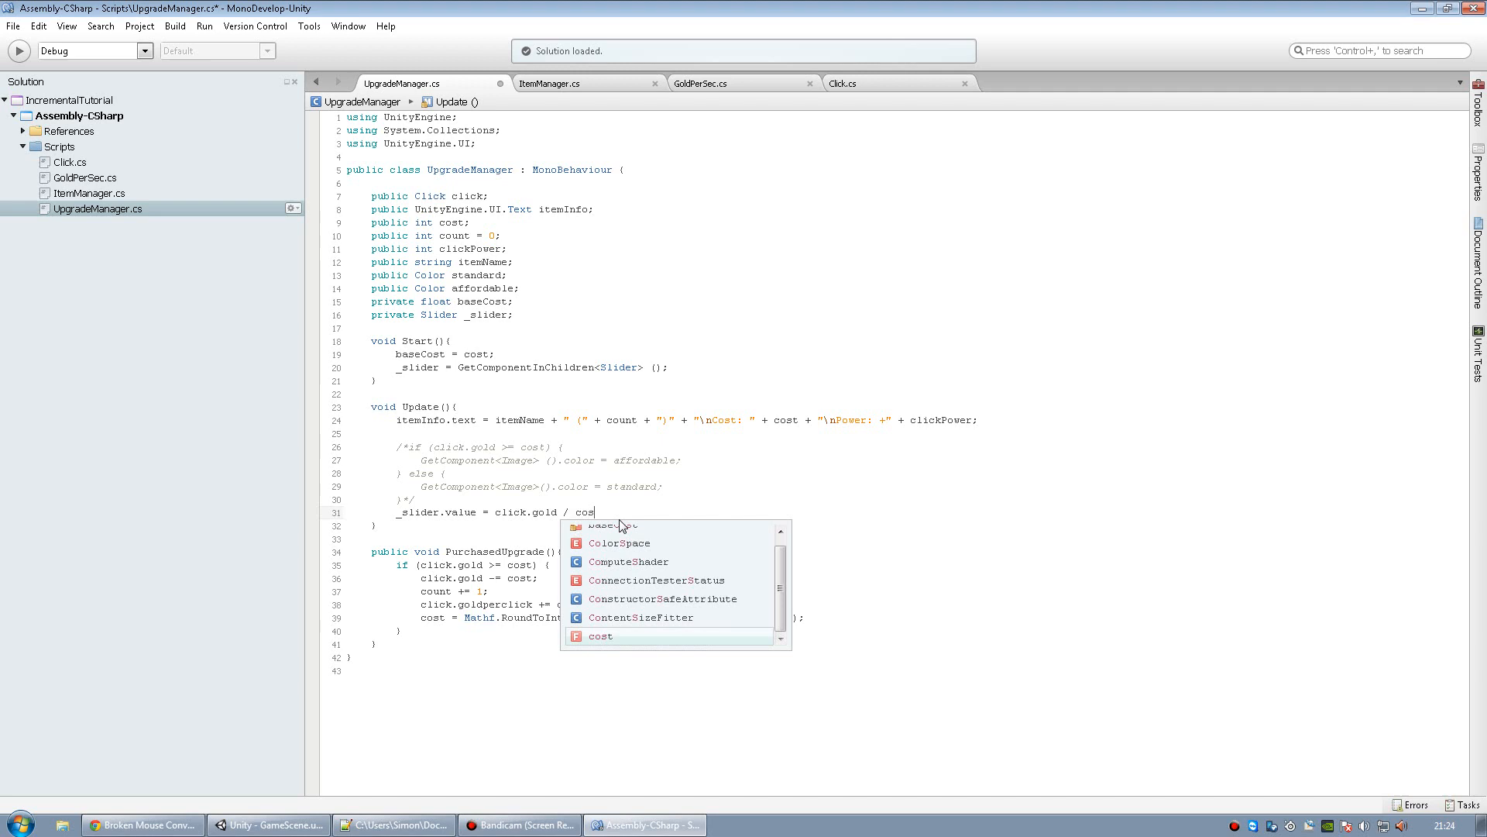
text(* 100)
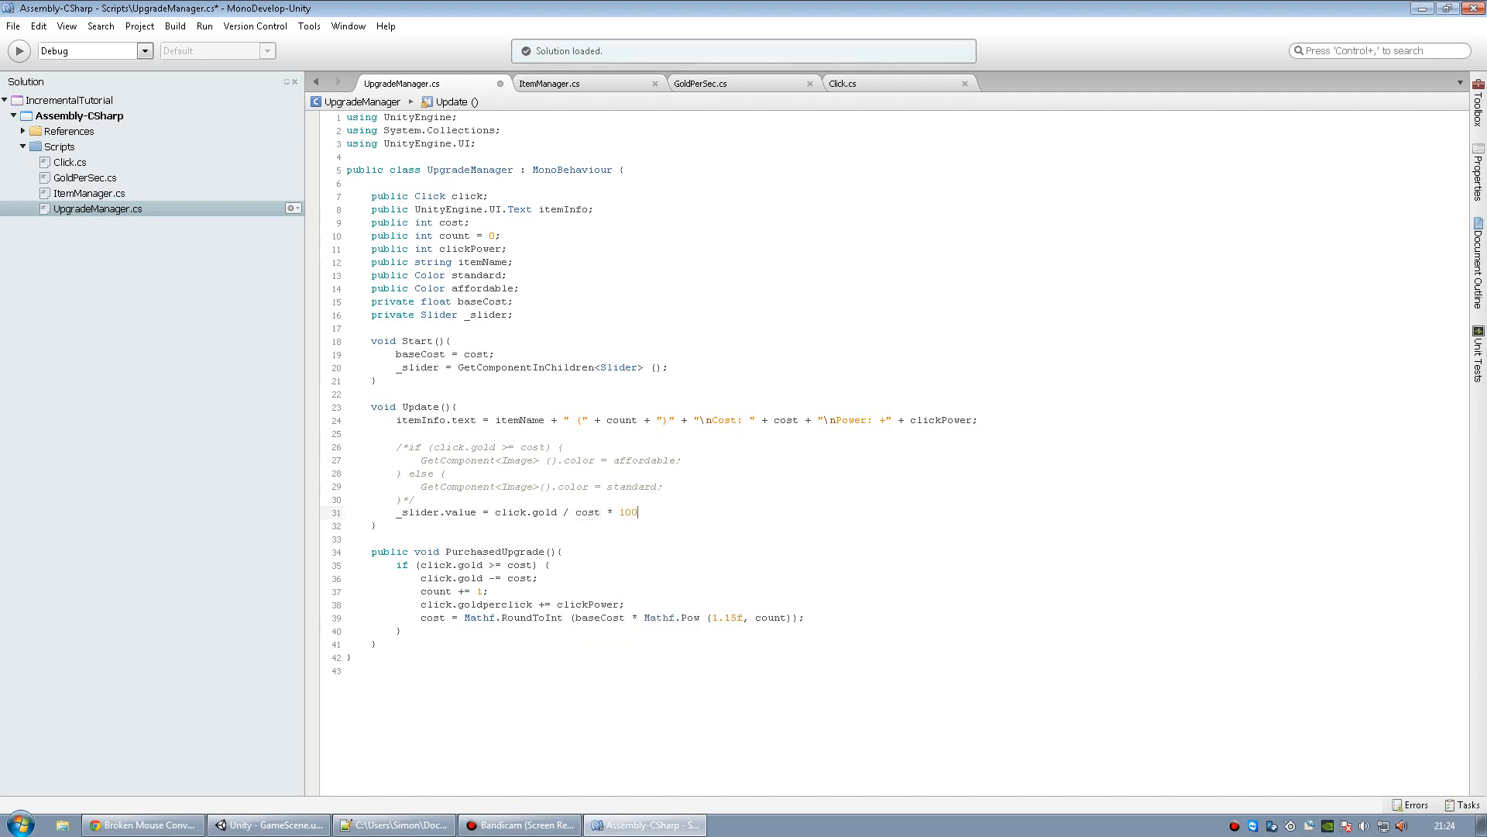
text(;)
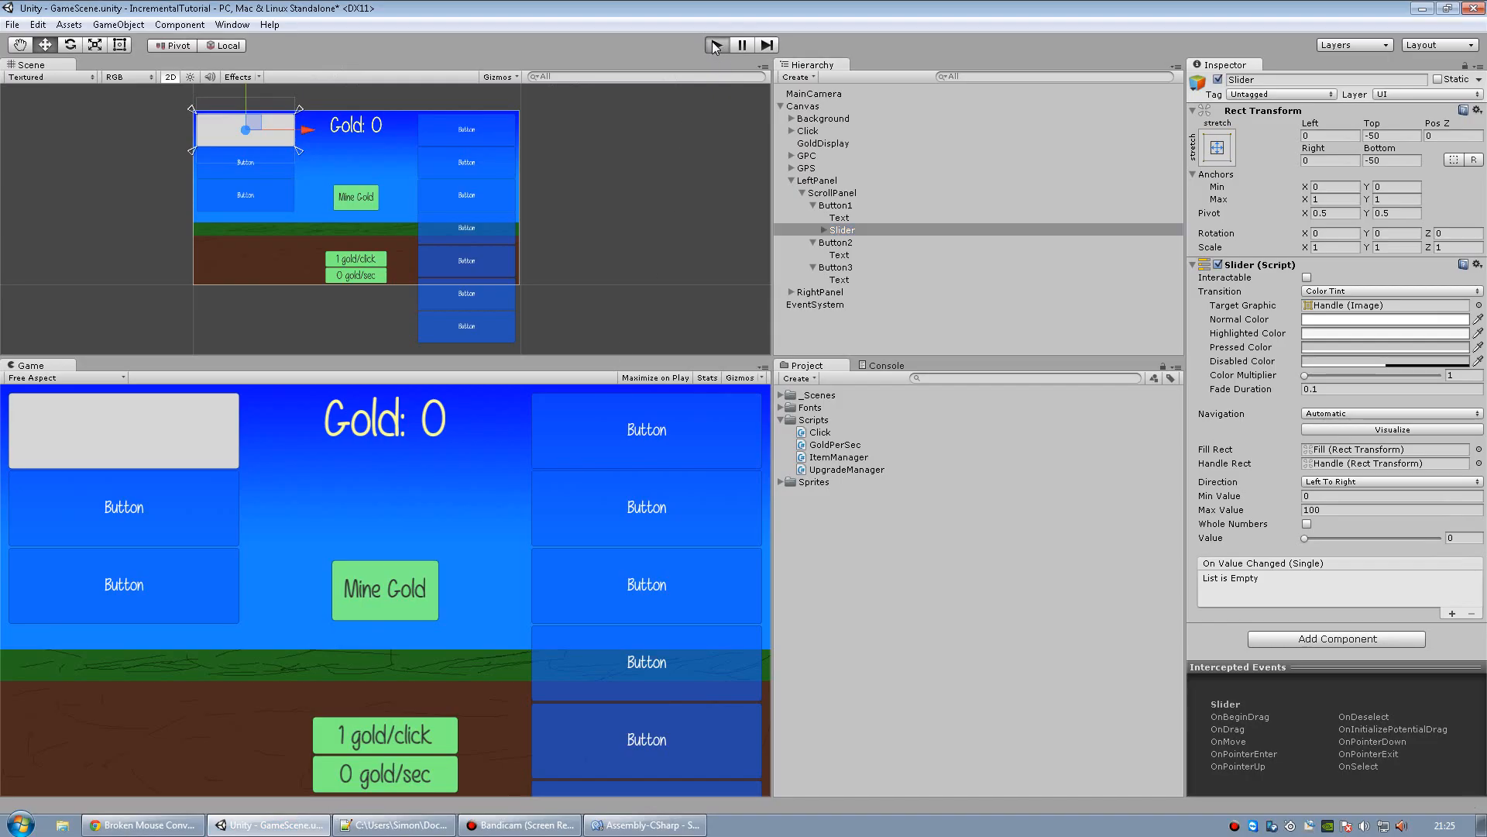
Run the game and mine gold to watch the first upgrade's slider fill.
click(384, 589)
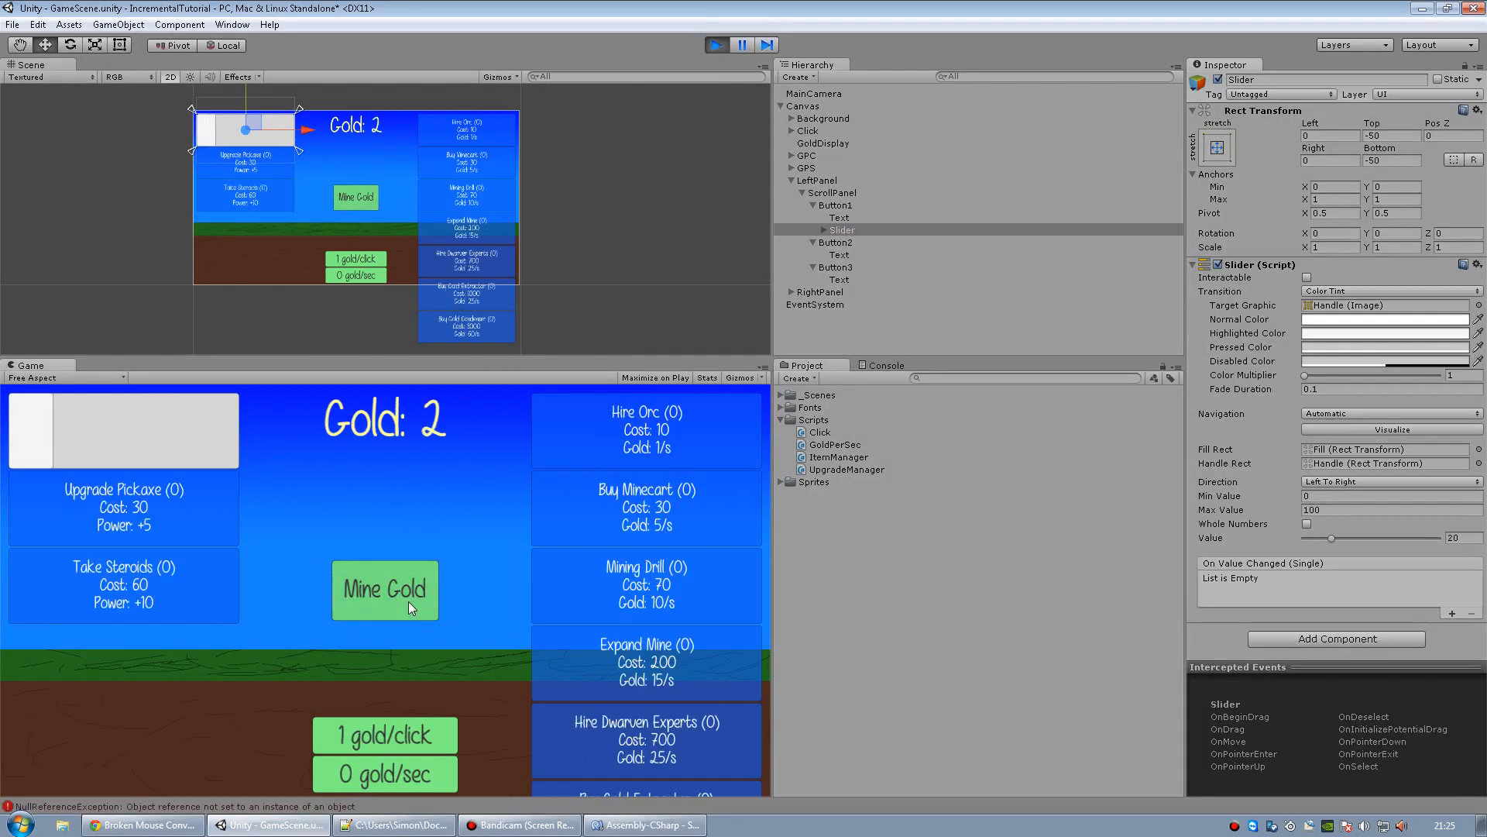
click(384, 589)
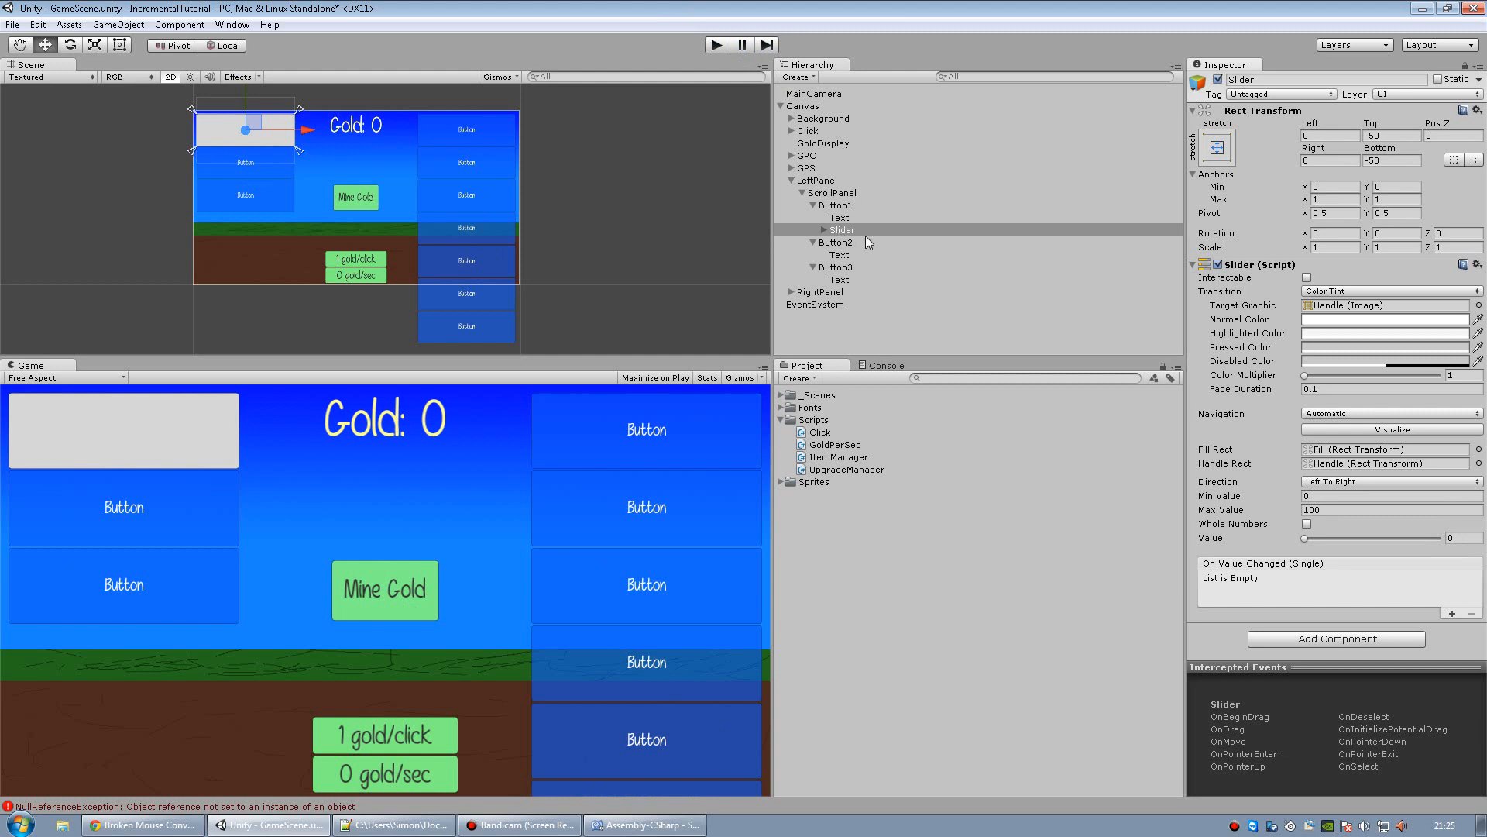
Hide the slider background, colour the fill translucent teal, and reset Value to 0.
click(864, 242)
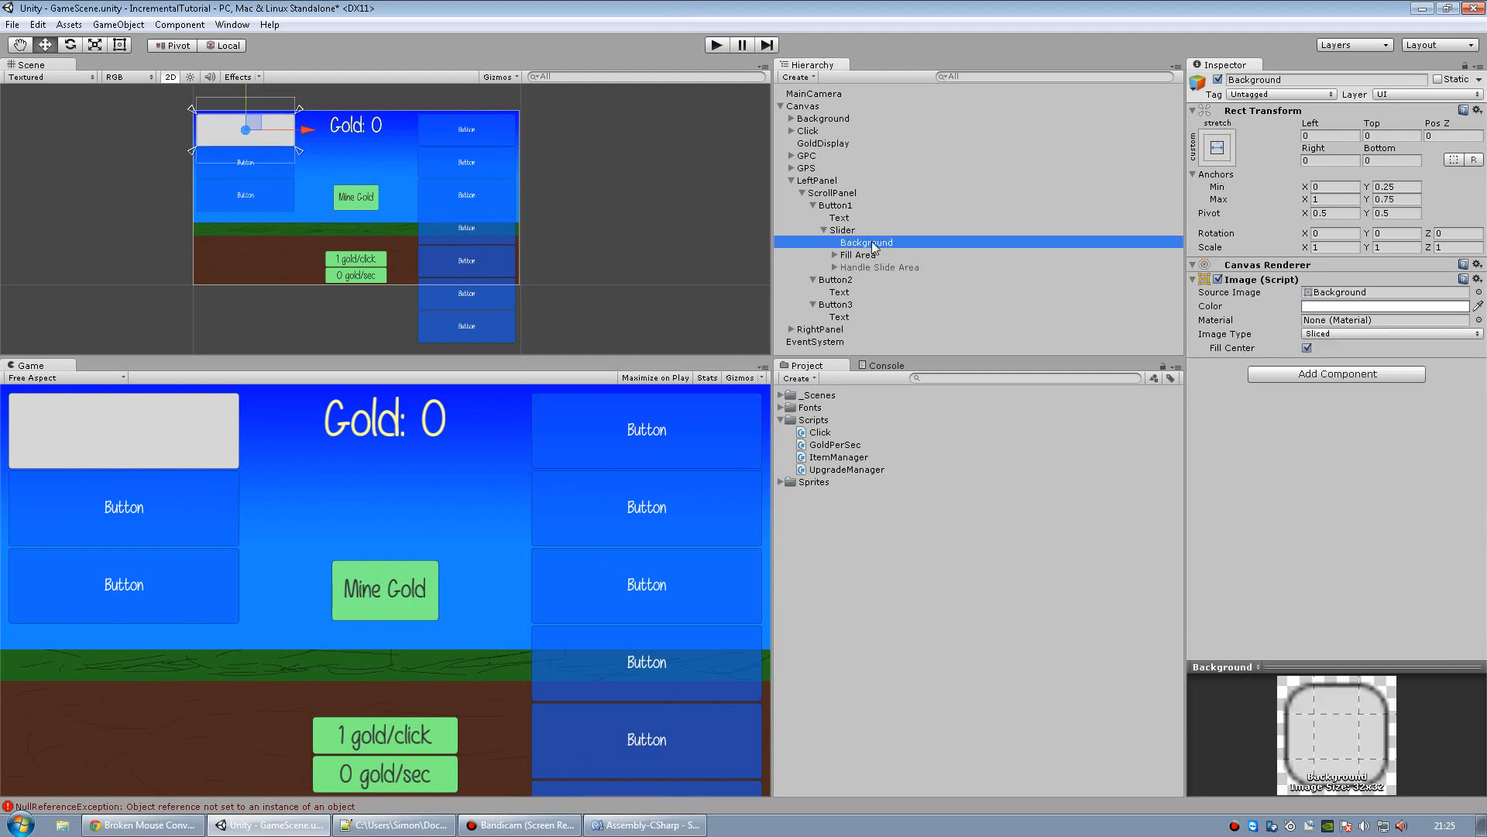
click(1384, 305)
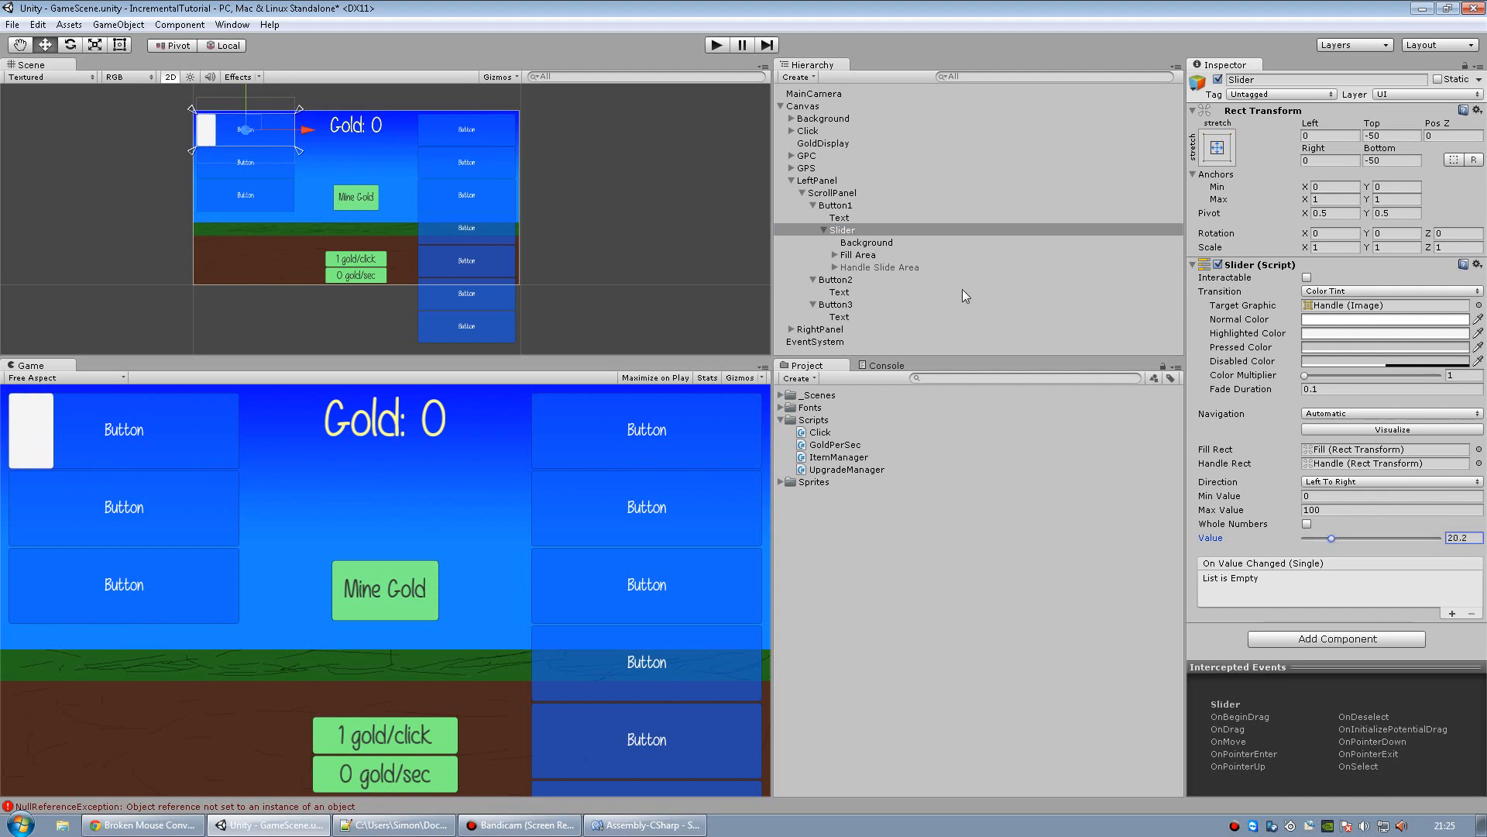
click(857, 267)
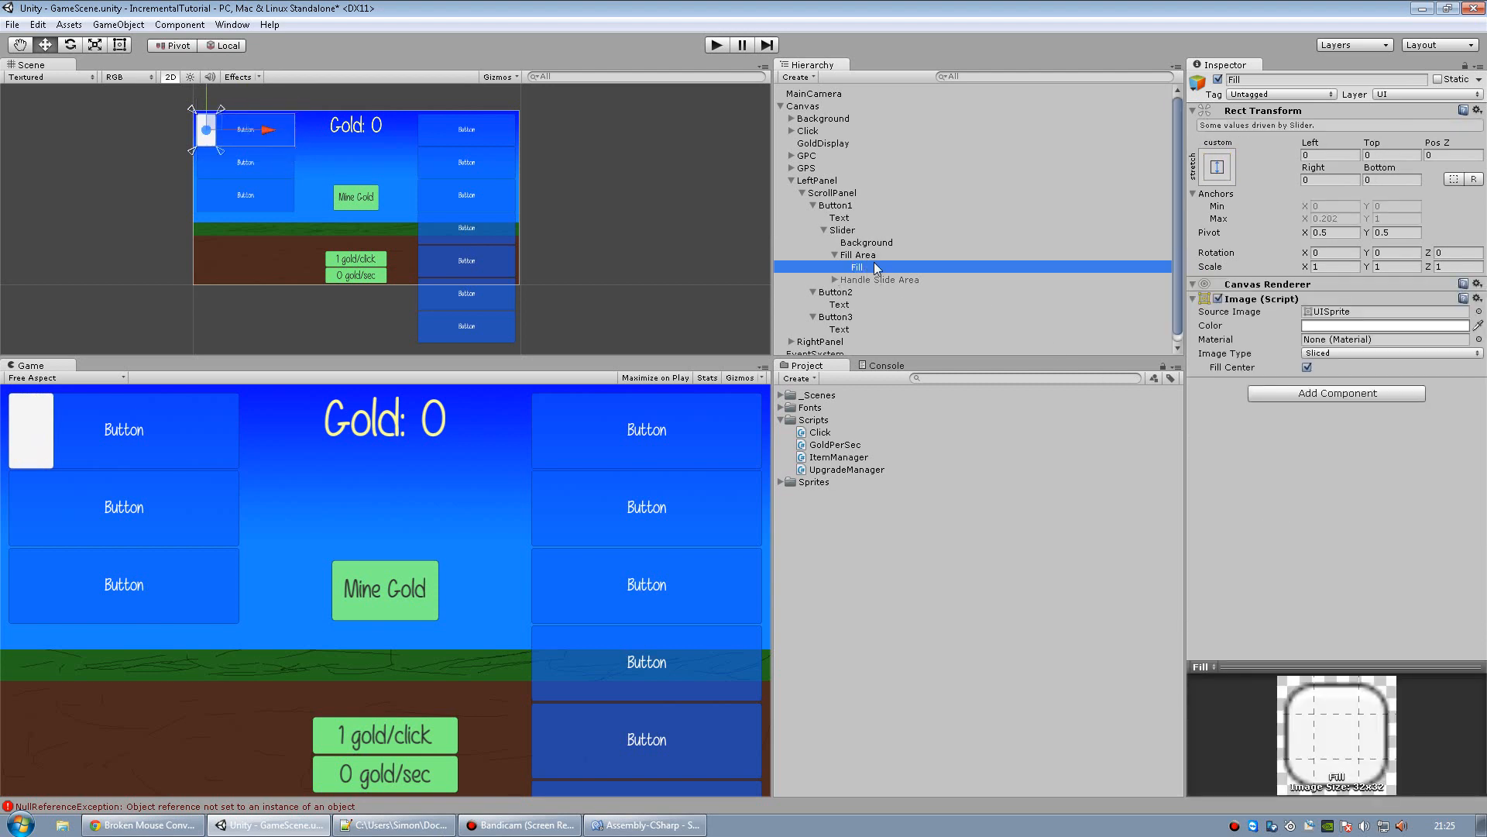
click(1382, 325)
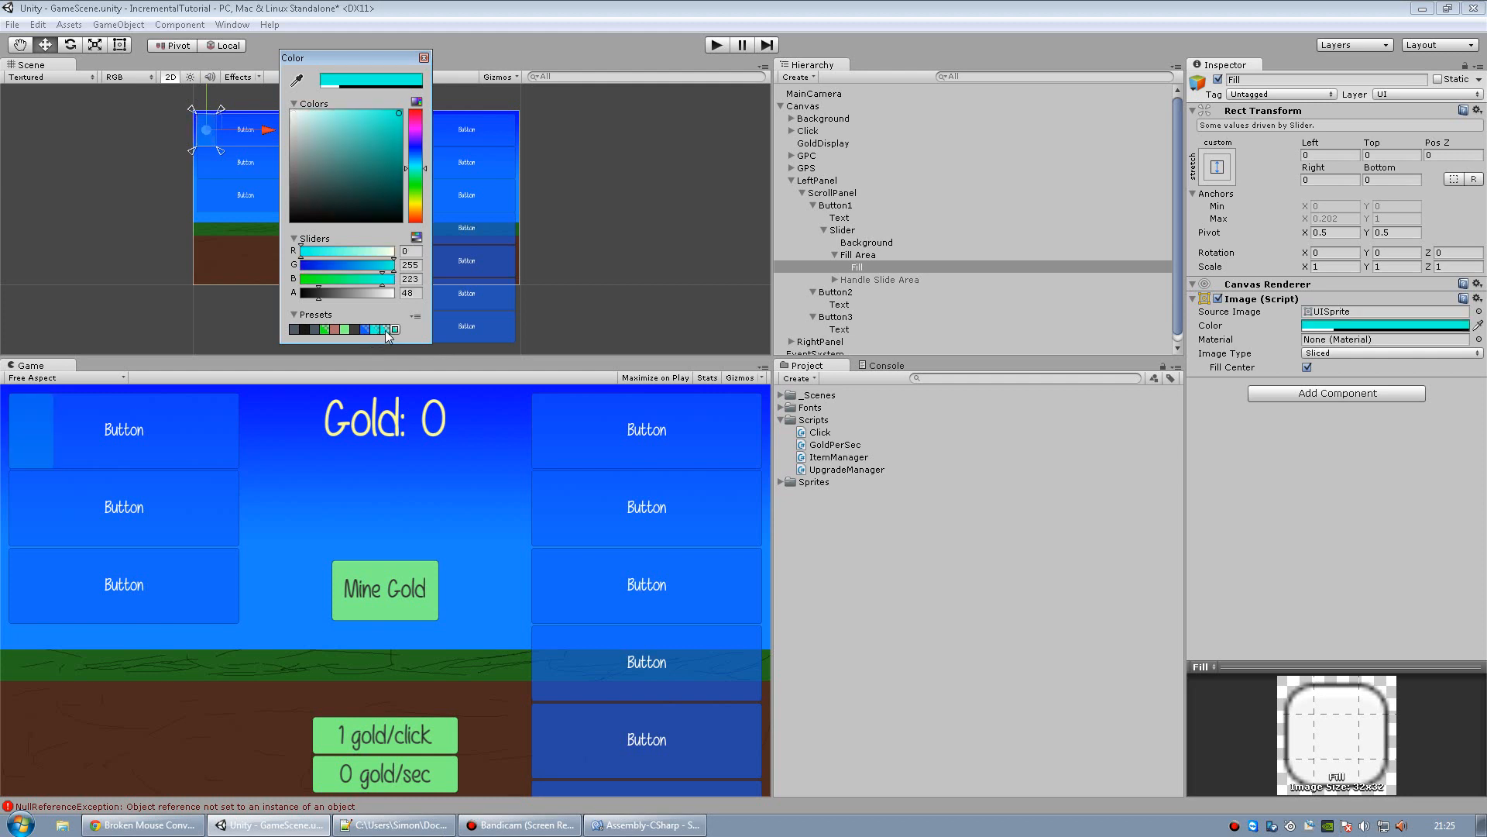
click(424, 57)
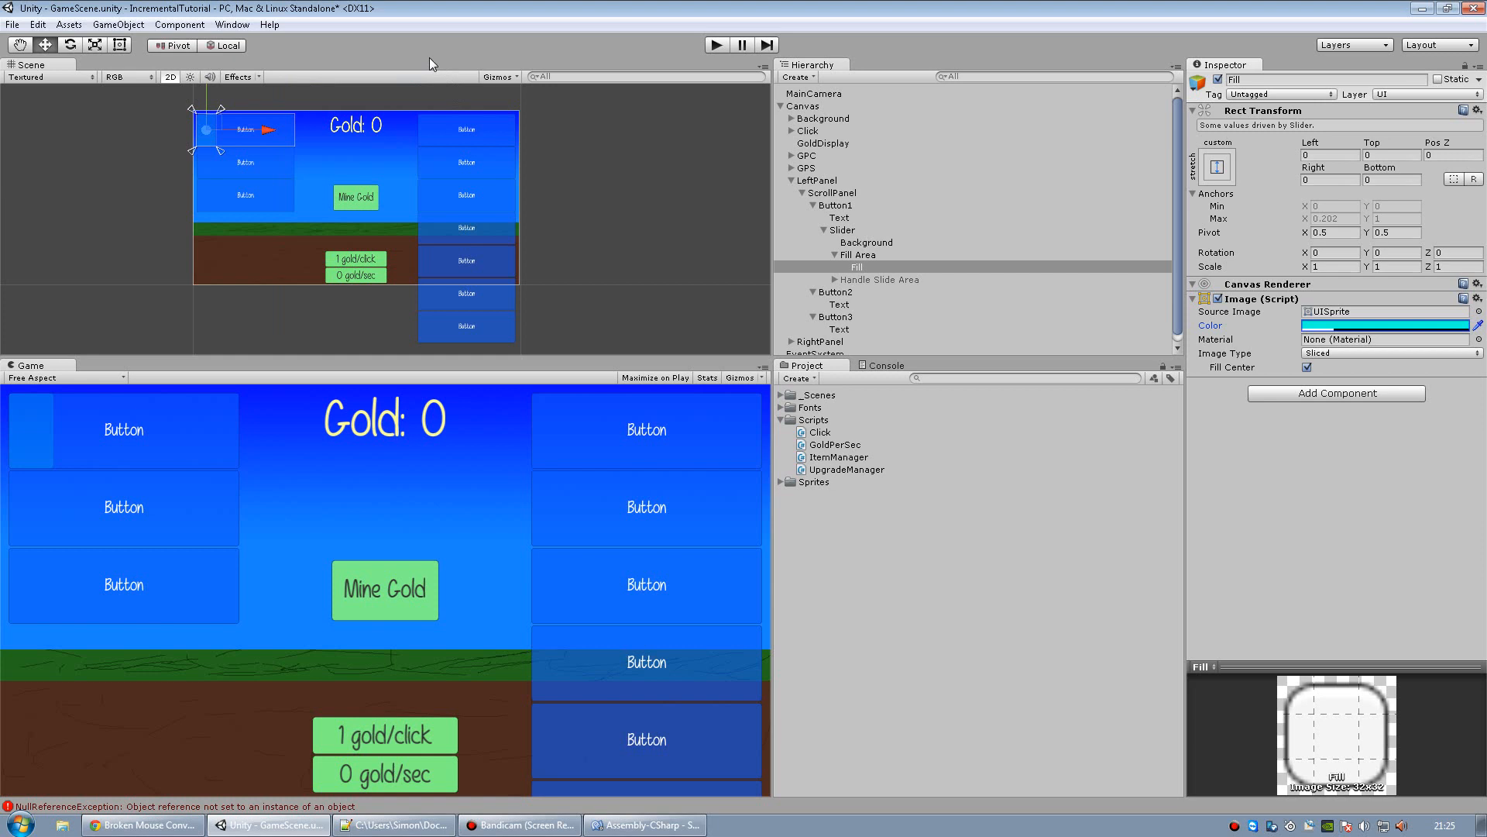
click(841, 229)
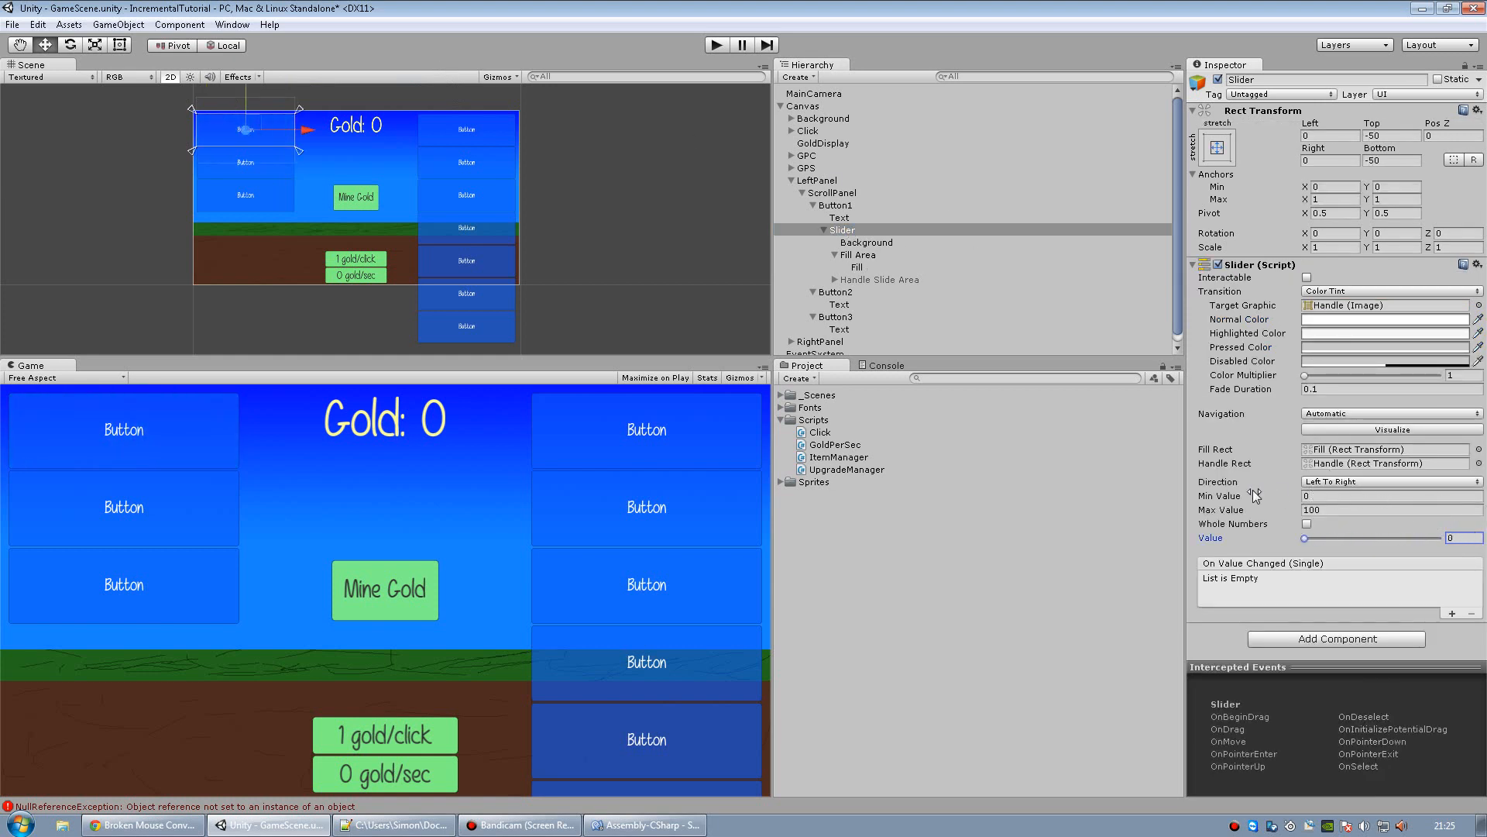
Paste copies of the first slider under Button2 and Button3, then mine gold to test.
click(814, 229)
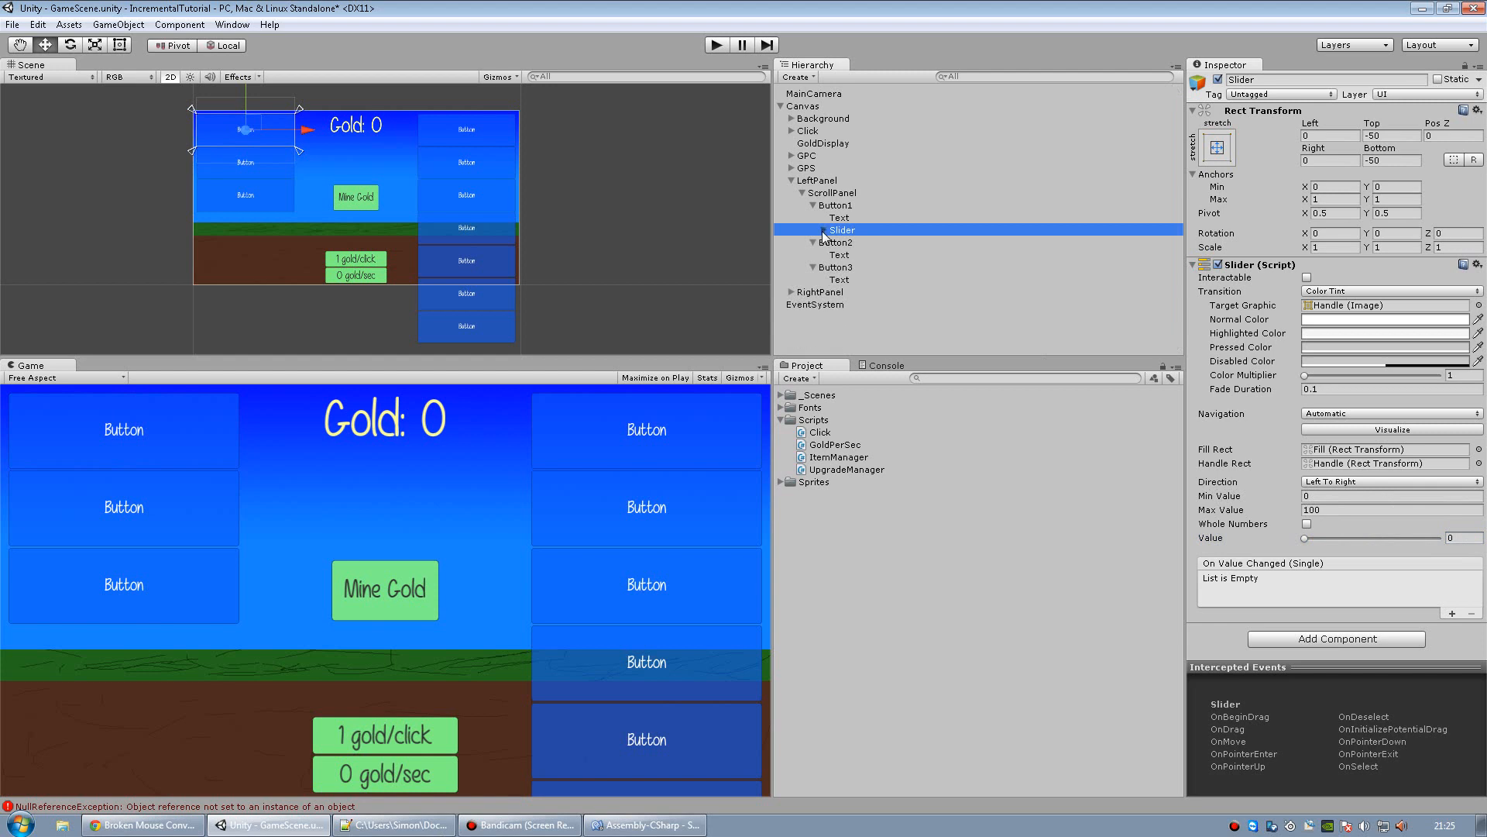
mouse_move(853, 245)
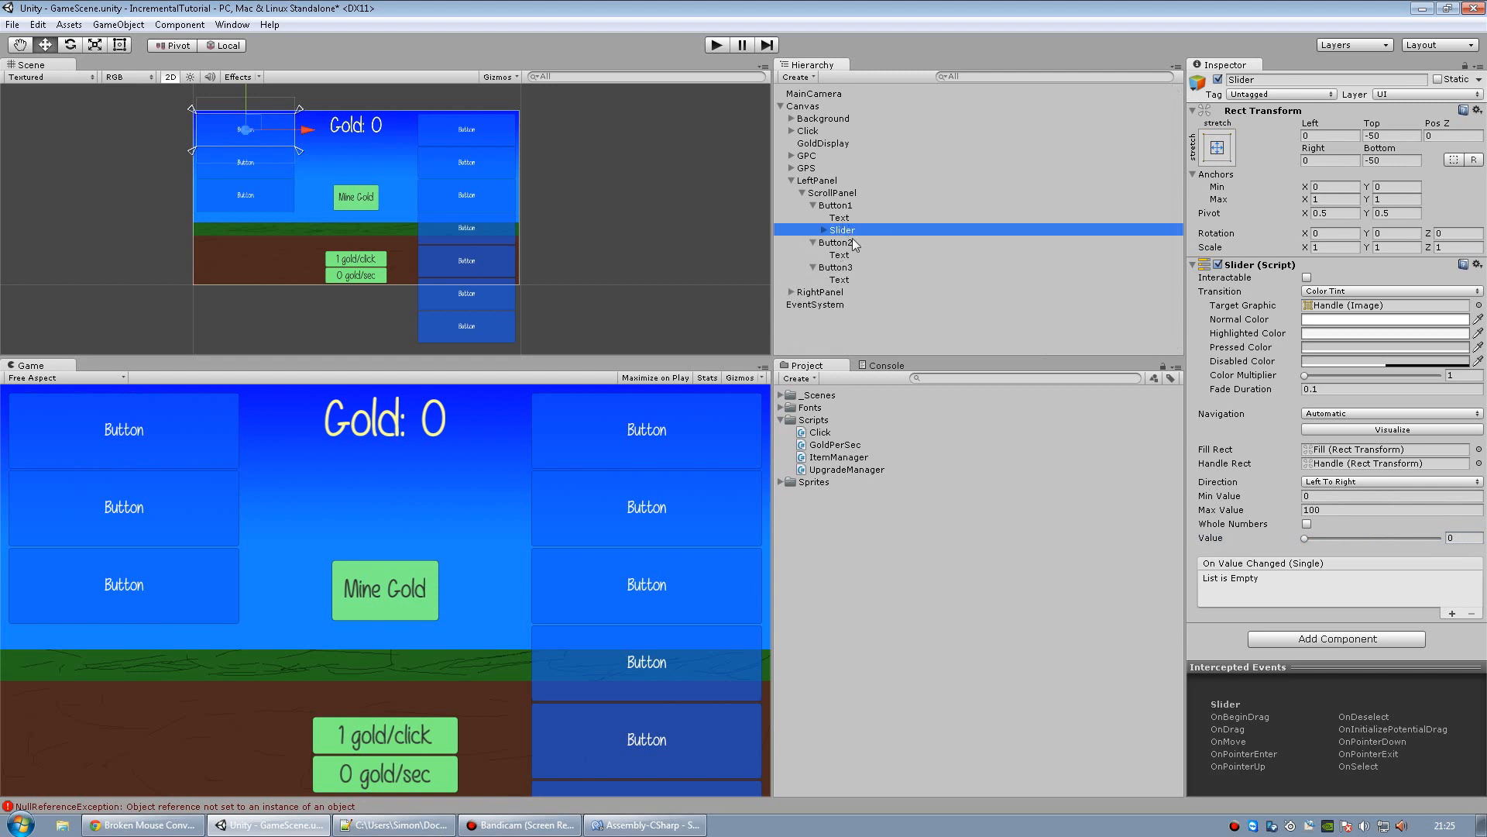
mouse_move(890, 254)
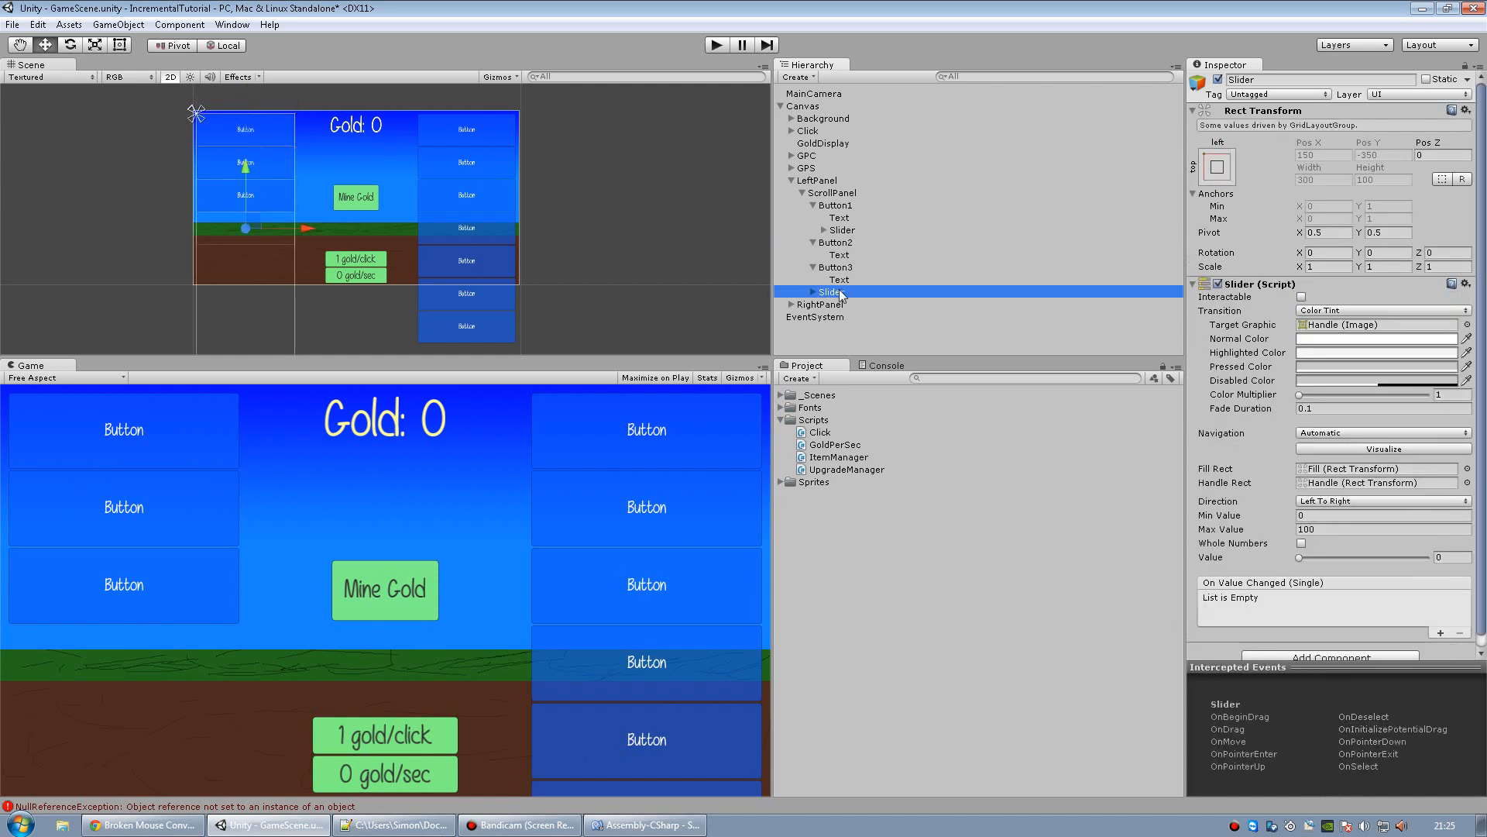
click(836, 279)
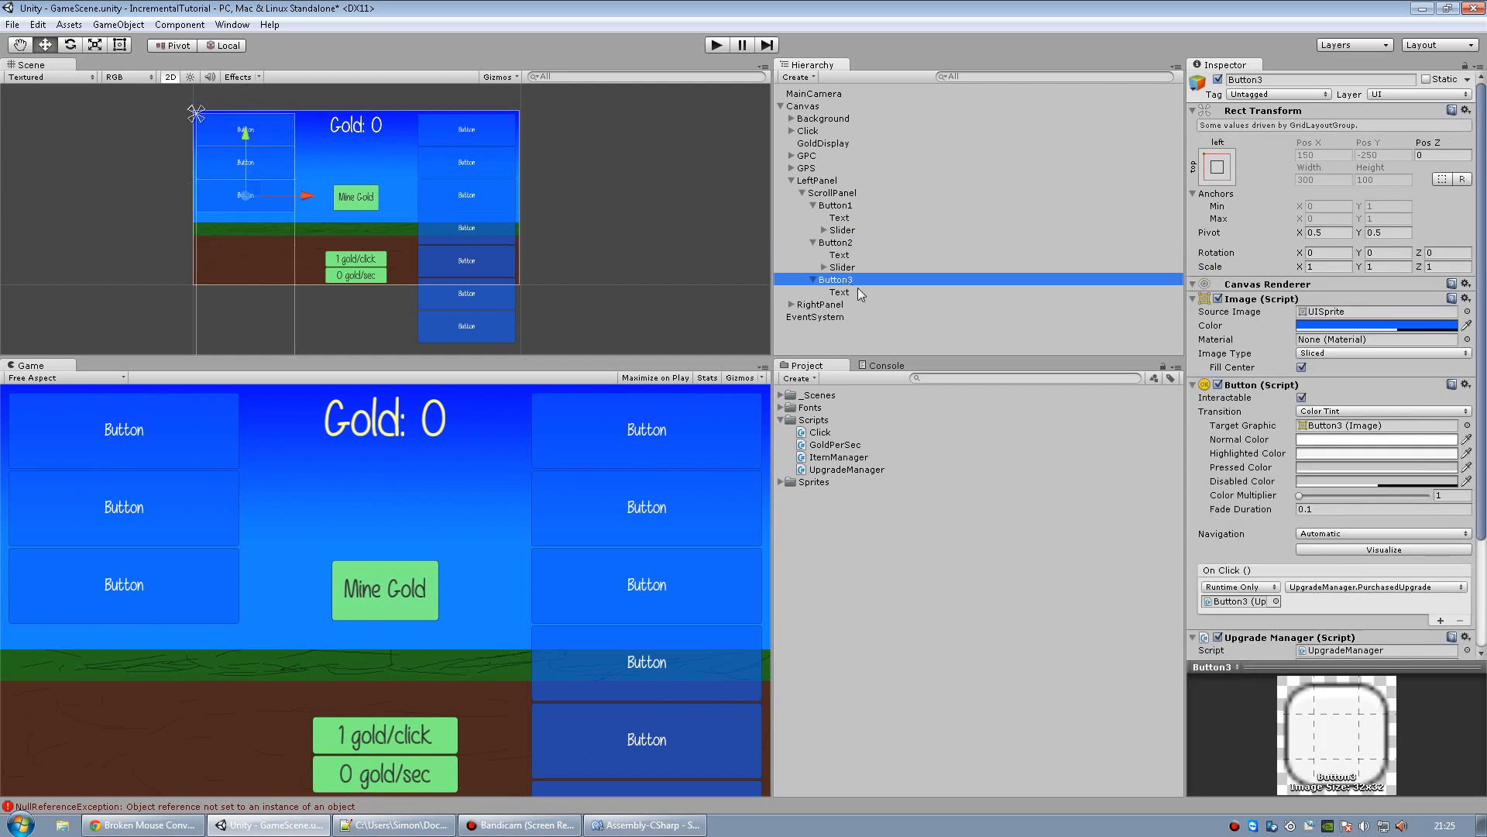
click(841, 303)
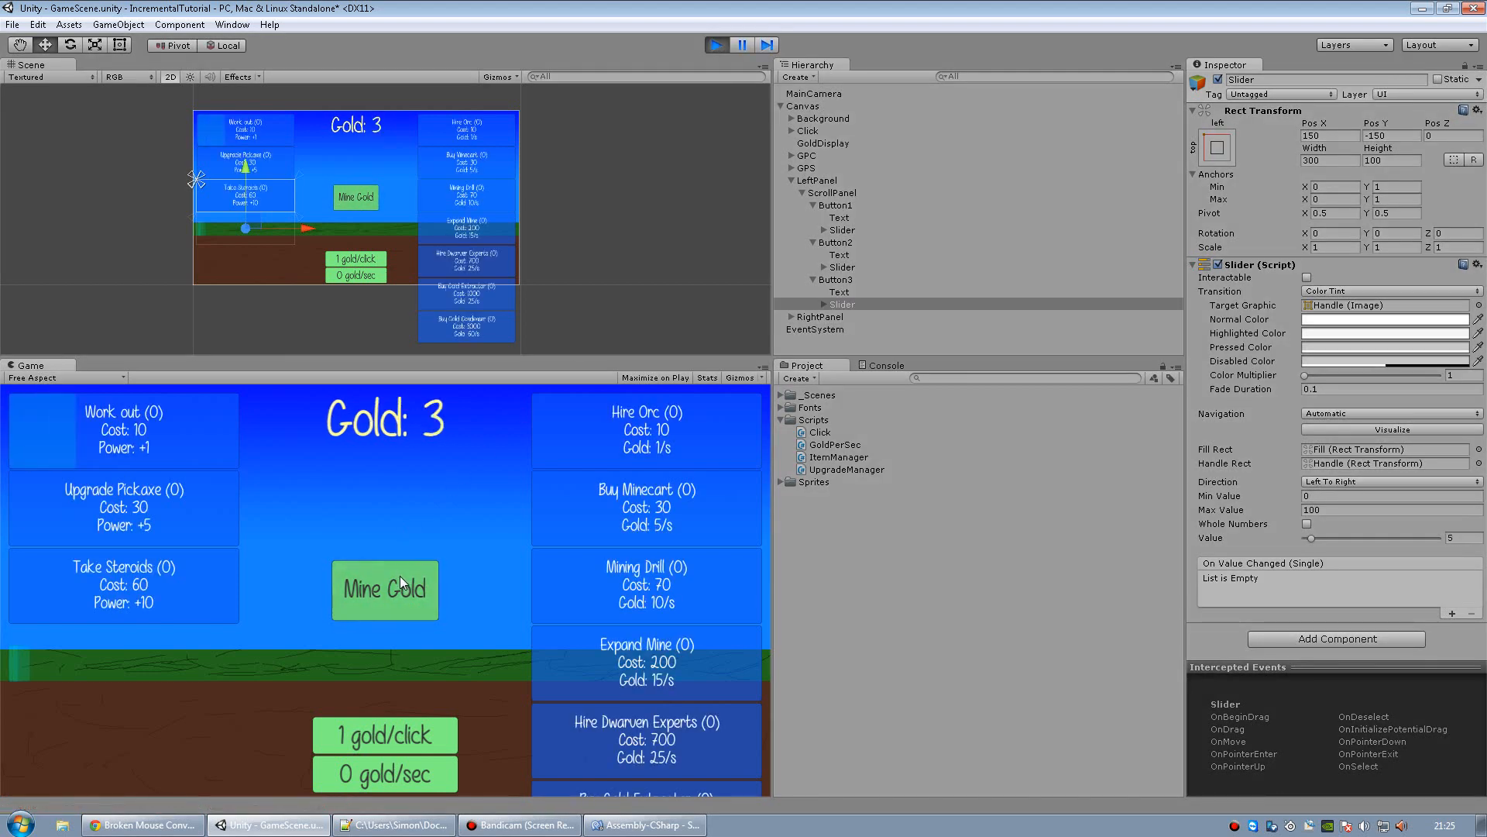
click(384, 589)
text(-50)
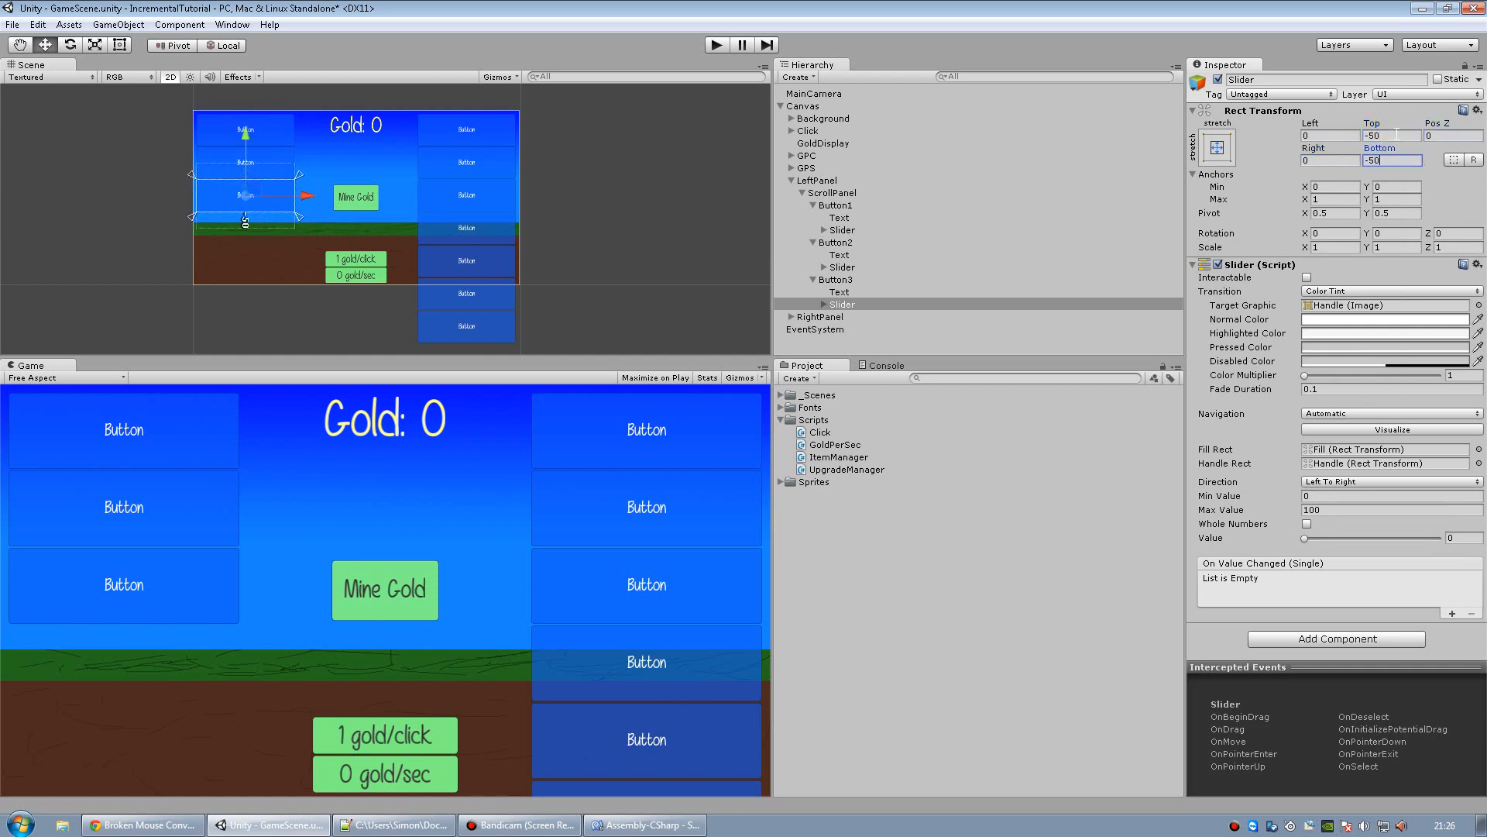
Mine gold three times and buy one Hire Orc, then leave the test run.
click(384, 588)
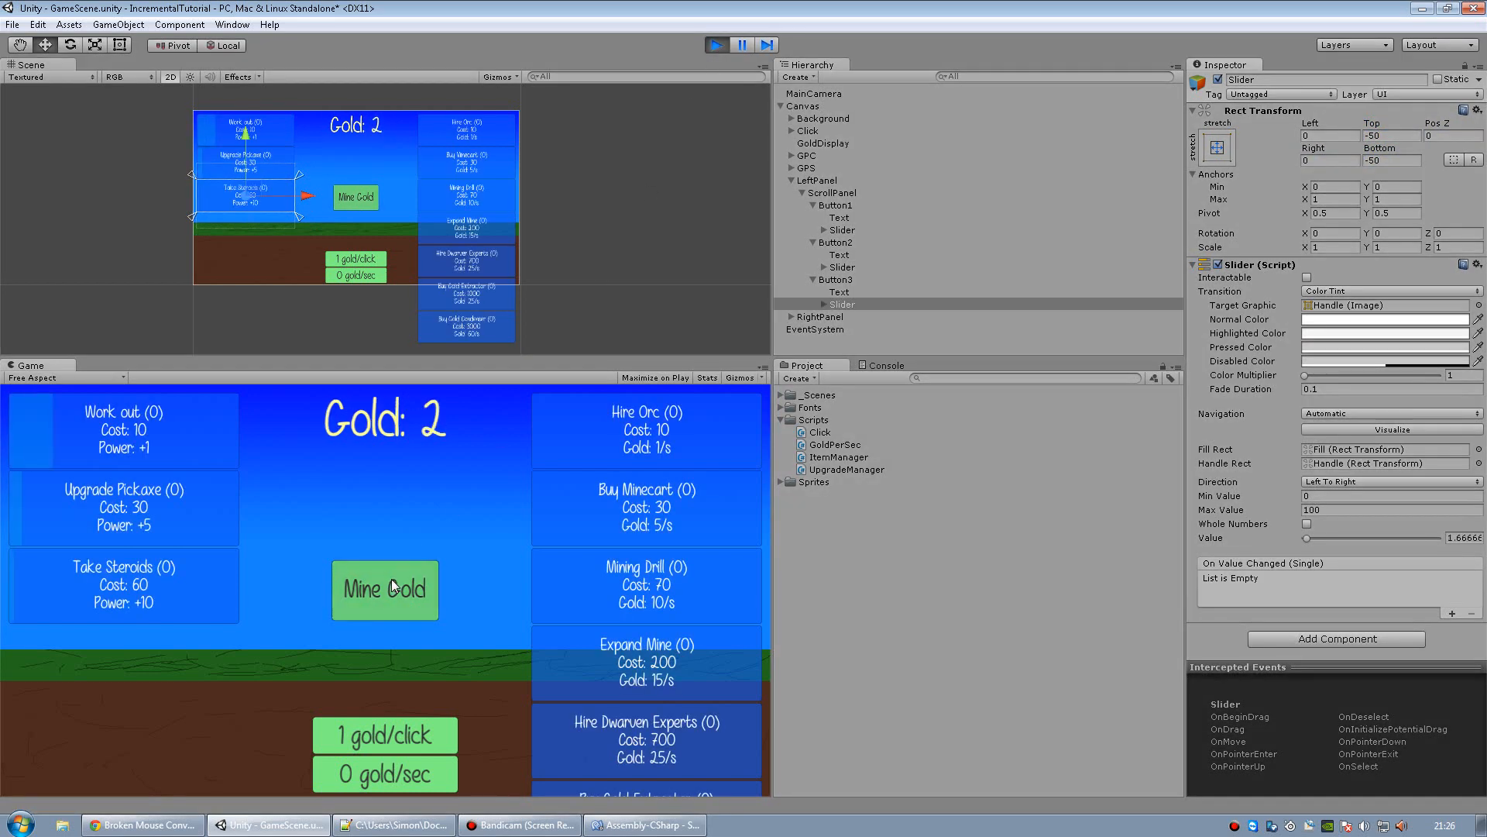
click(385, 588)
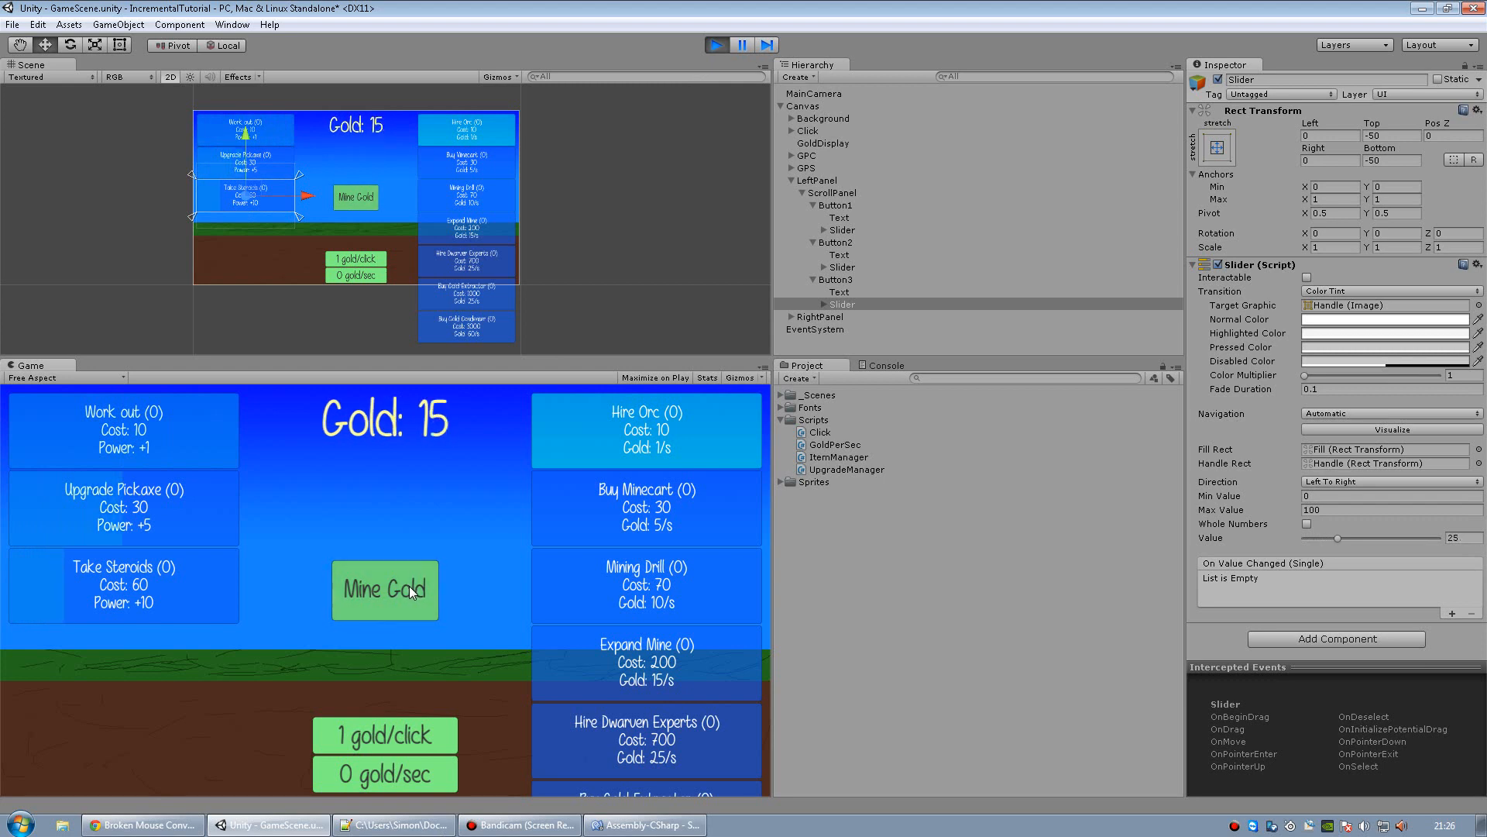
click(384, 589)
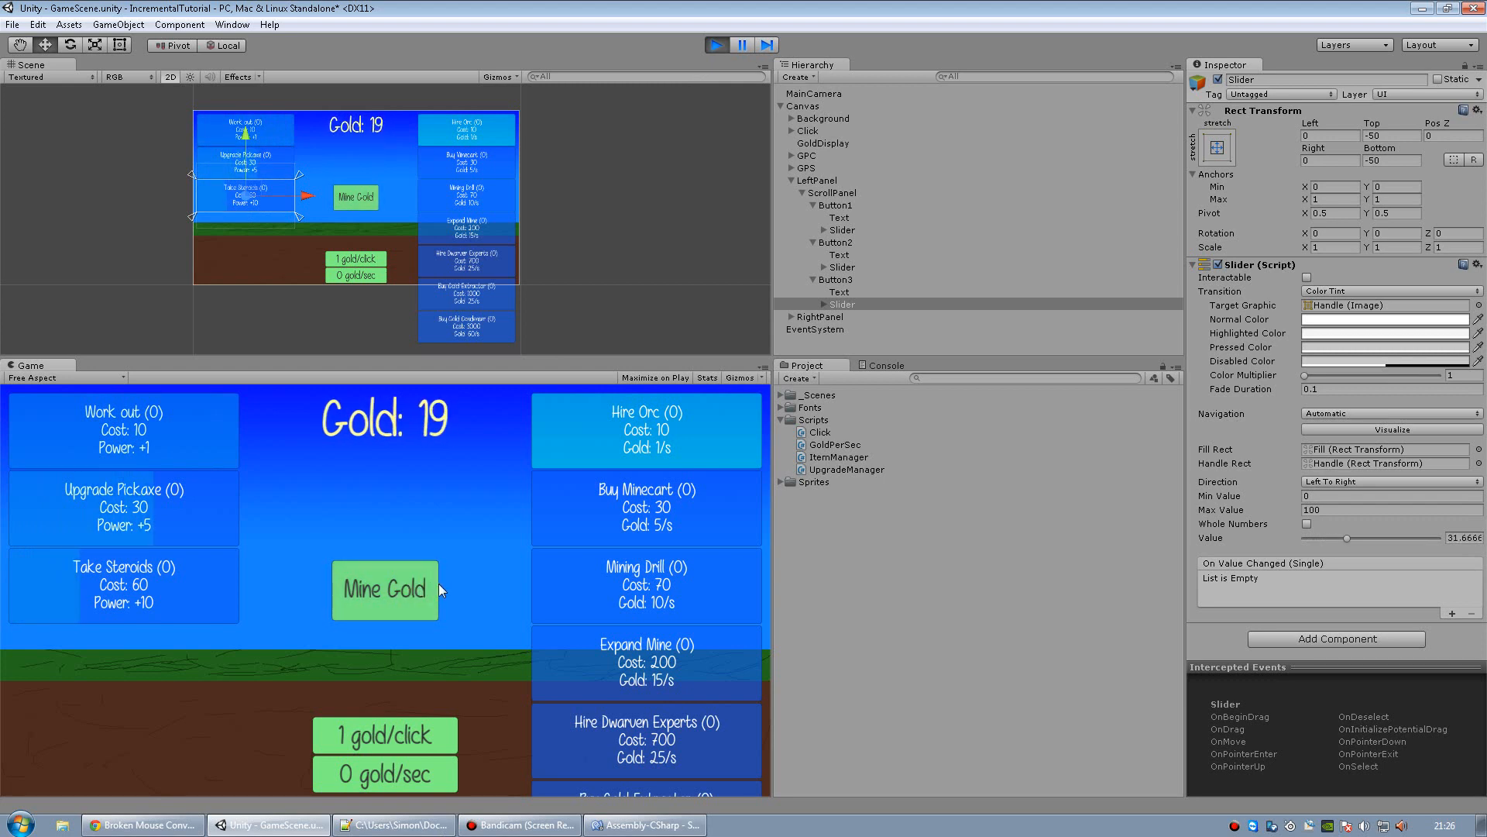
mouse_move(598, 434)
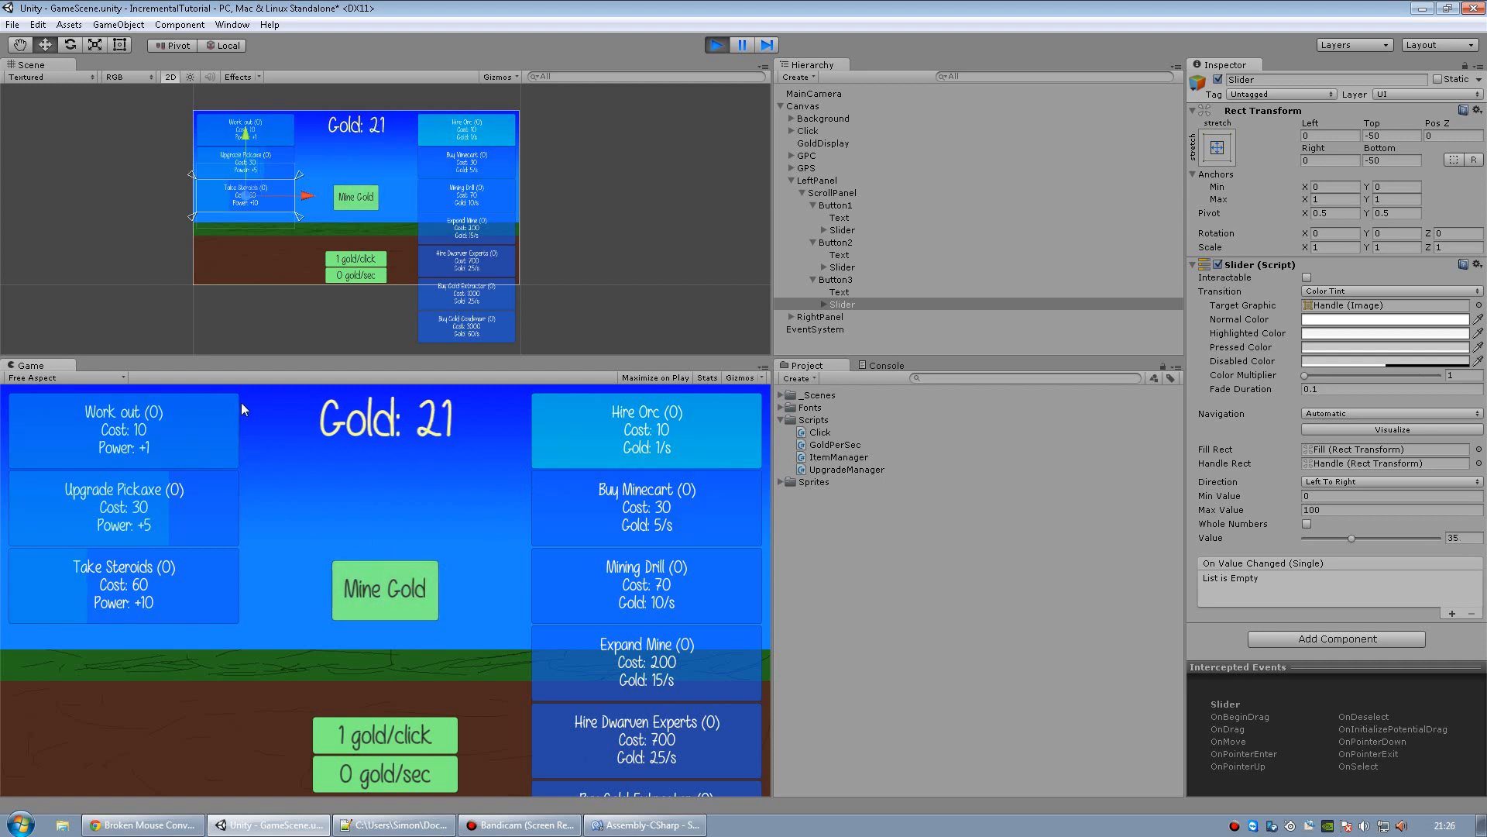
click(646, 430)
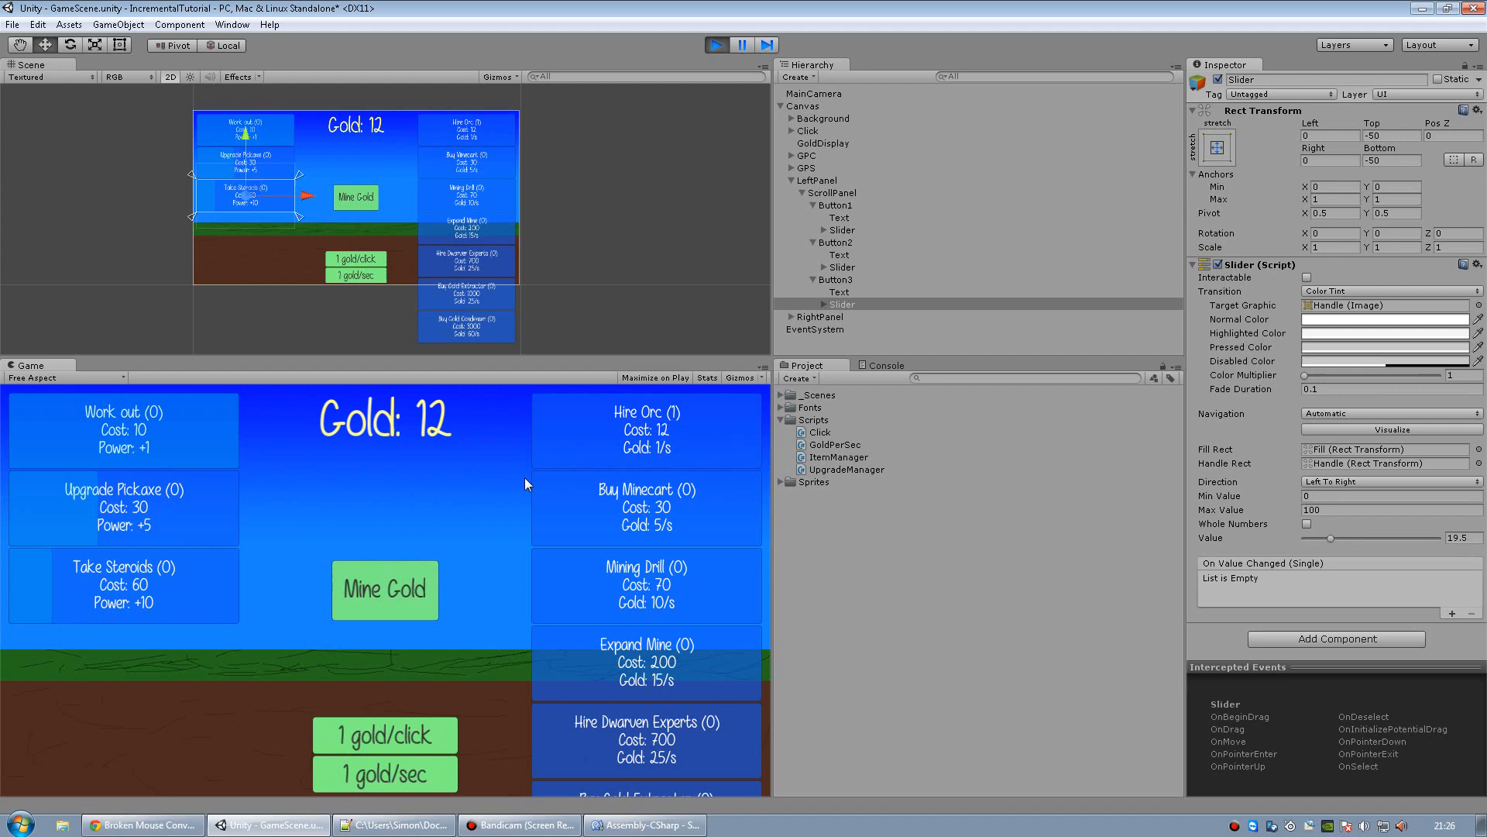
click(645, 824)
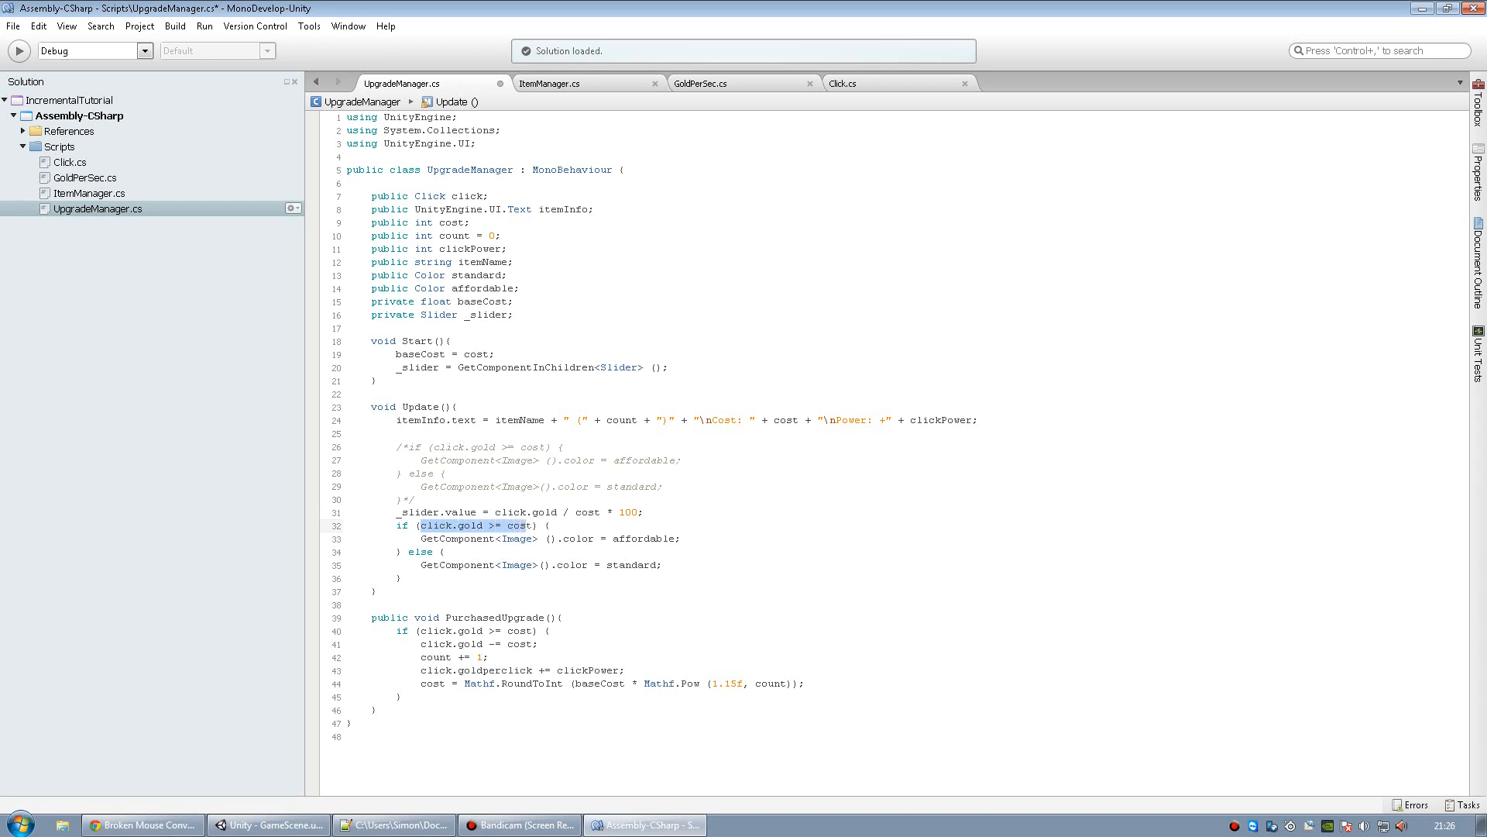
Replace the 'click.gold >= cost' check with '_slider.value >= 100' and return to Unity.
key(Delete)
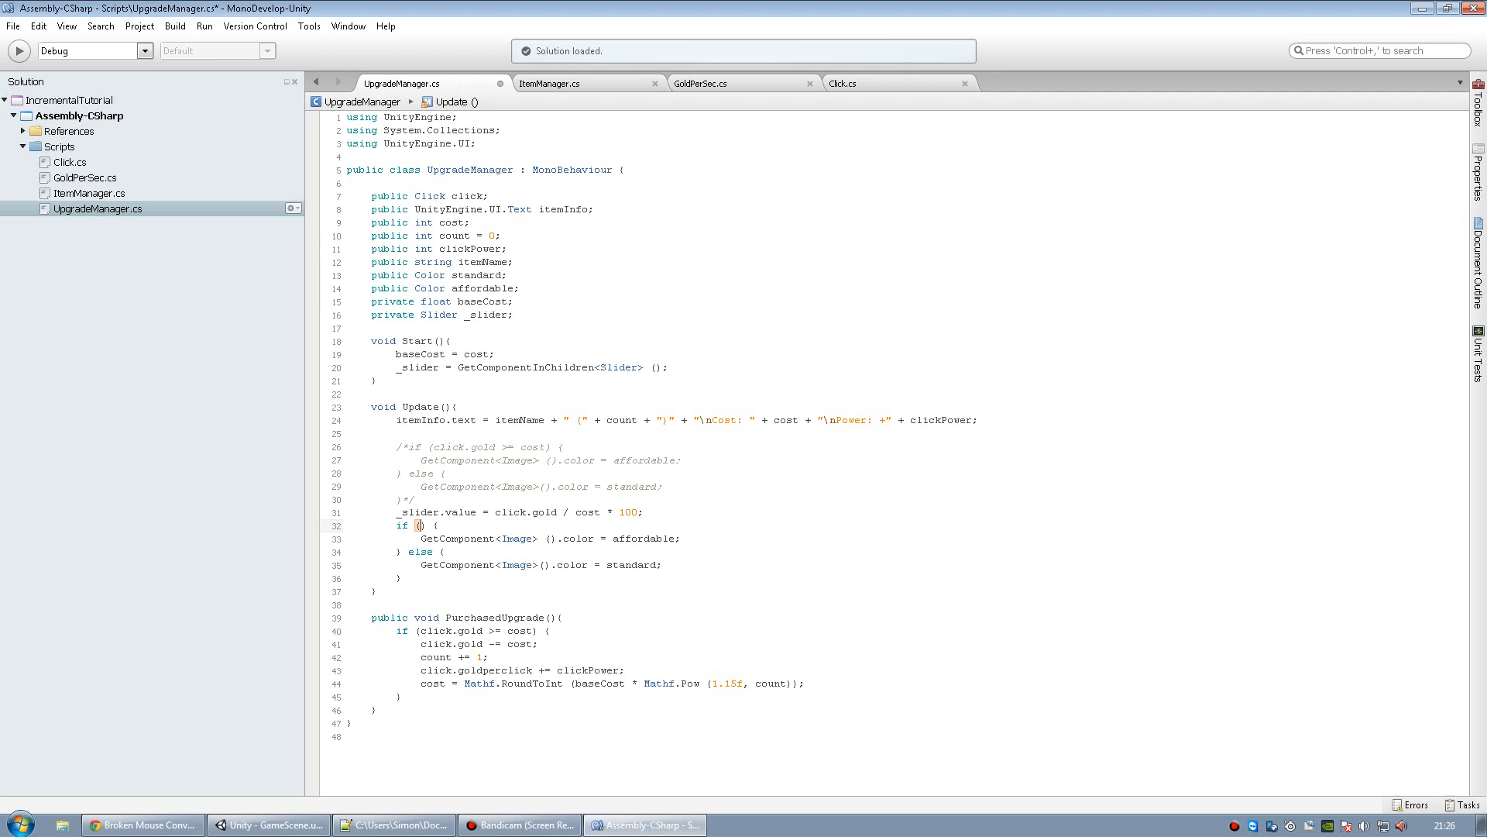
text(_slider.value)
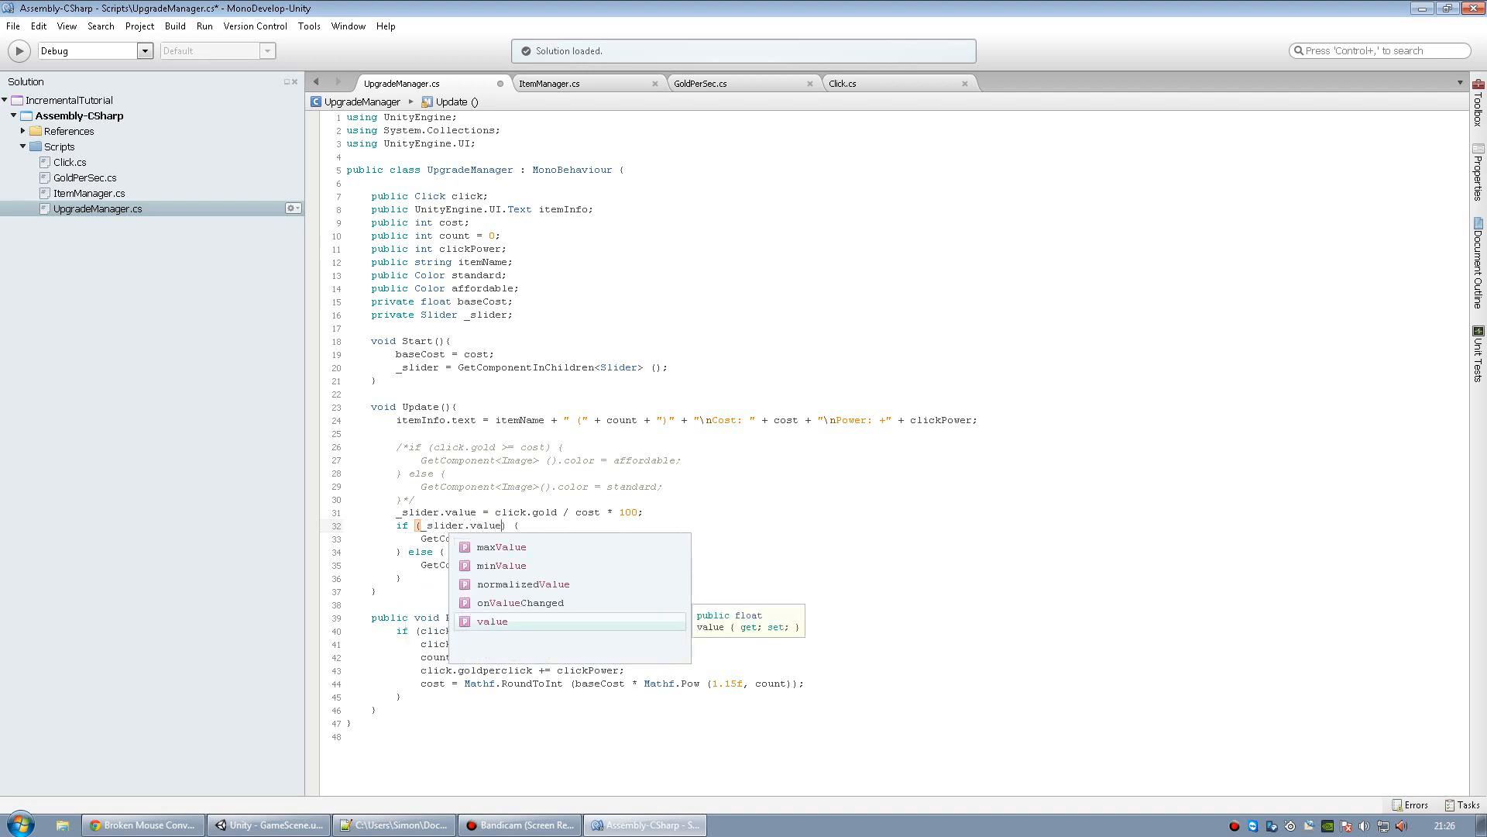
text(>= 100)
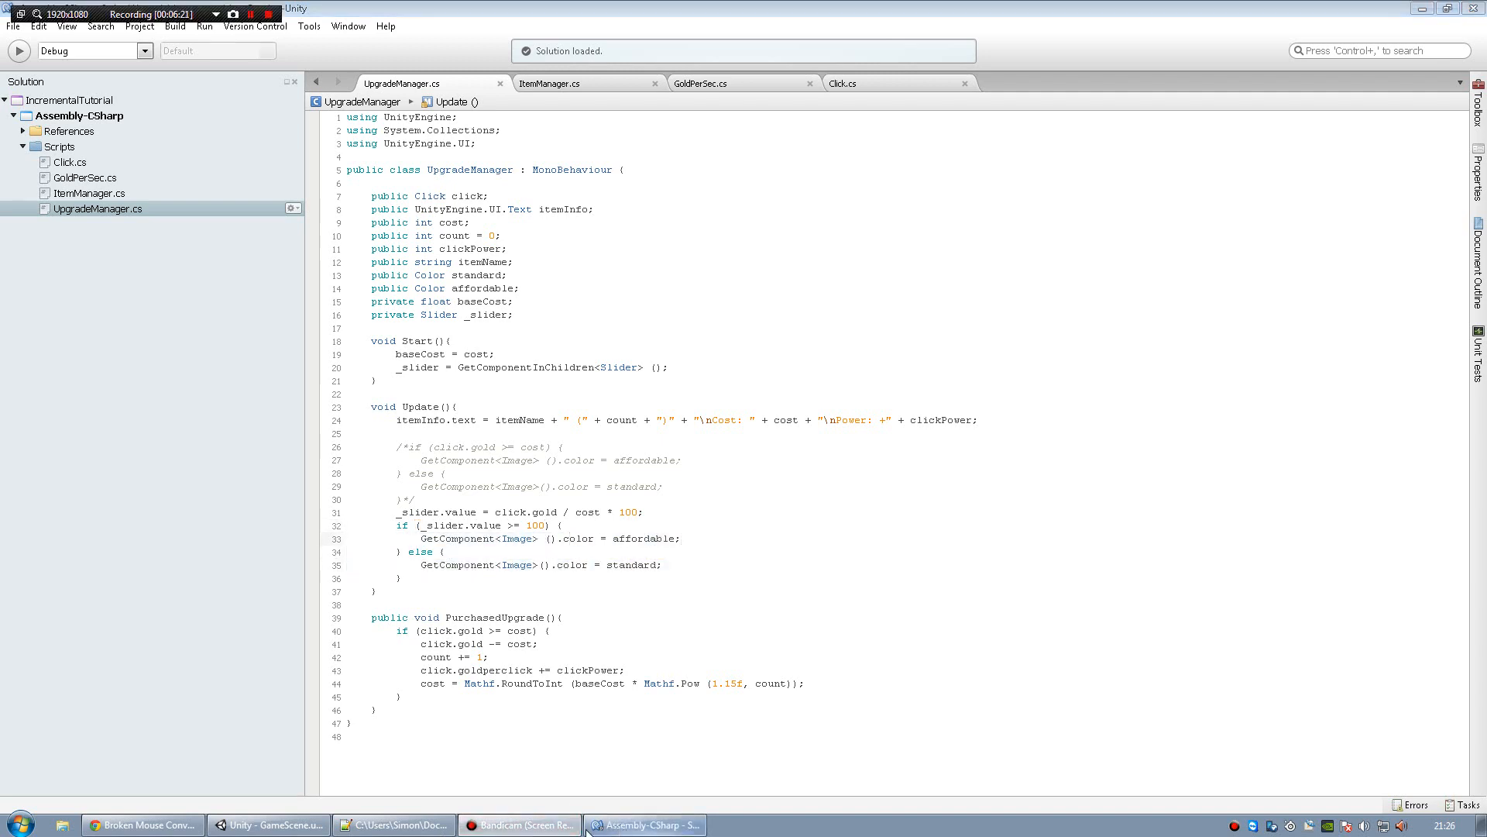
click(268, 823)
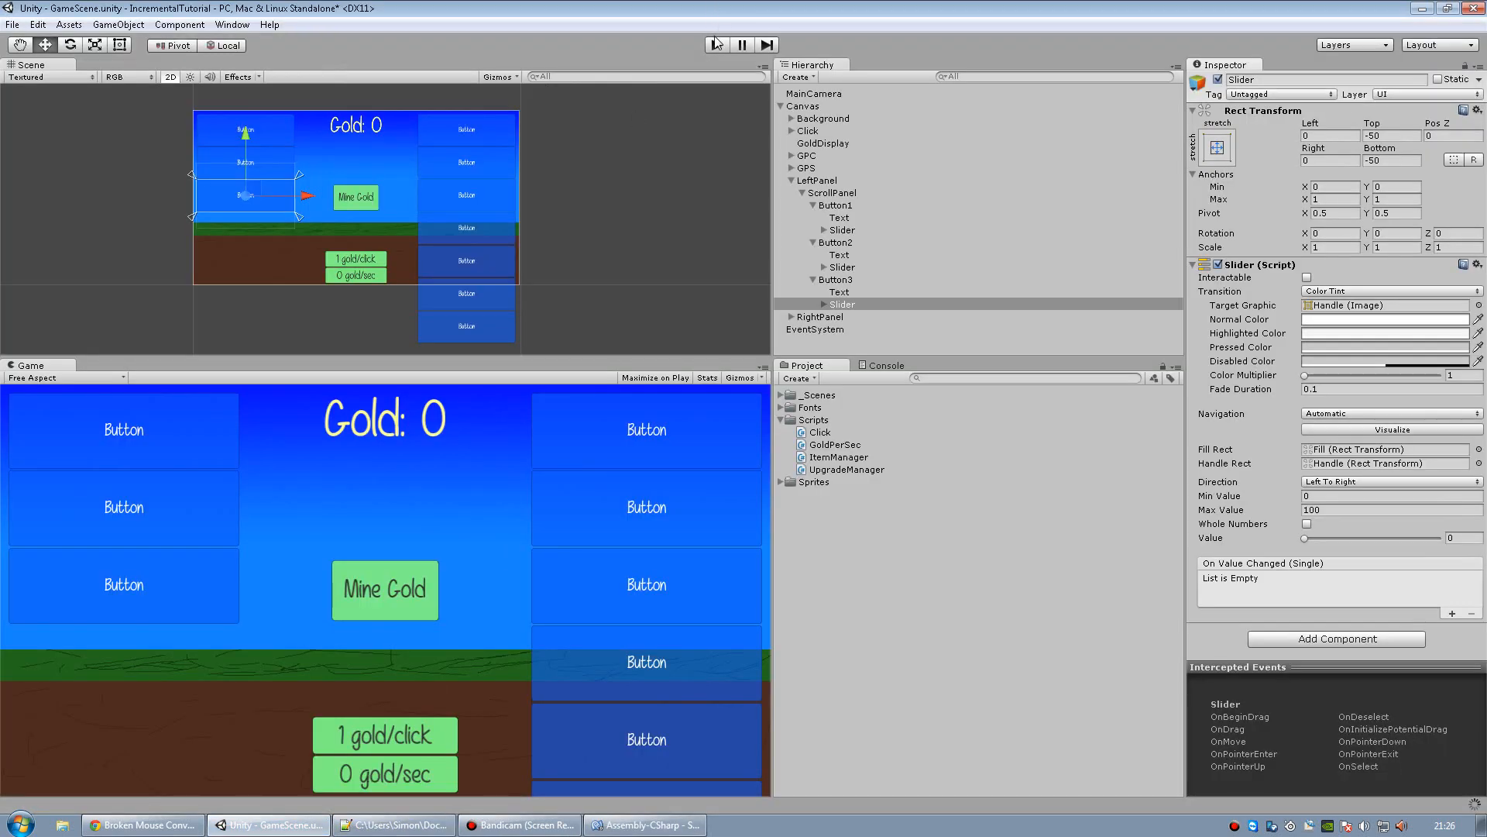
Mine gold and buy two Hire Orcs, reaching 2 gold/sec with Work out affordable.
click(384, 589)
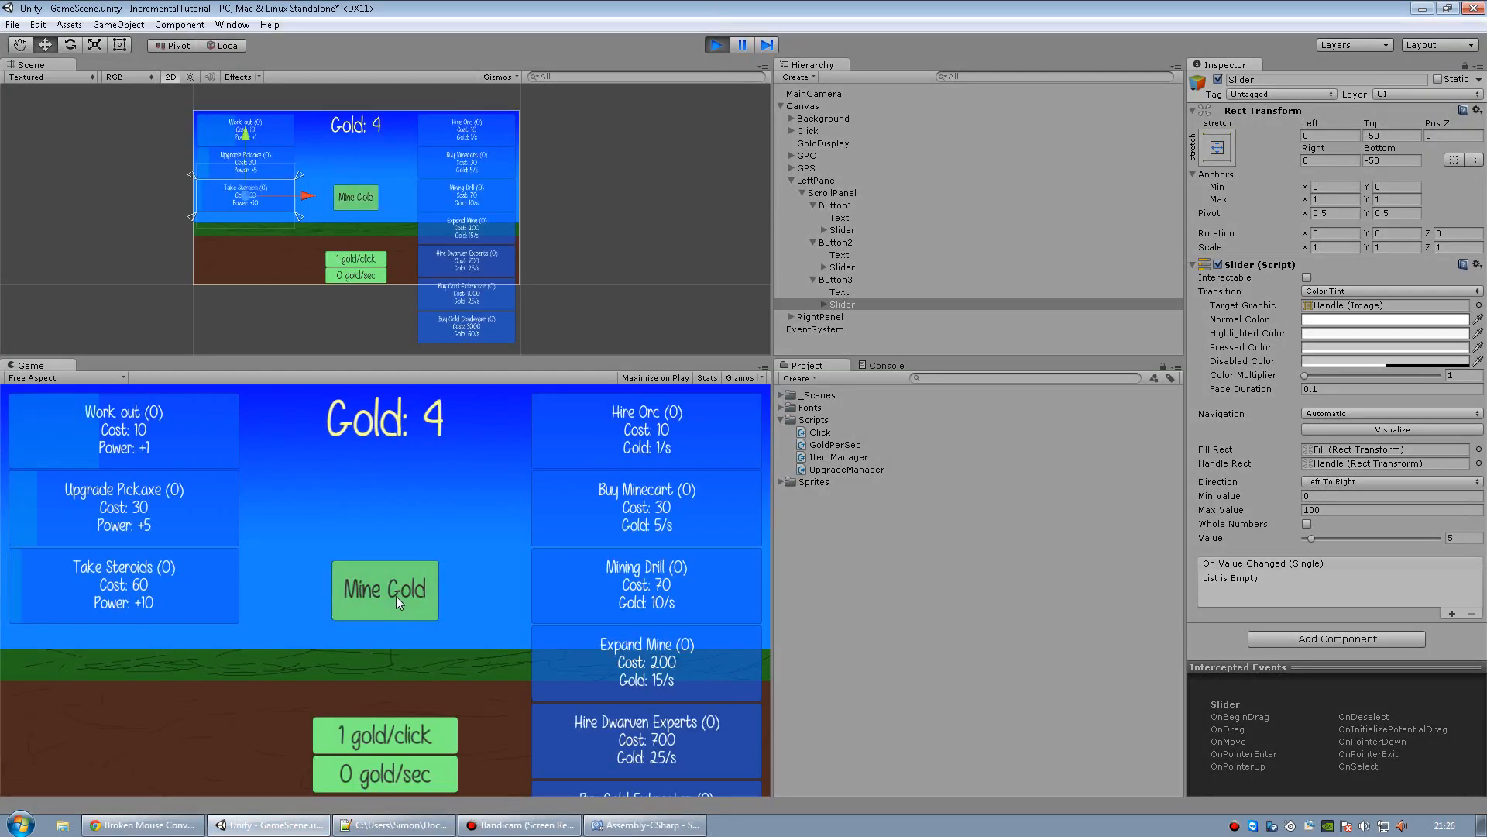
click(646, 429)
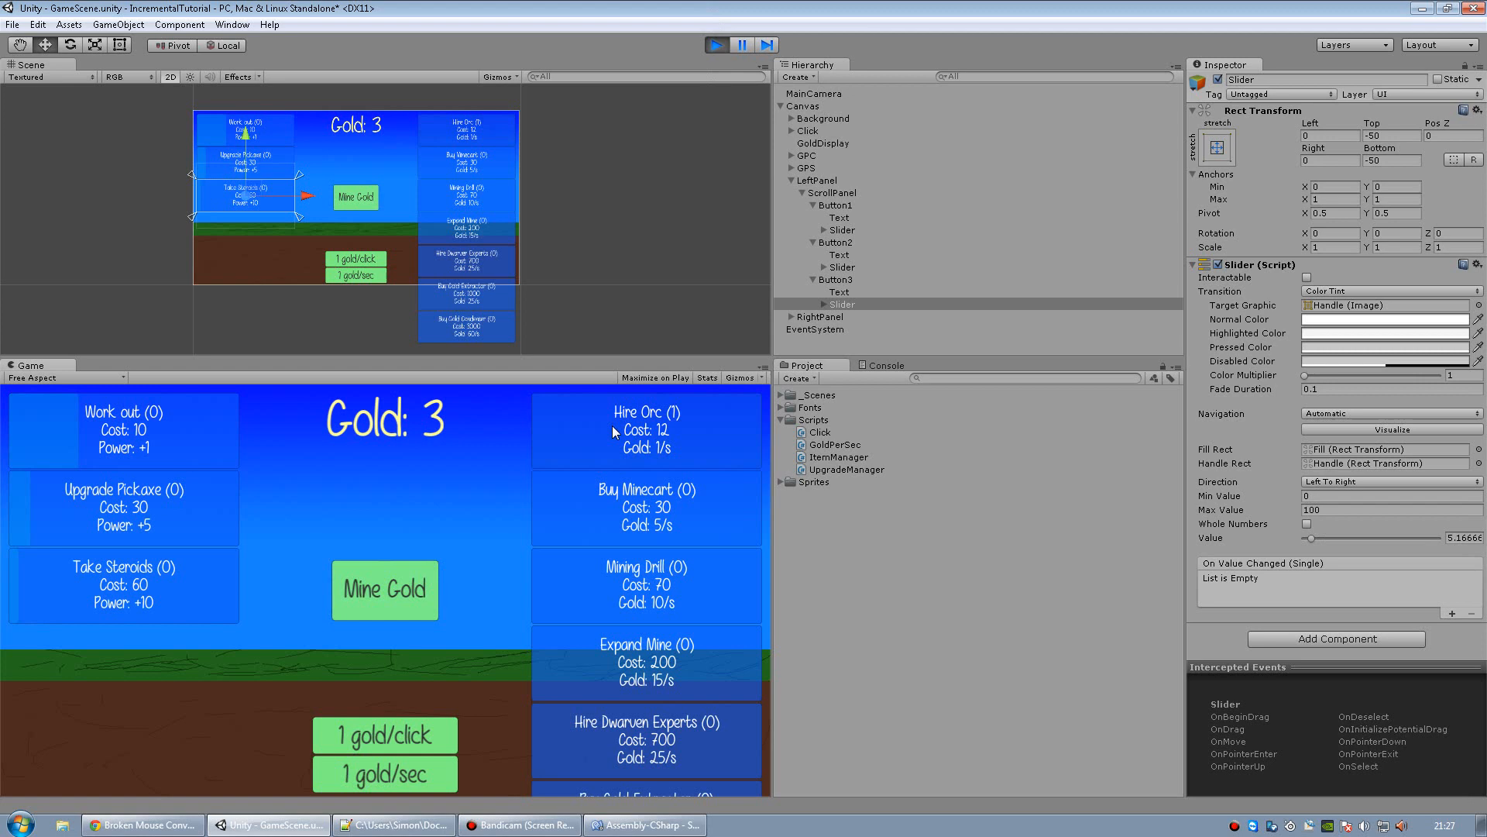
click(384, 589)
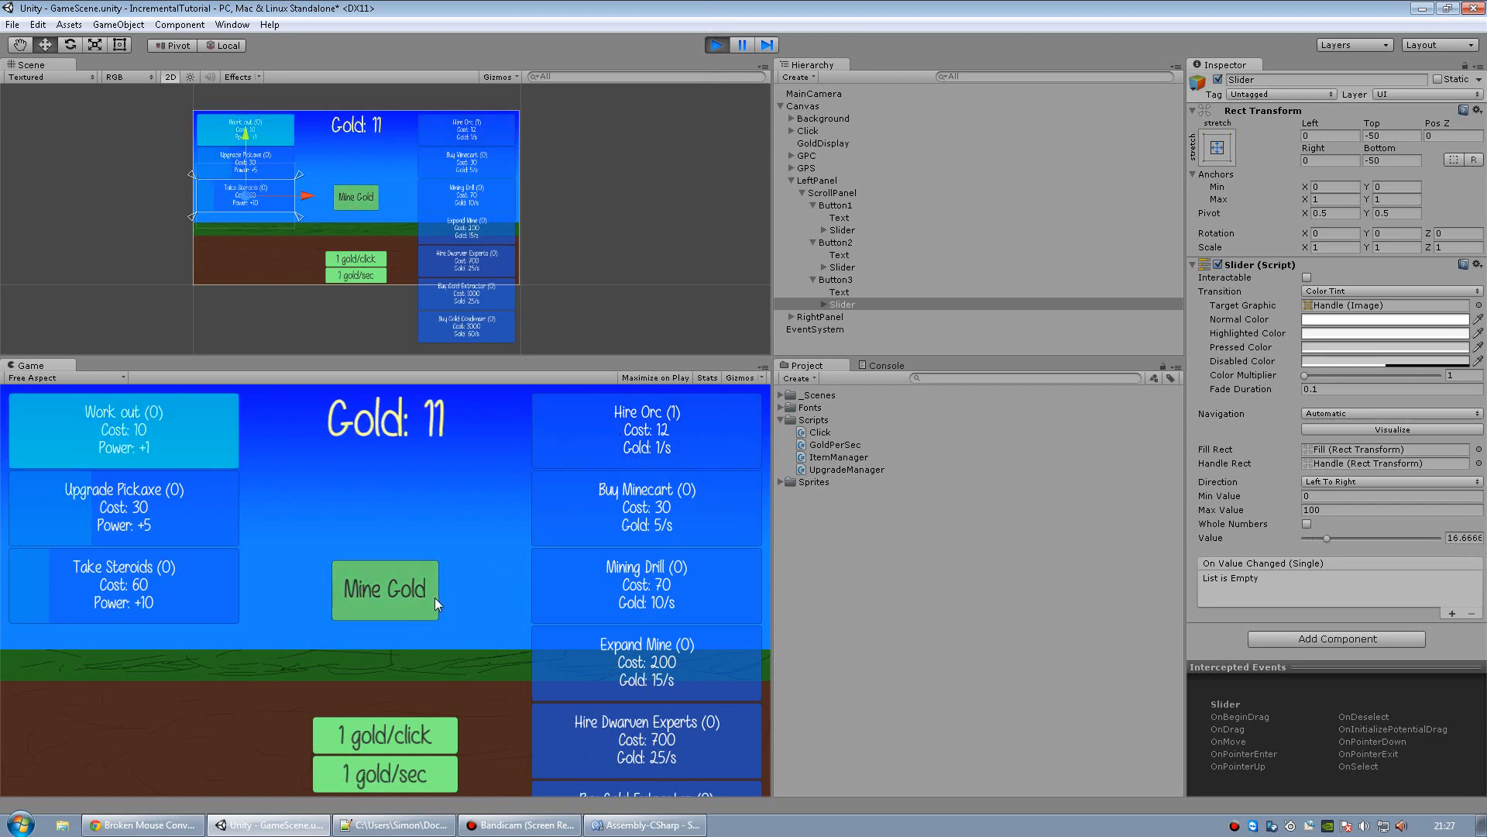
click(645, 428)
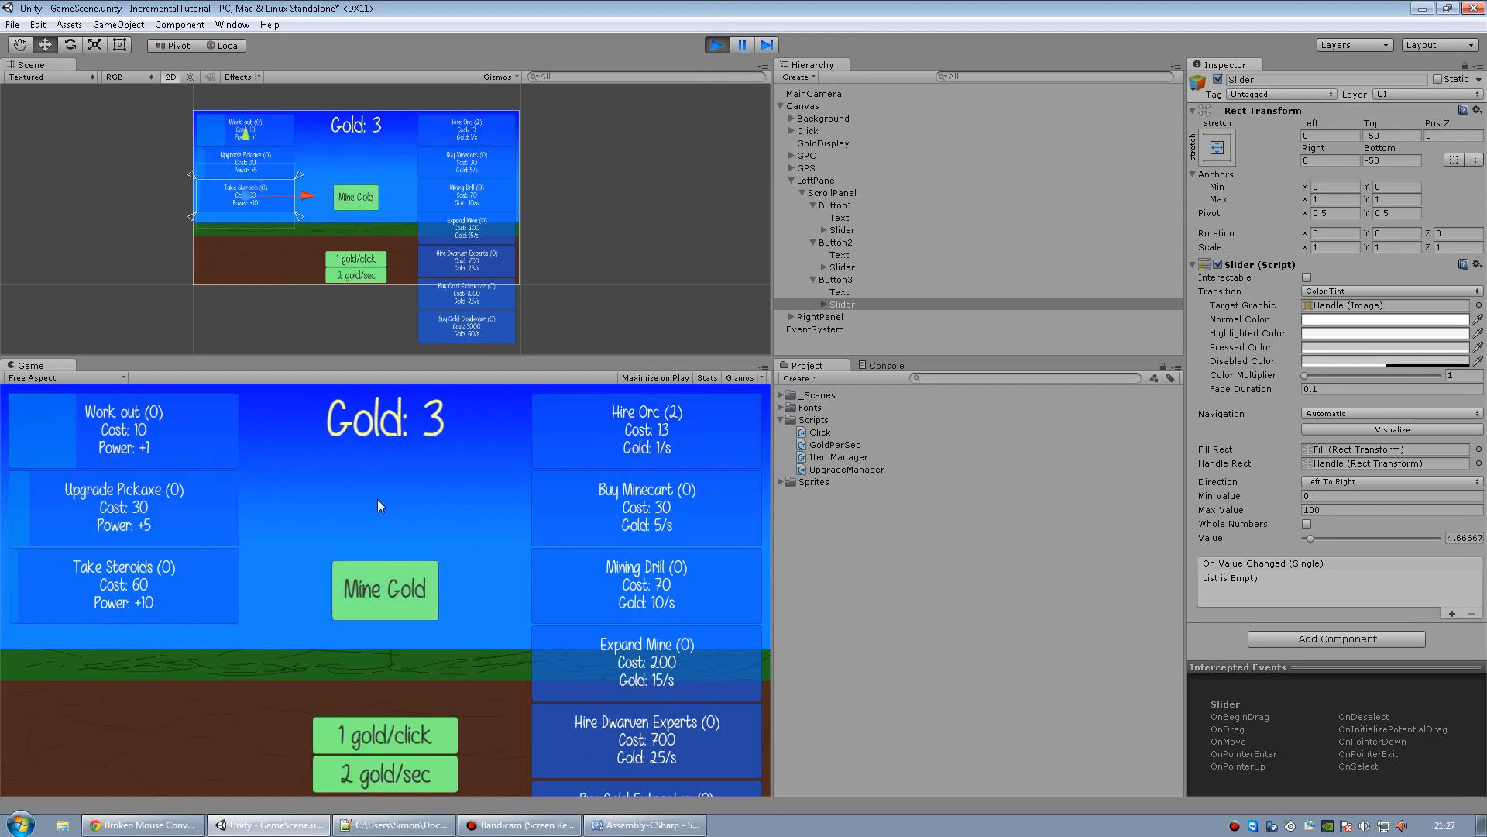
click(384, 589)
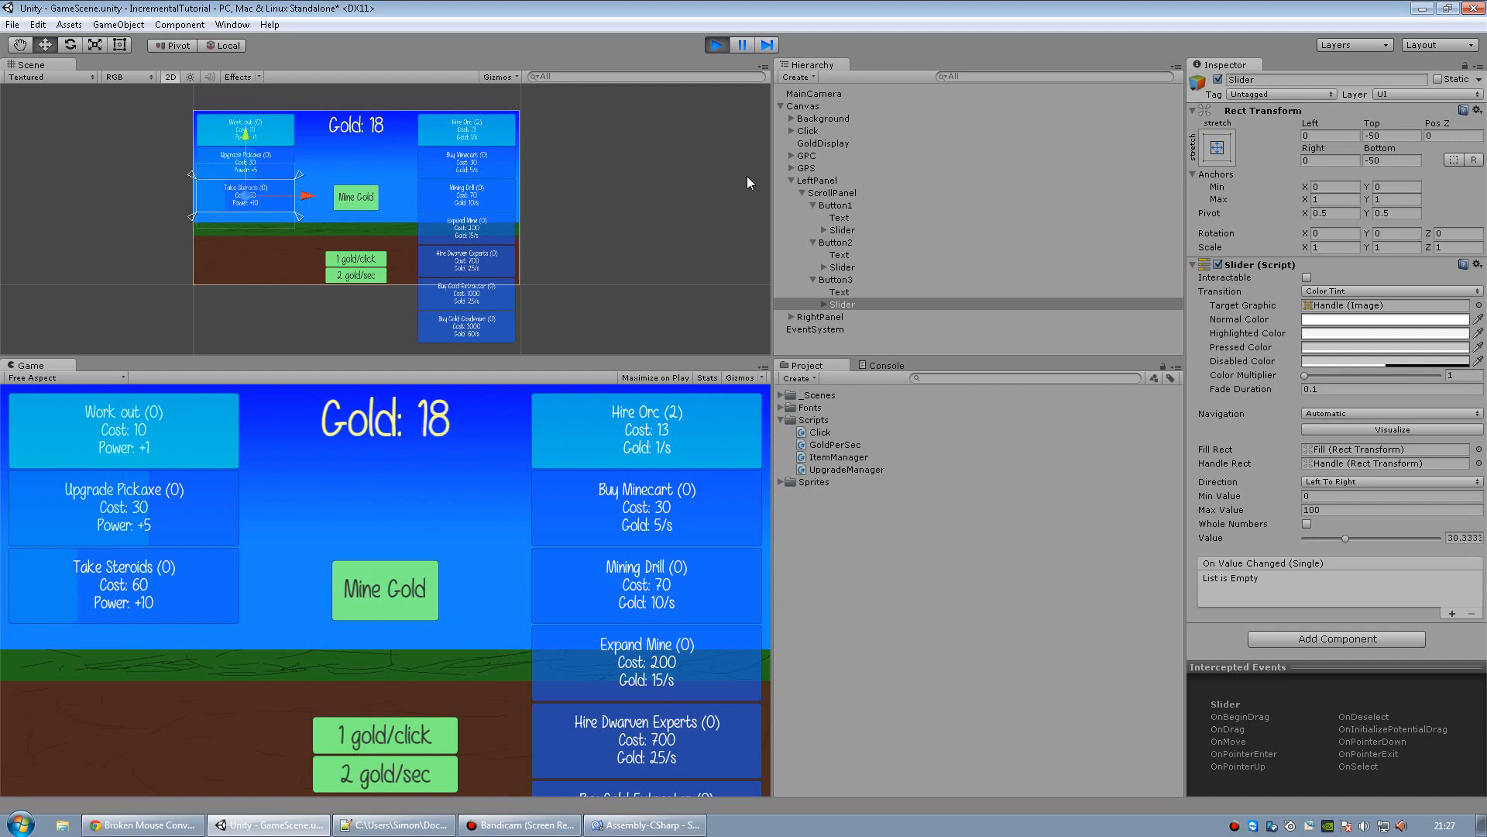
click(385, 589)
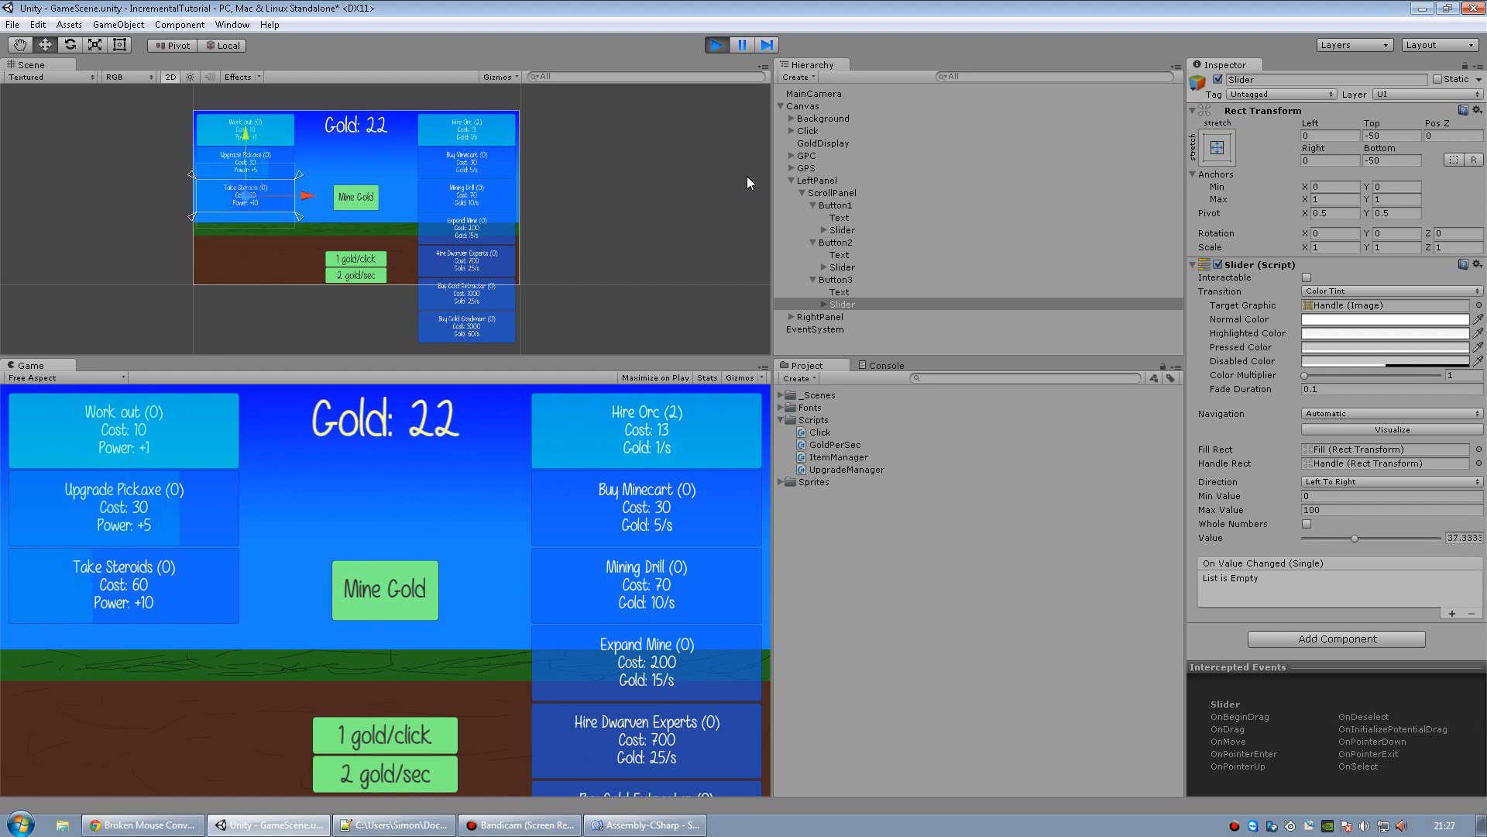